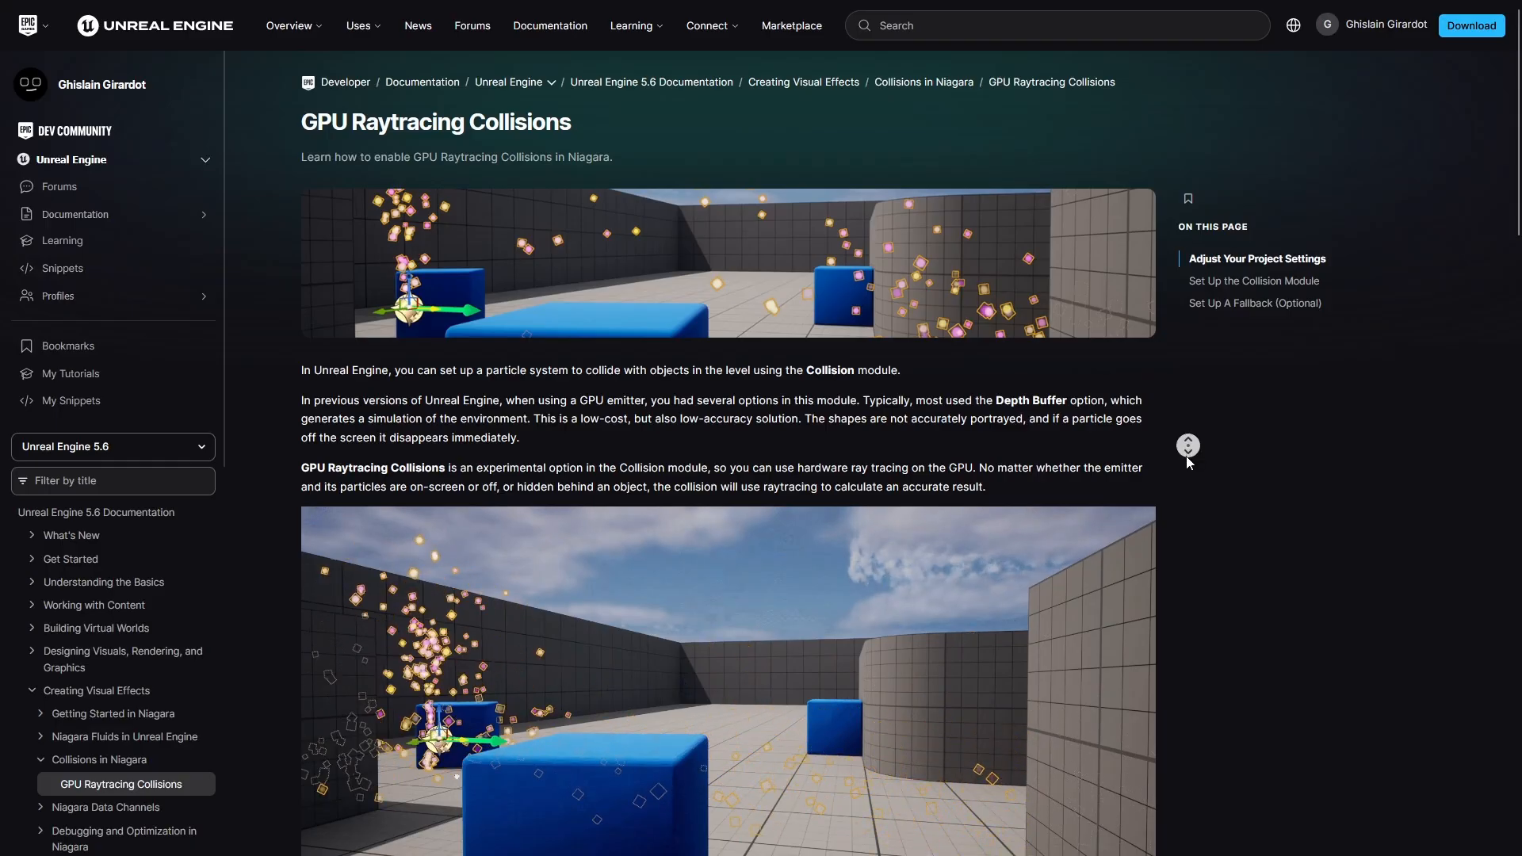
Search the node list for 'sphere', then bring up the Add menu for the Video content folder
{"action": "scroll", "scroll_direction": "down", "scroll_amount": 3}
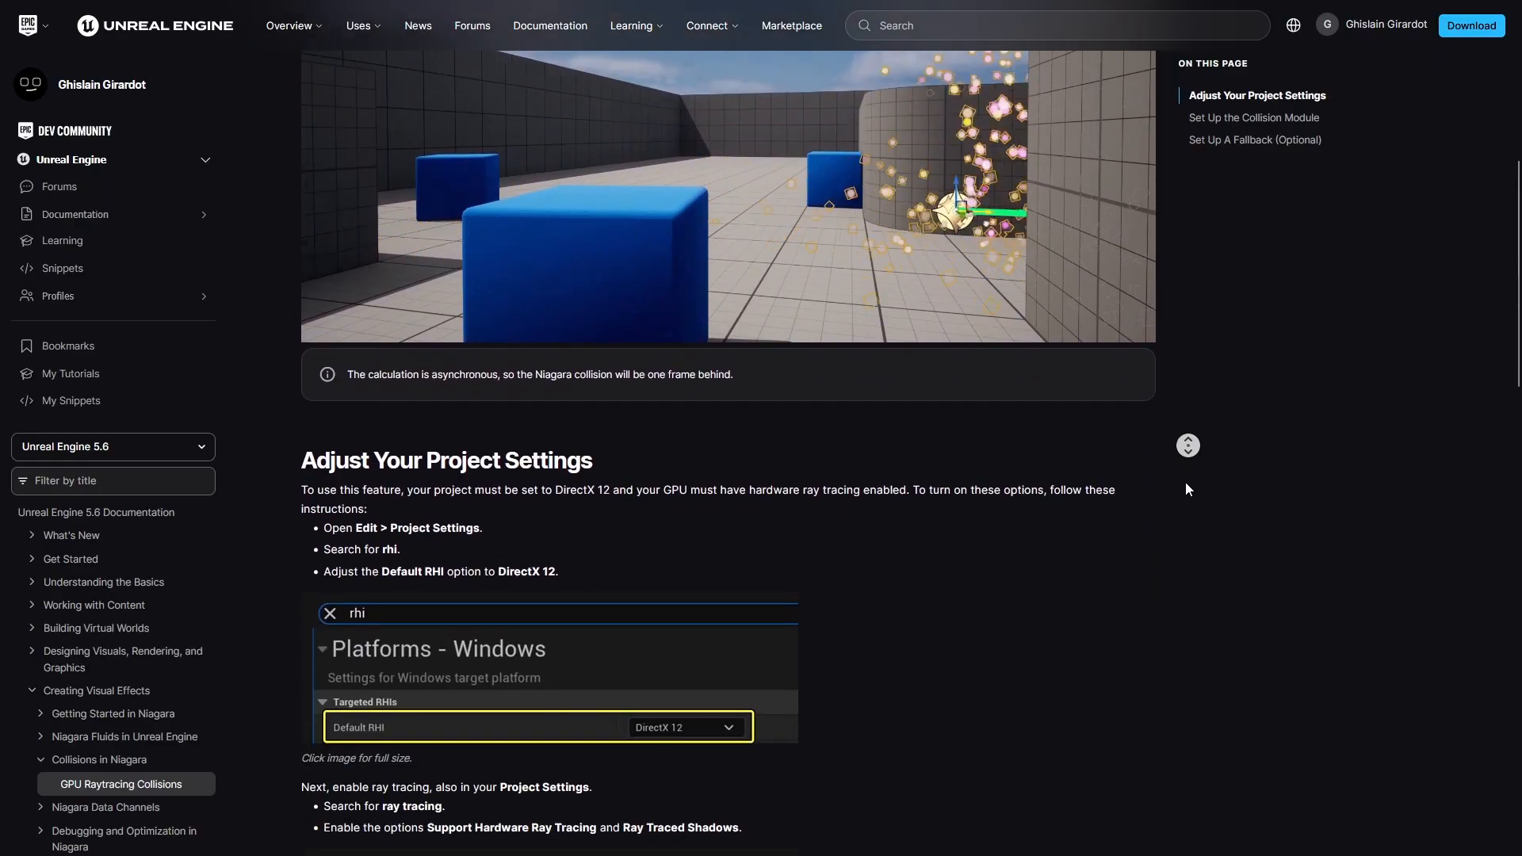
{"action": "scroll", "scroll_direction": "down", "scroll_amount": 3}
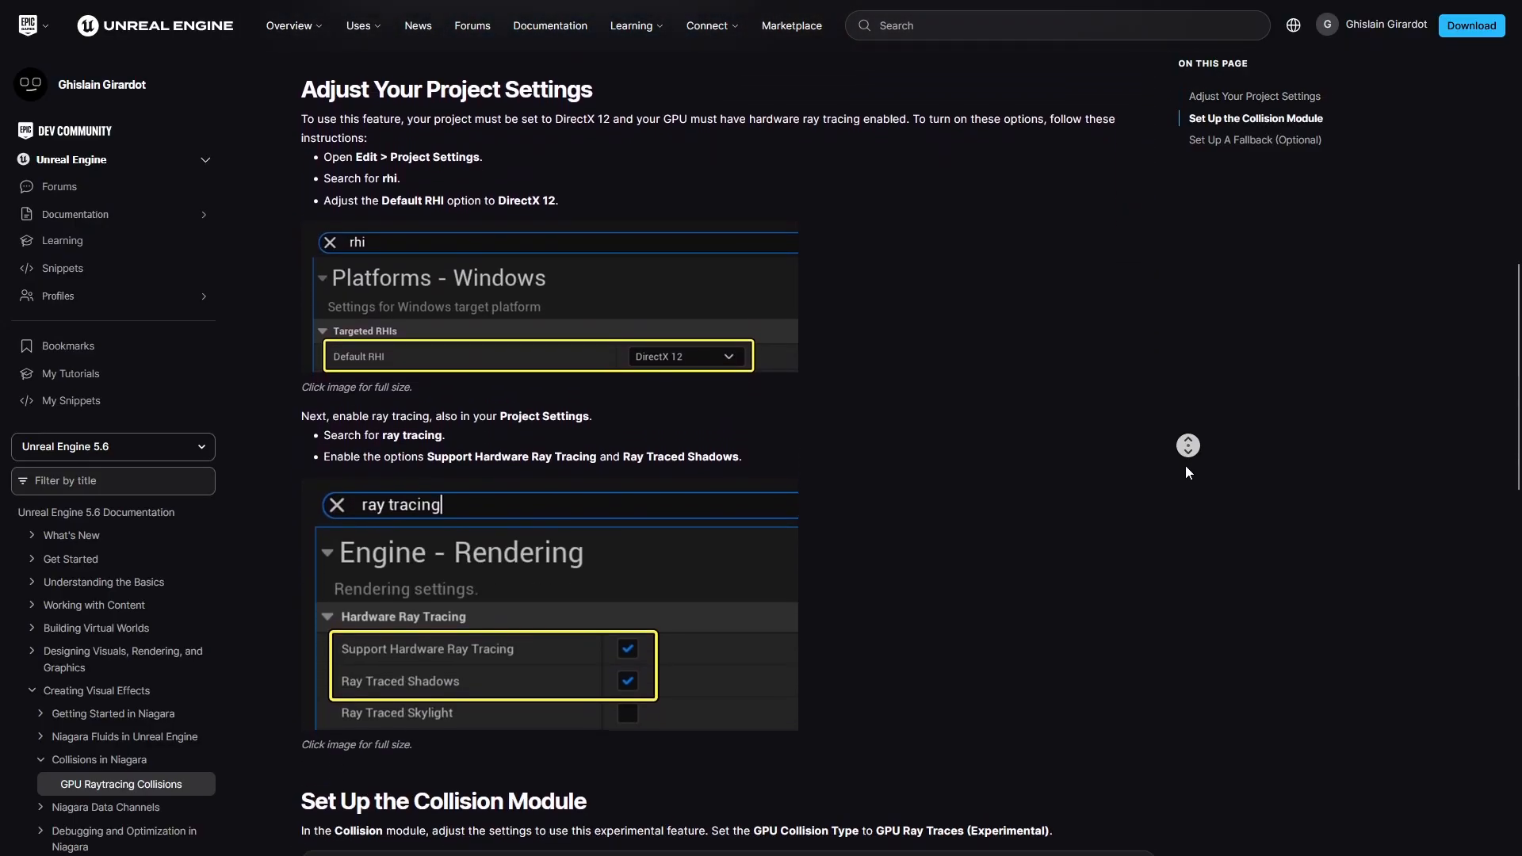
{"action": "scroll", "scroll_direction": "down", "scroll_amount": 3}
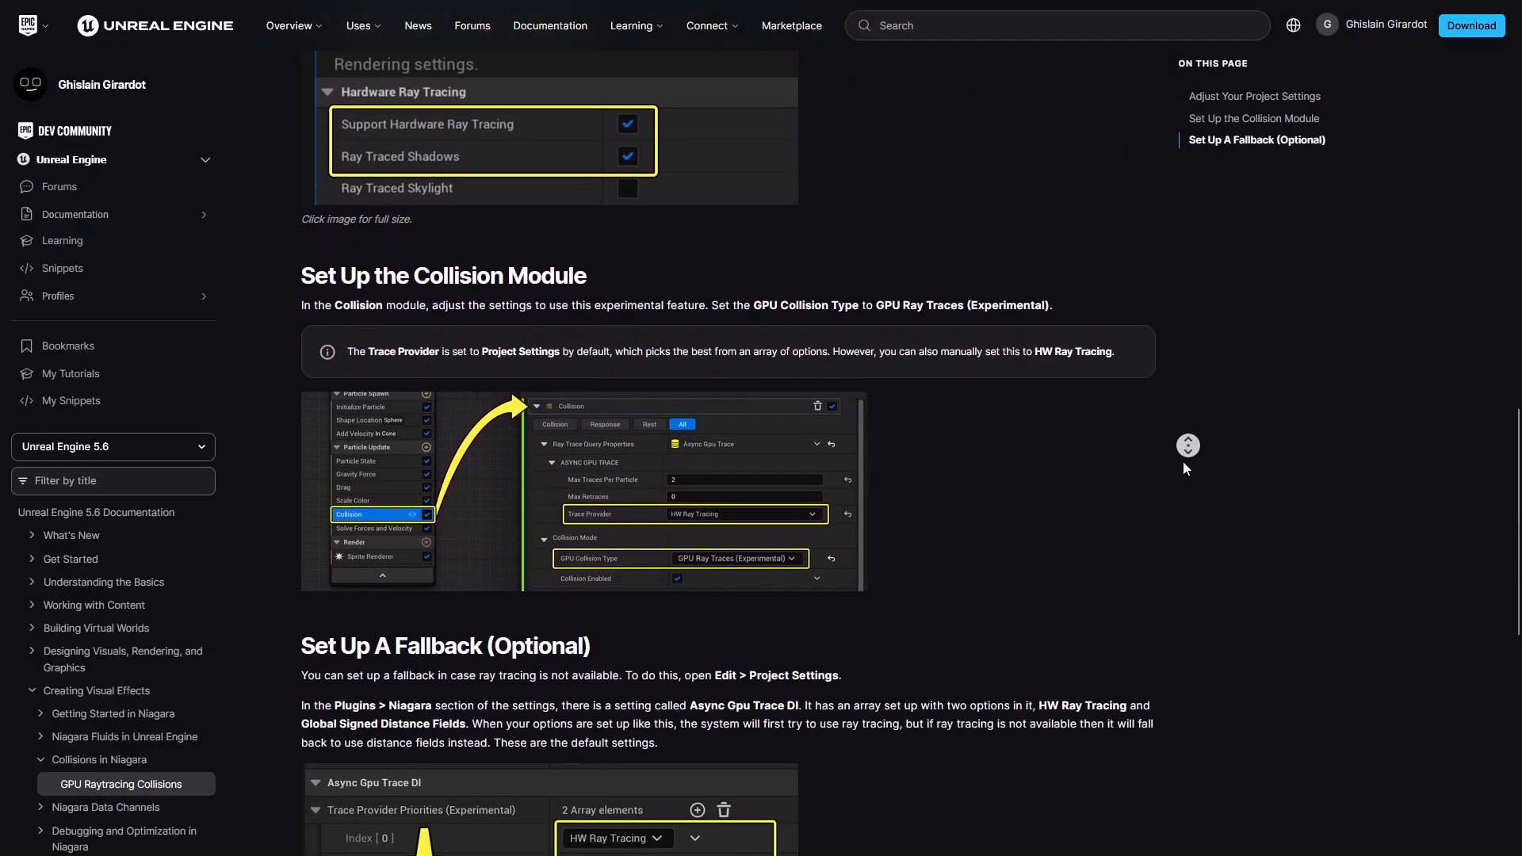
{"action": "scroll", "scroll_direction": "down", "scroll_amount": 3}
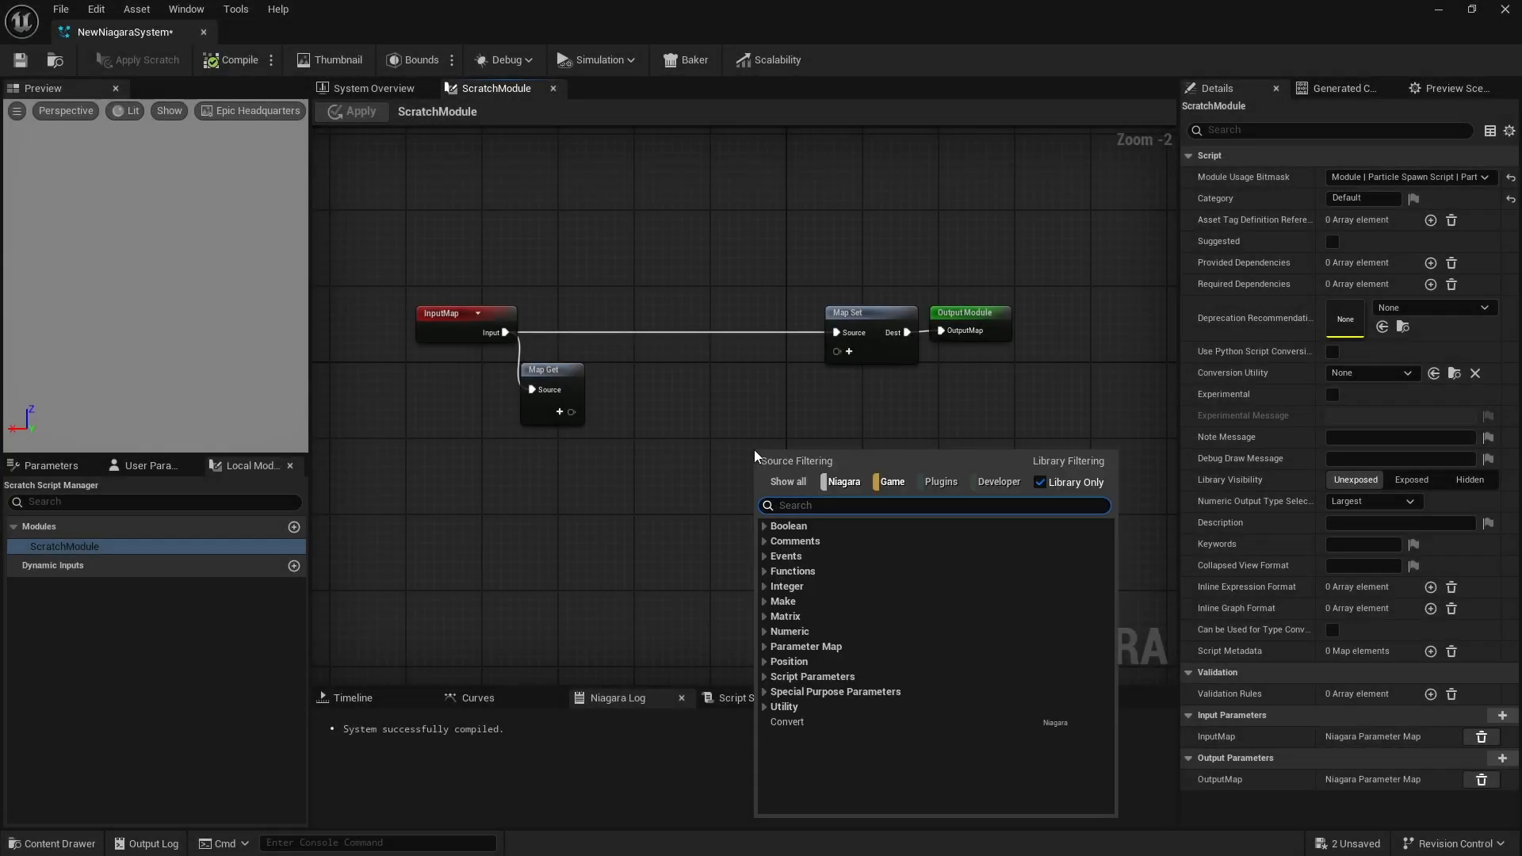
{"action": "type", "text": "sphere"}
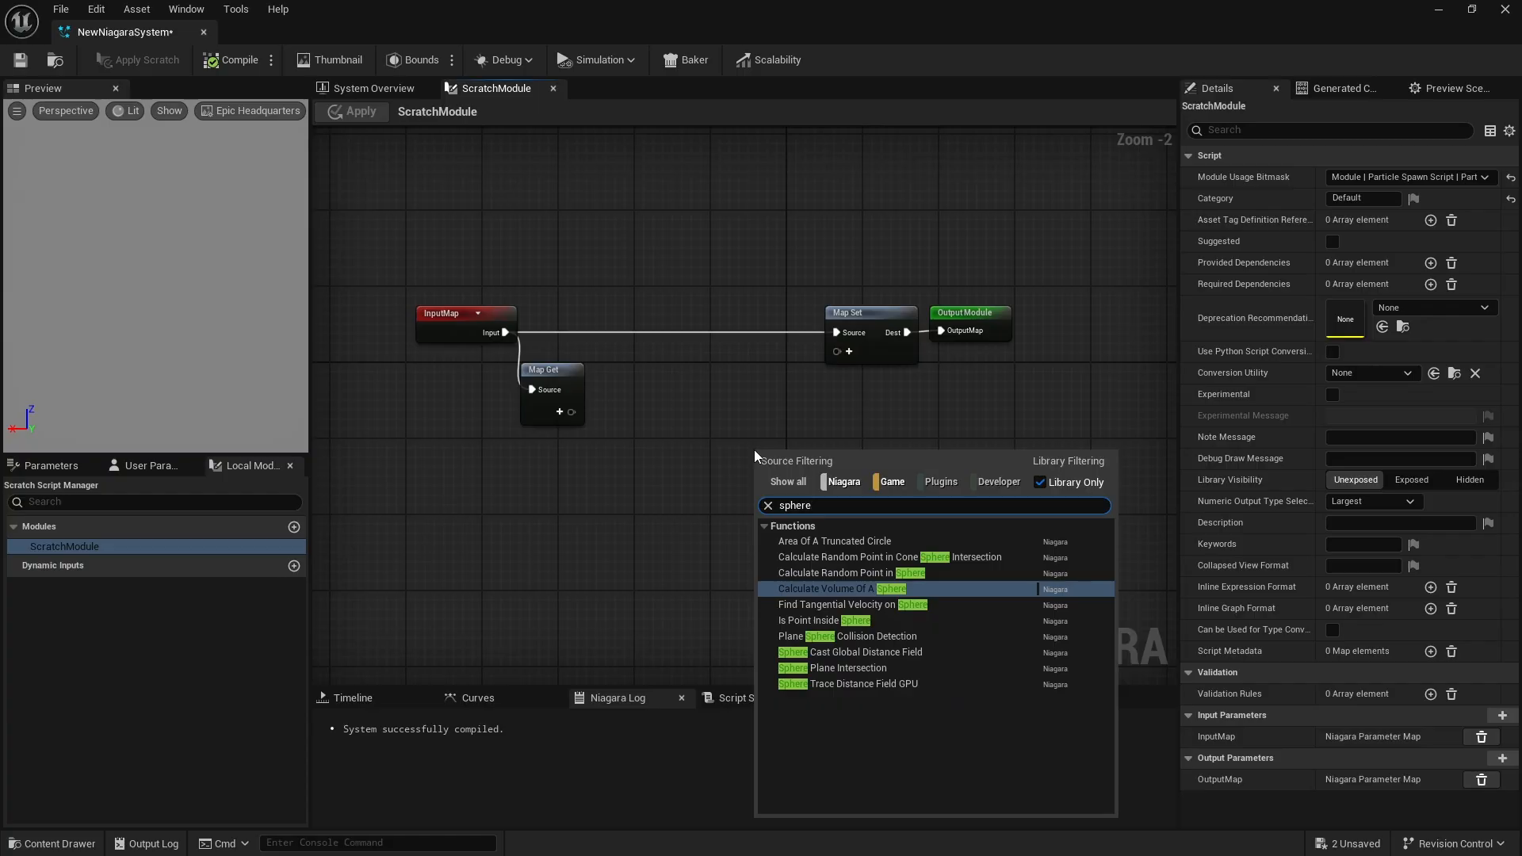
{"action": "left_click", "coordinate": [831, 652]}
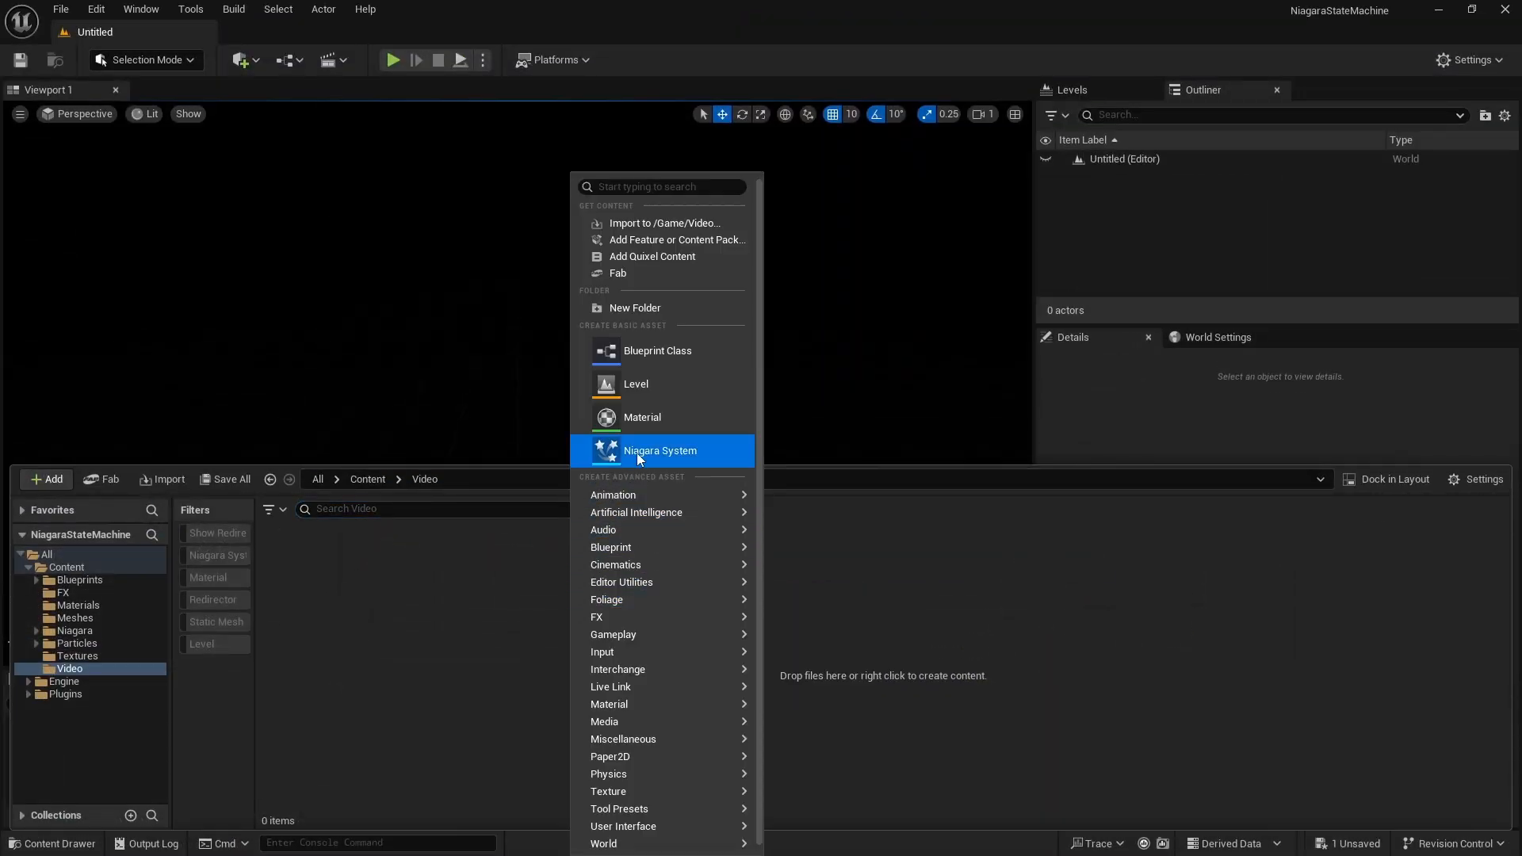
Create a new Niagara System asset from the Minimal emitter template
{"action": "left_click", "coordinate": [660, 450]}
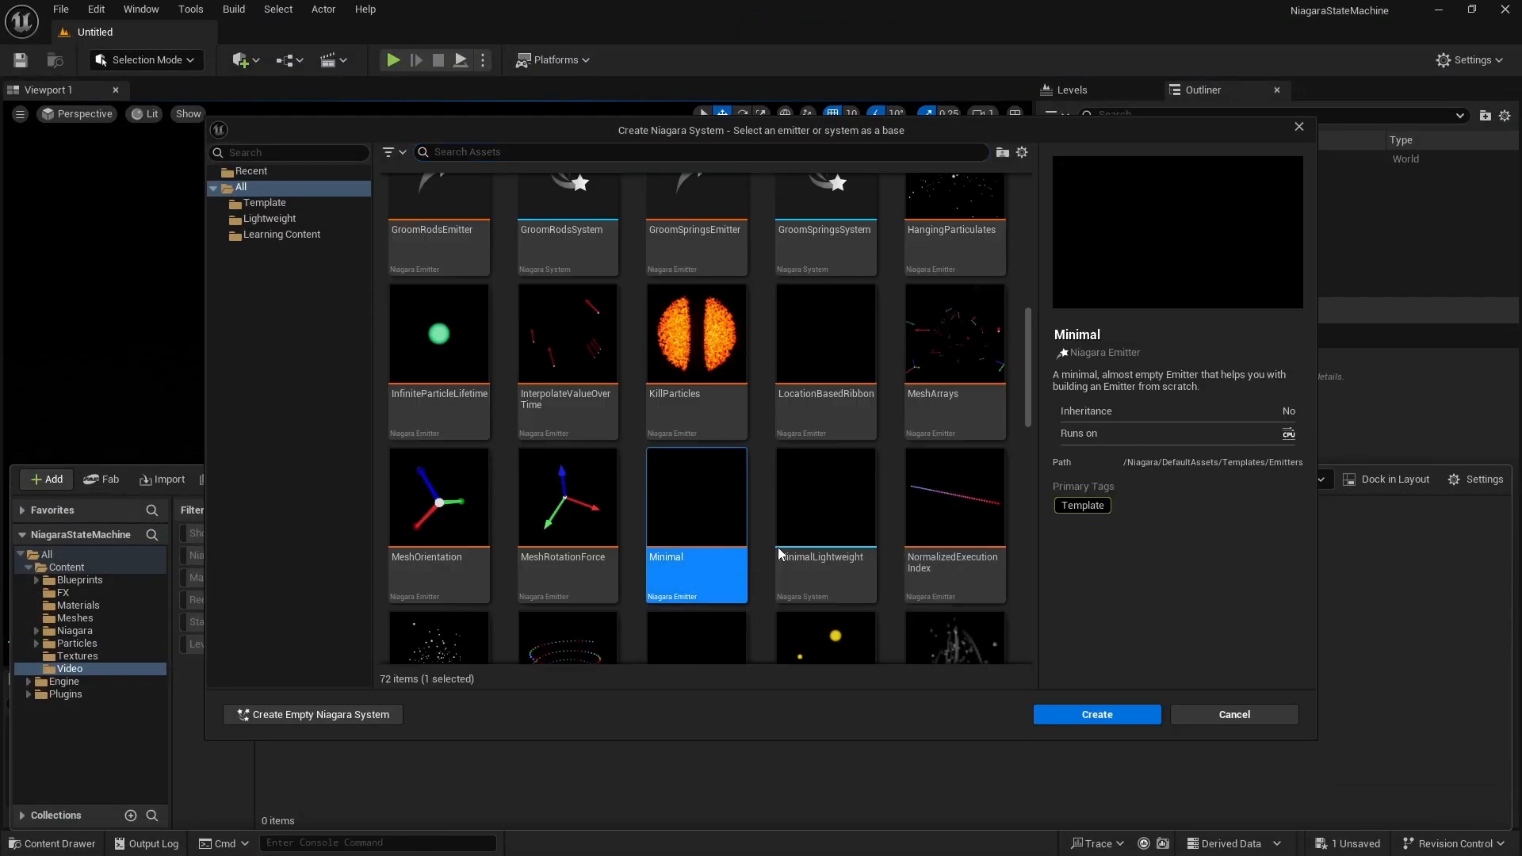
{"action": "left_click", "coordinate": [1097, 713]}
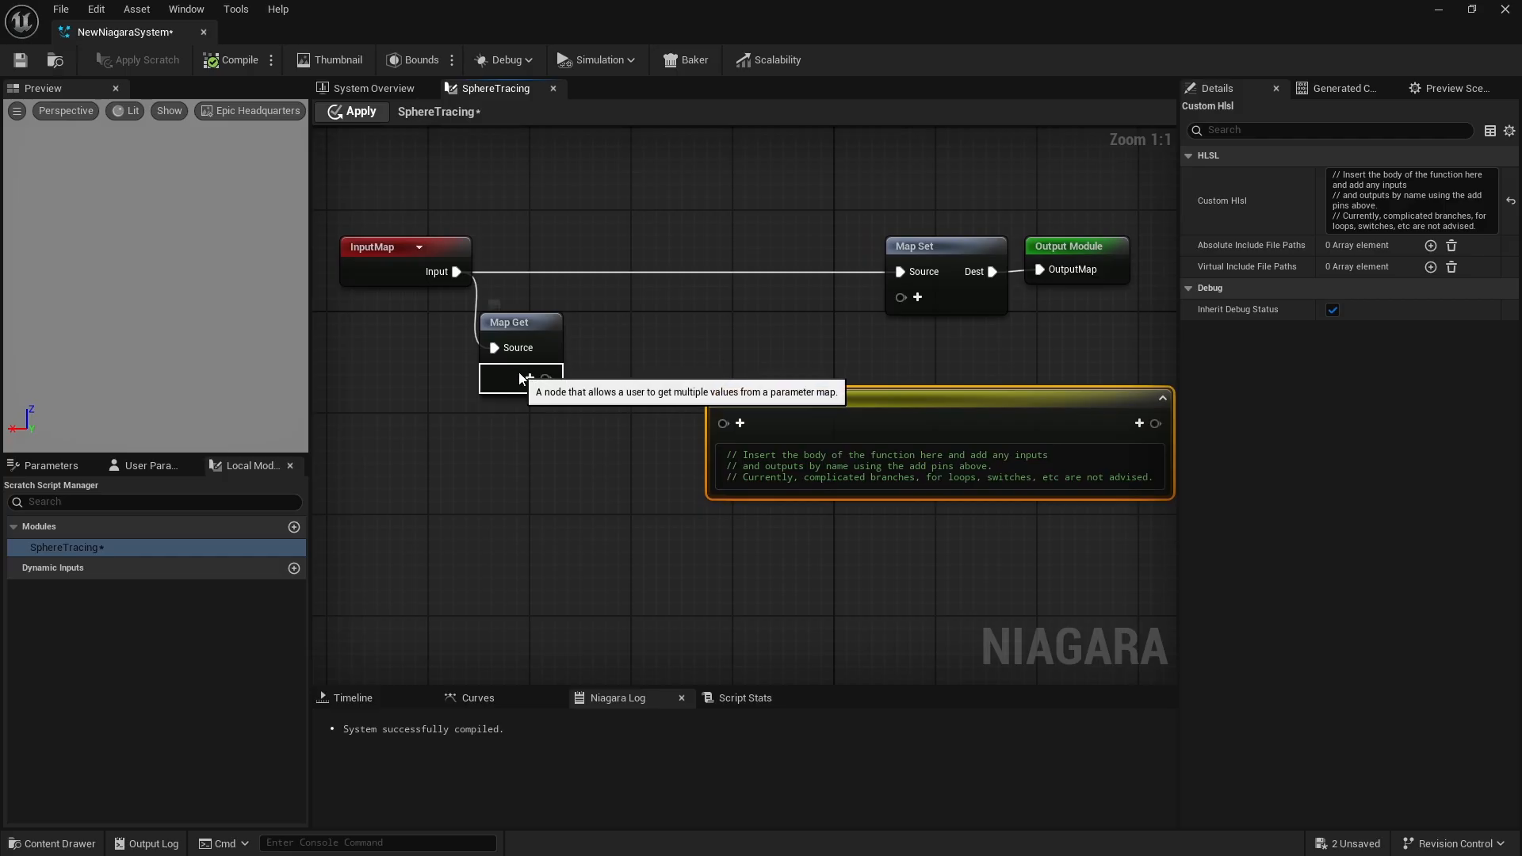
Add a Collision Query output on Map Get, wire it to Sphere Trace, and copy its QueryMeshDistanceFieldGPU HLSL
{"action": "left_click", "coordinate": [529, 377]}
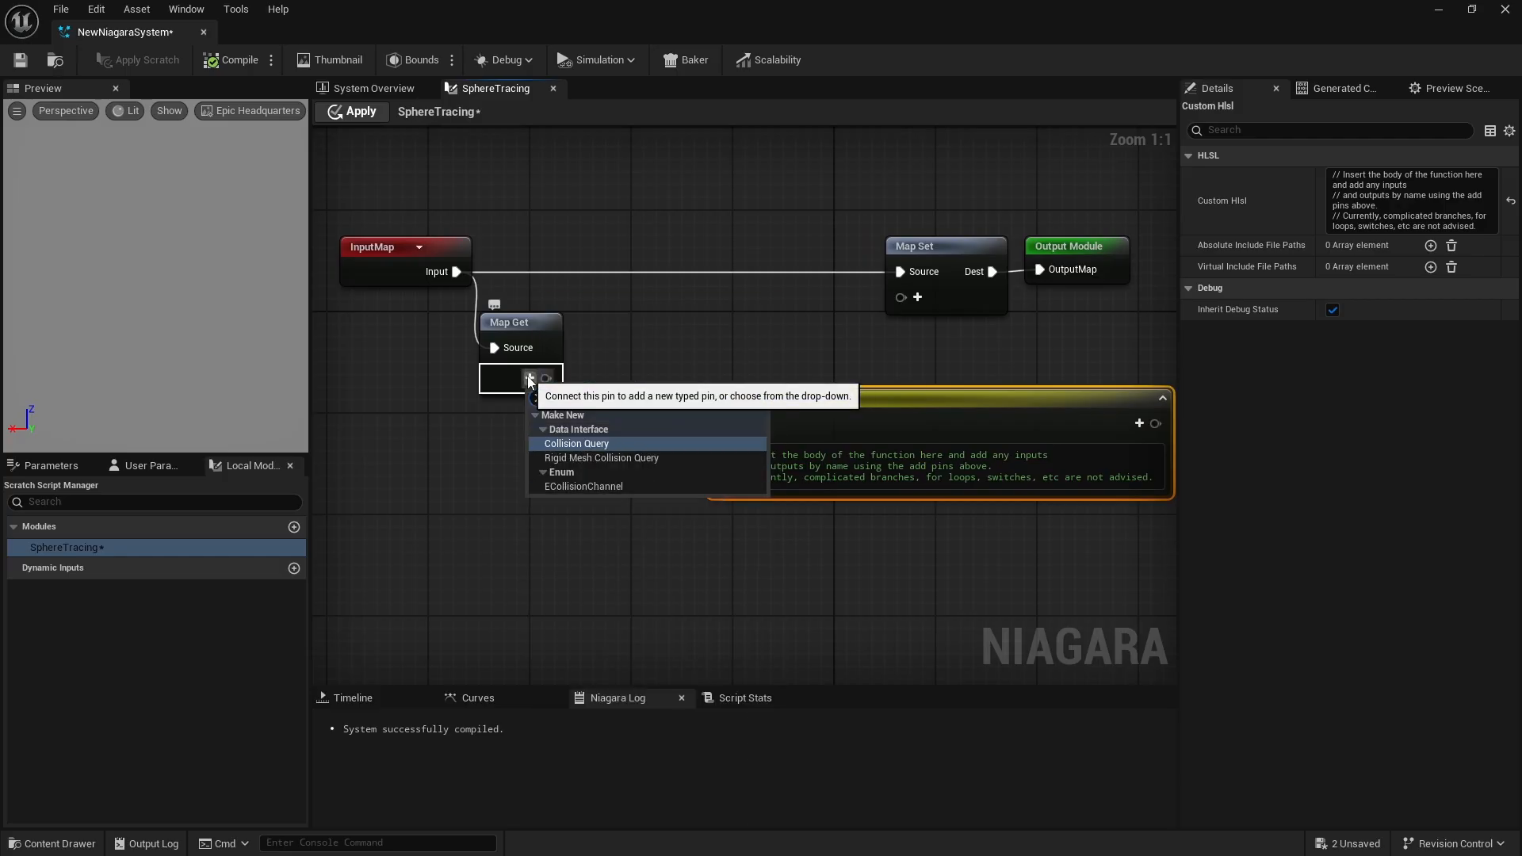
{"action": "left_click", "coordinate": [577, 444]}
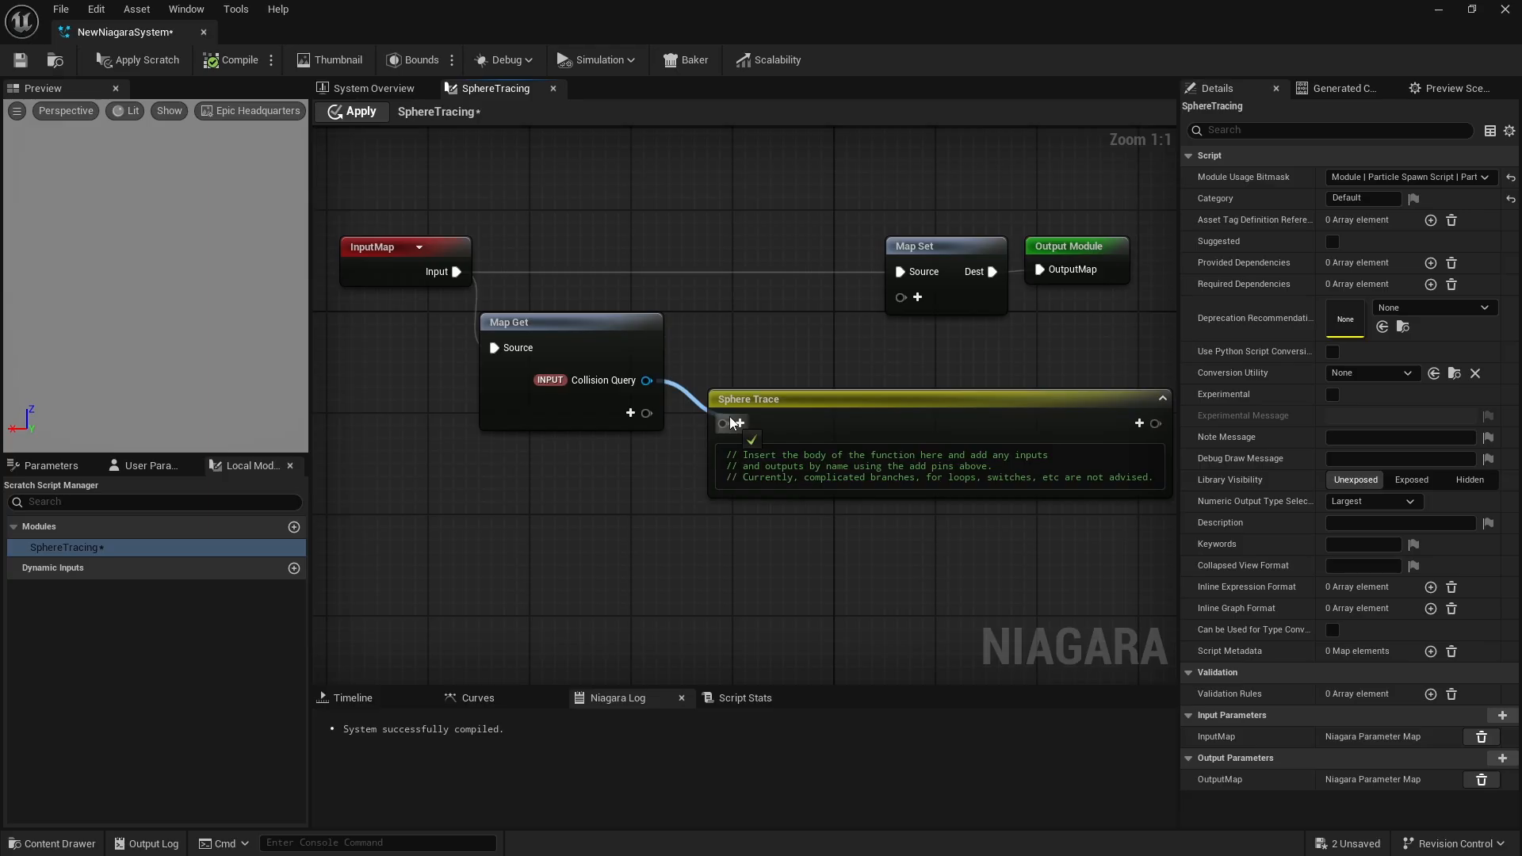
{"action": "left_click", "coordinate": [739, 423]}
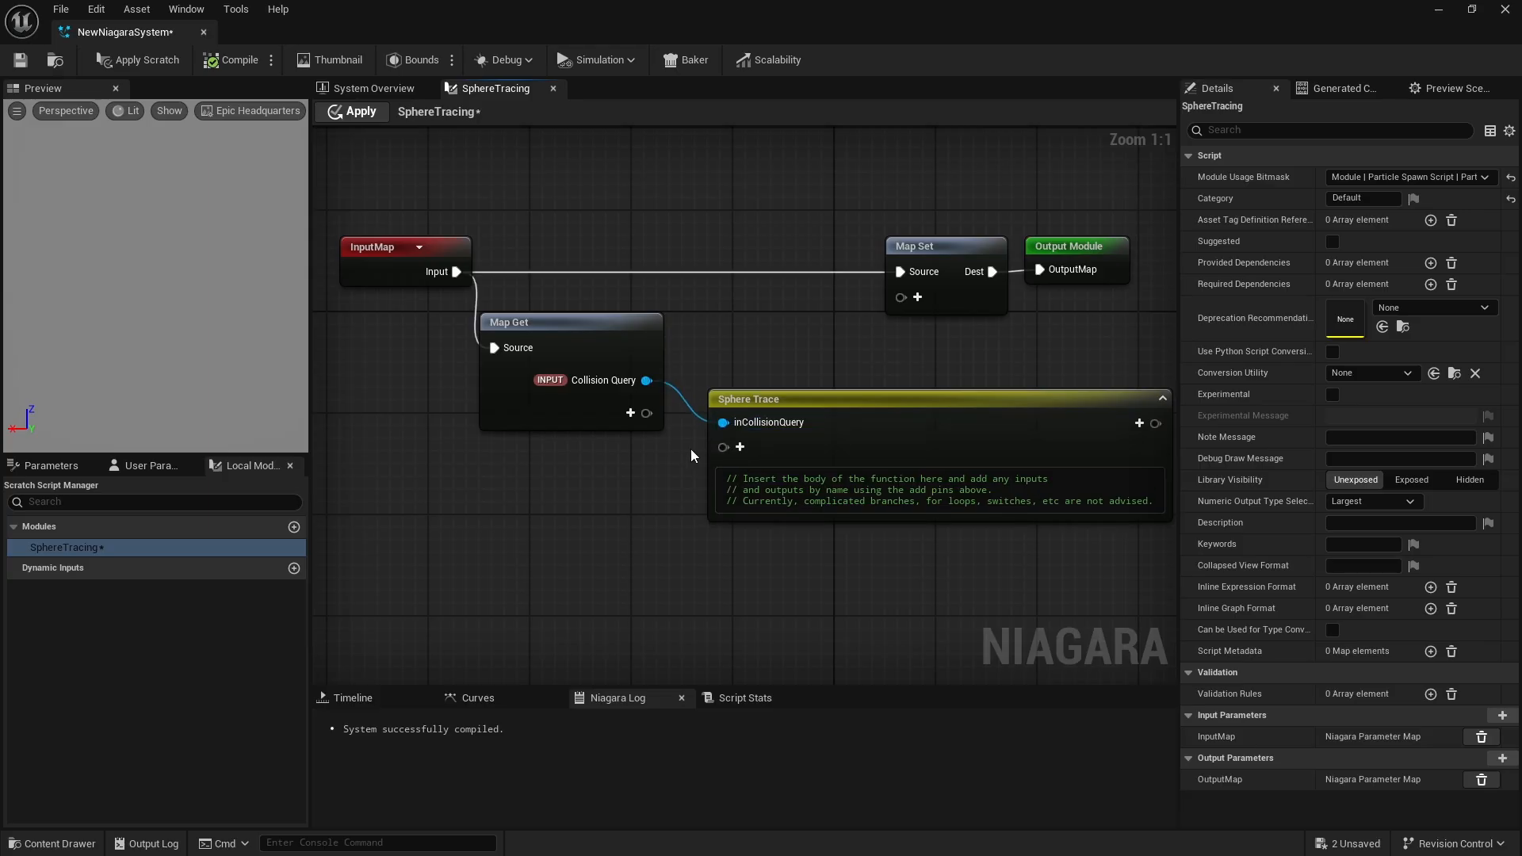
{"action": "right_click", "coordinate": [769, 422]}
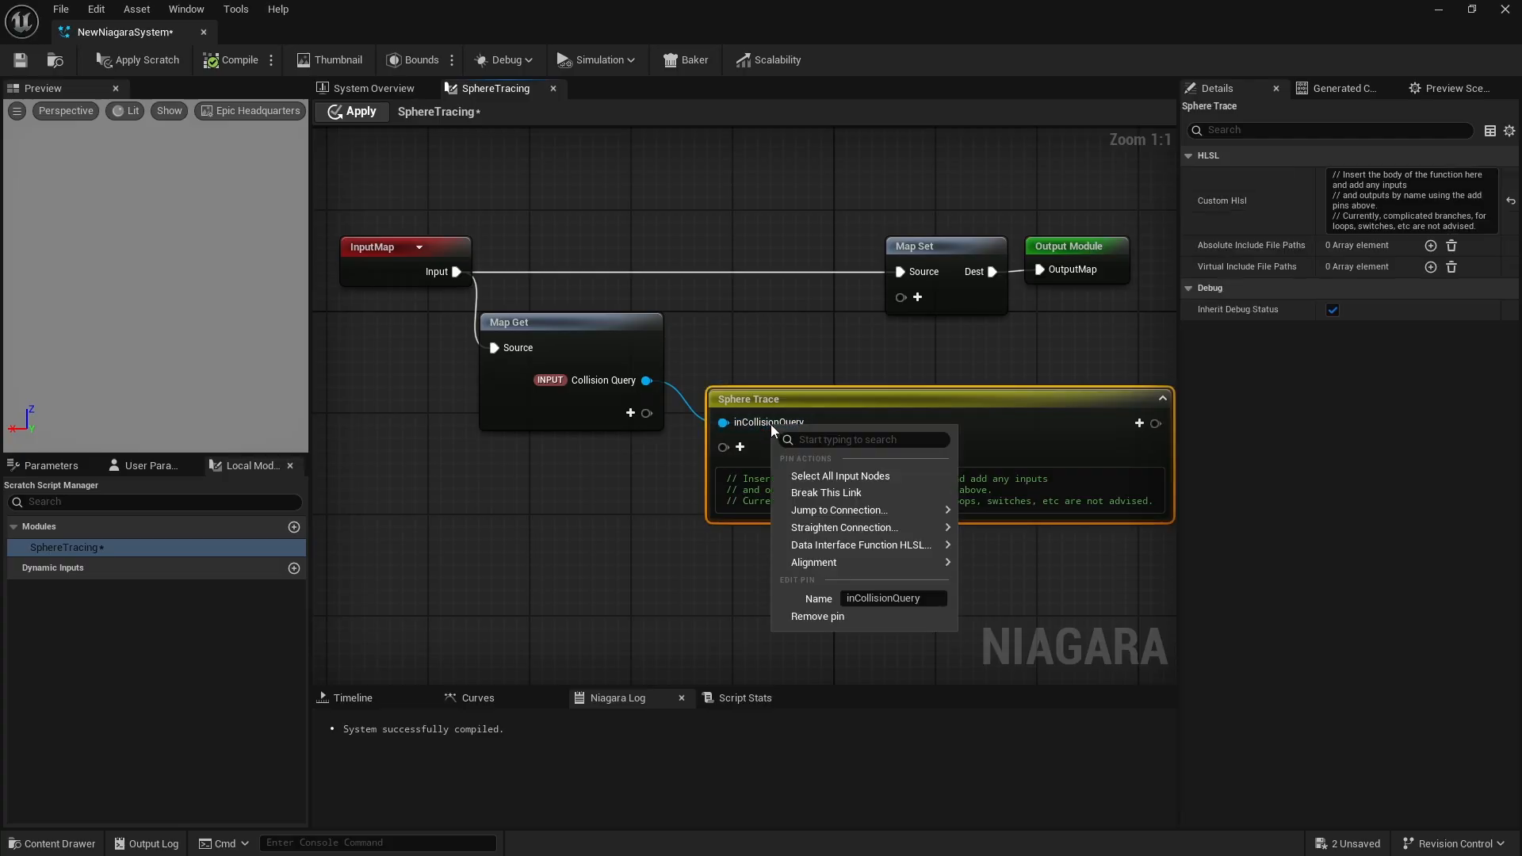
{"action": "mouse_move", "coordinate": [859, 545]}
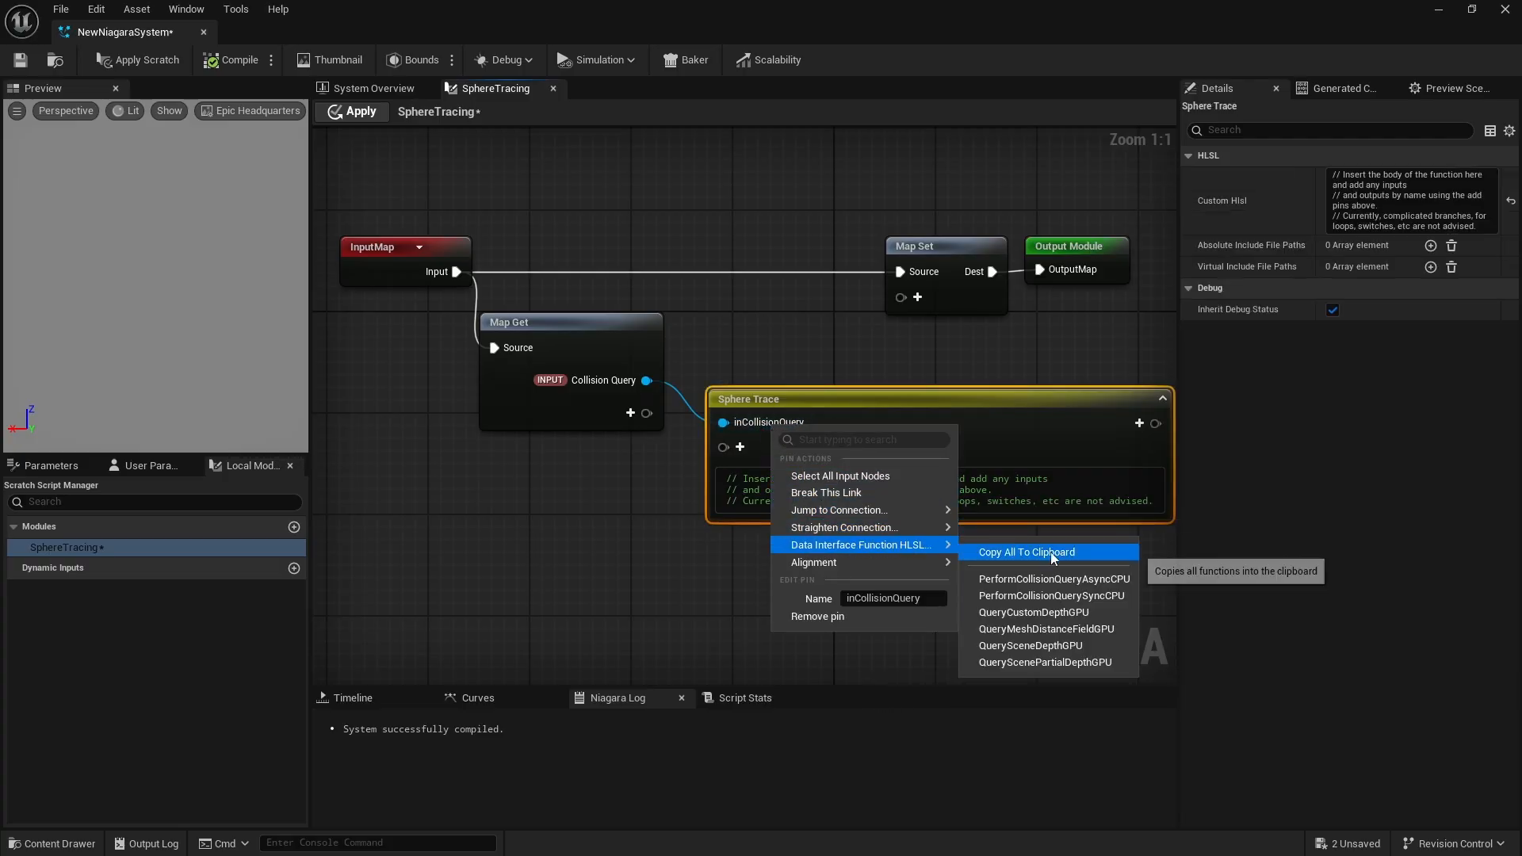
{"action": "mouse_move", "coordinate": [1075, 657]}
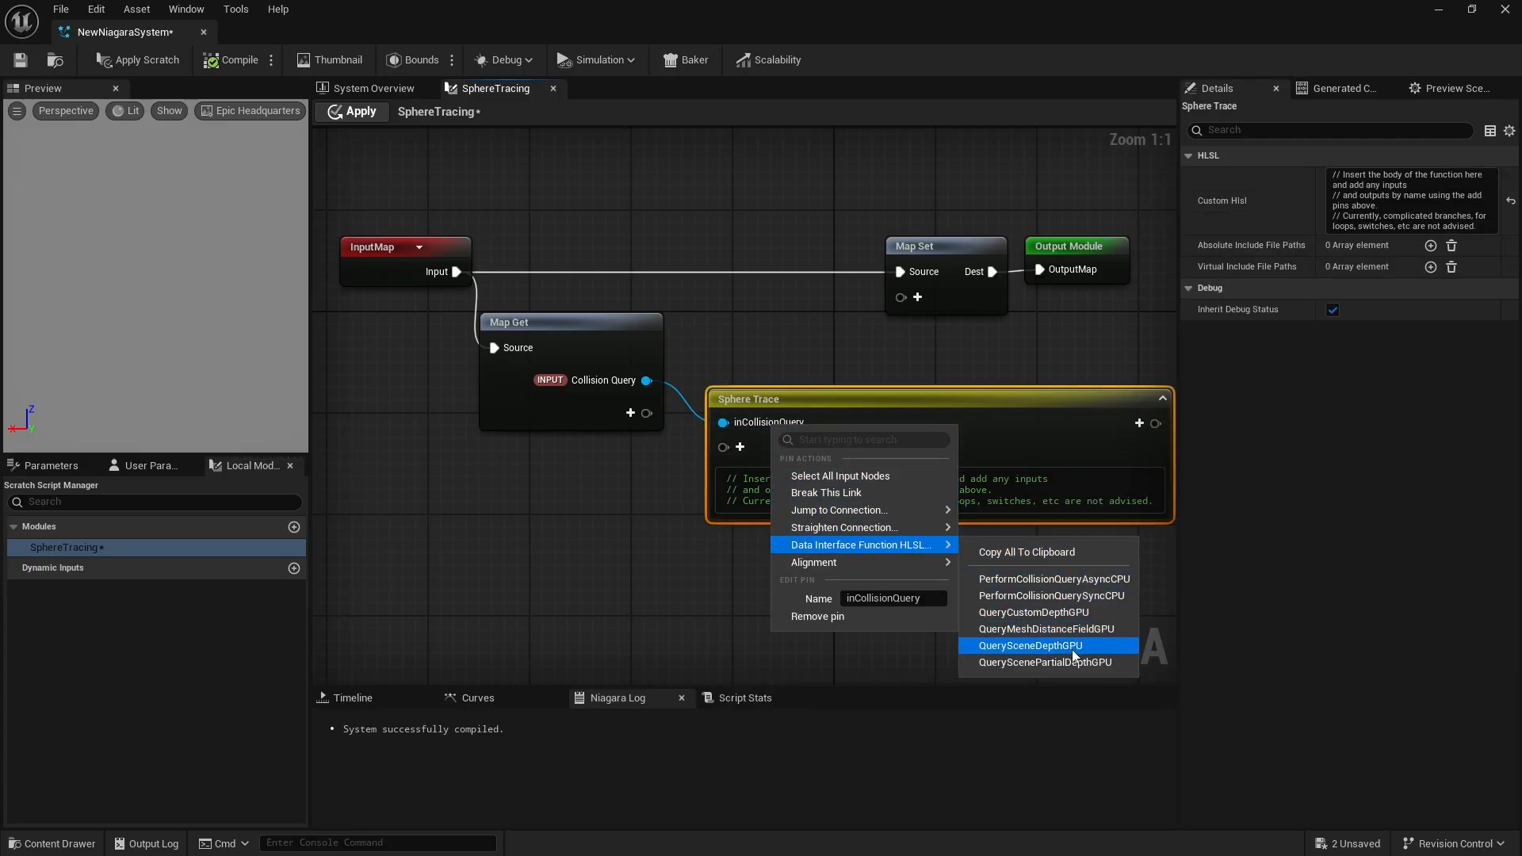
{"action": "mouse_move", "coordinate": [1073, 629]}
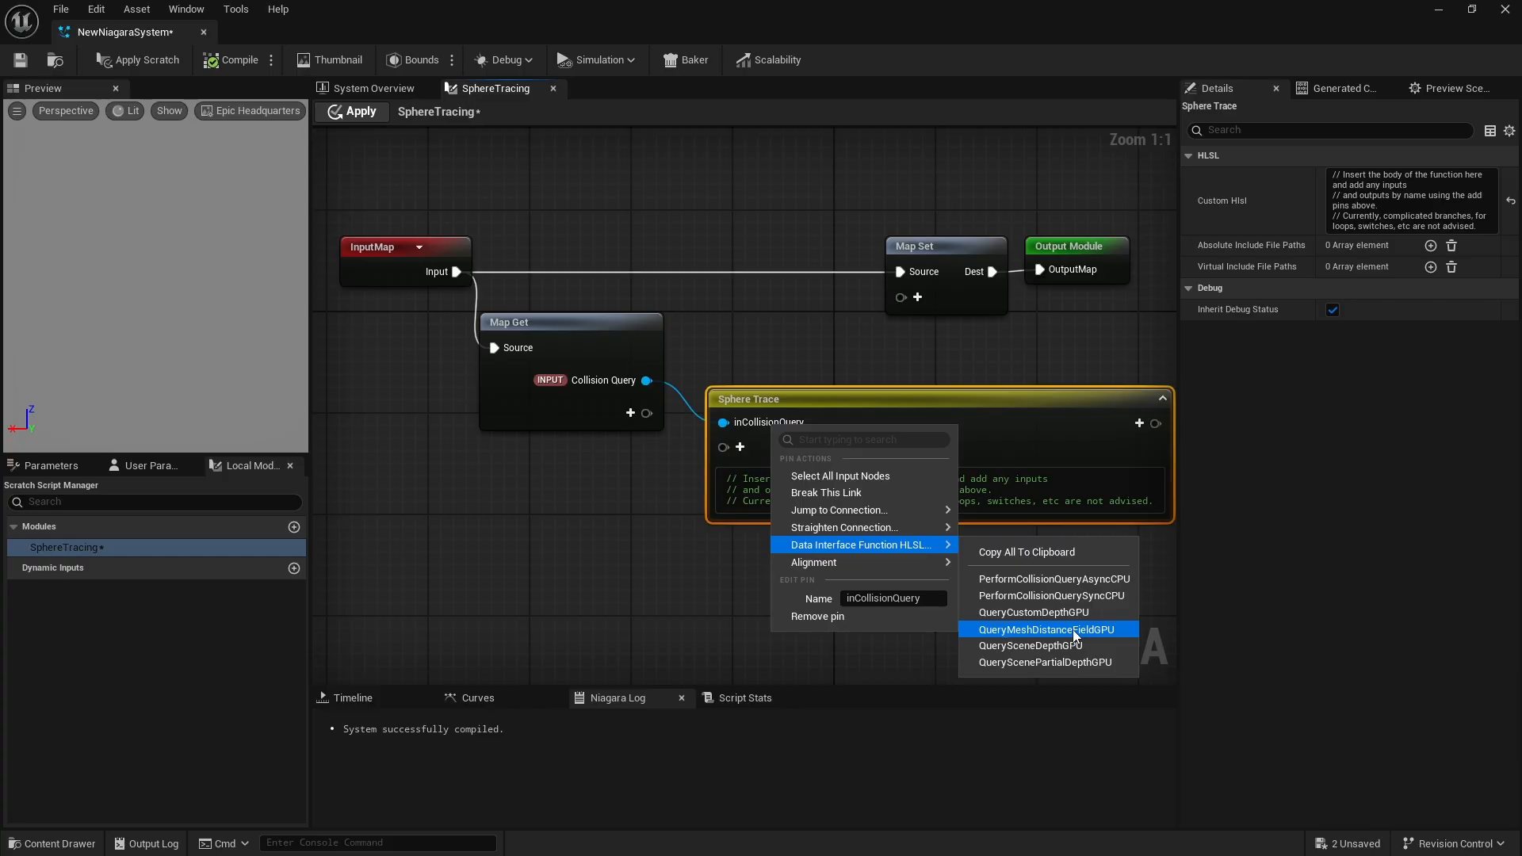
{"action": "left_click", "coordinate": [1046, 630]}
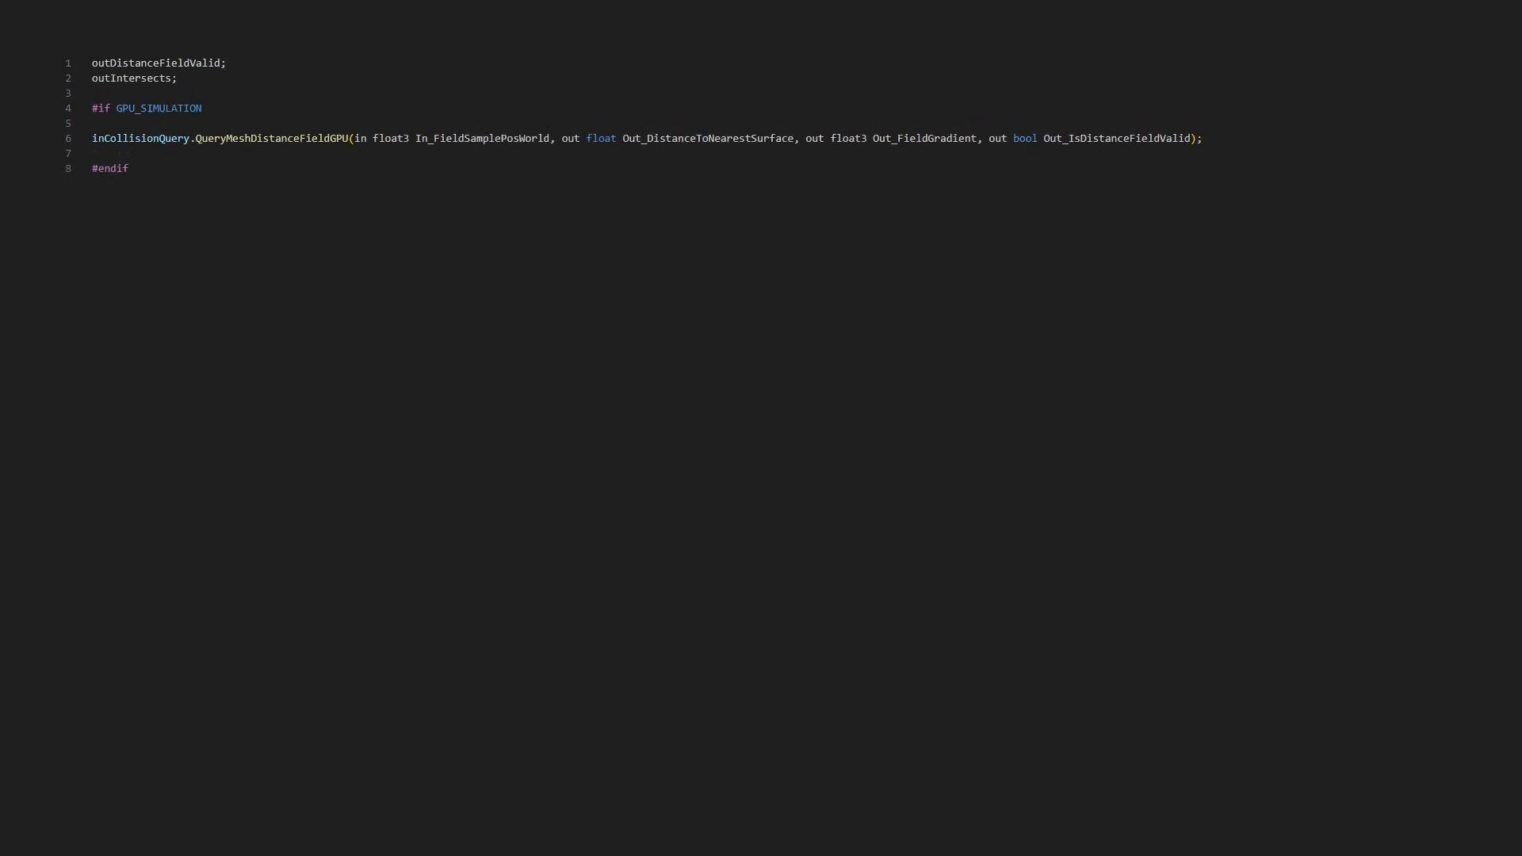
List the trace outputs from outInitialOverlap to outSurfaceNormal and initialize outDistanceFieldValid to true
{"action": "type", "text": "outInitialOverlap;"}
{"action": "type", "text": "outSpherePosition;"}
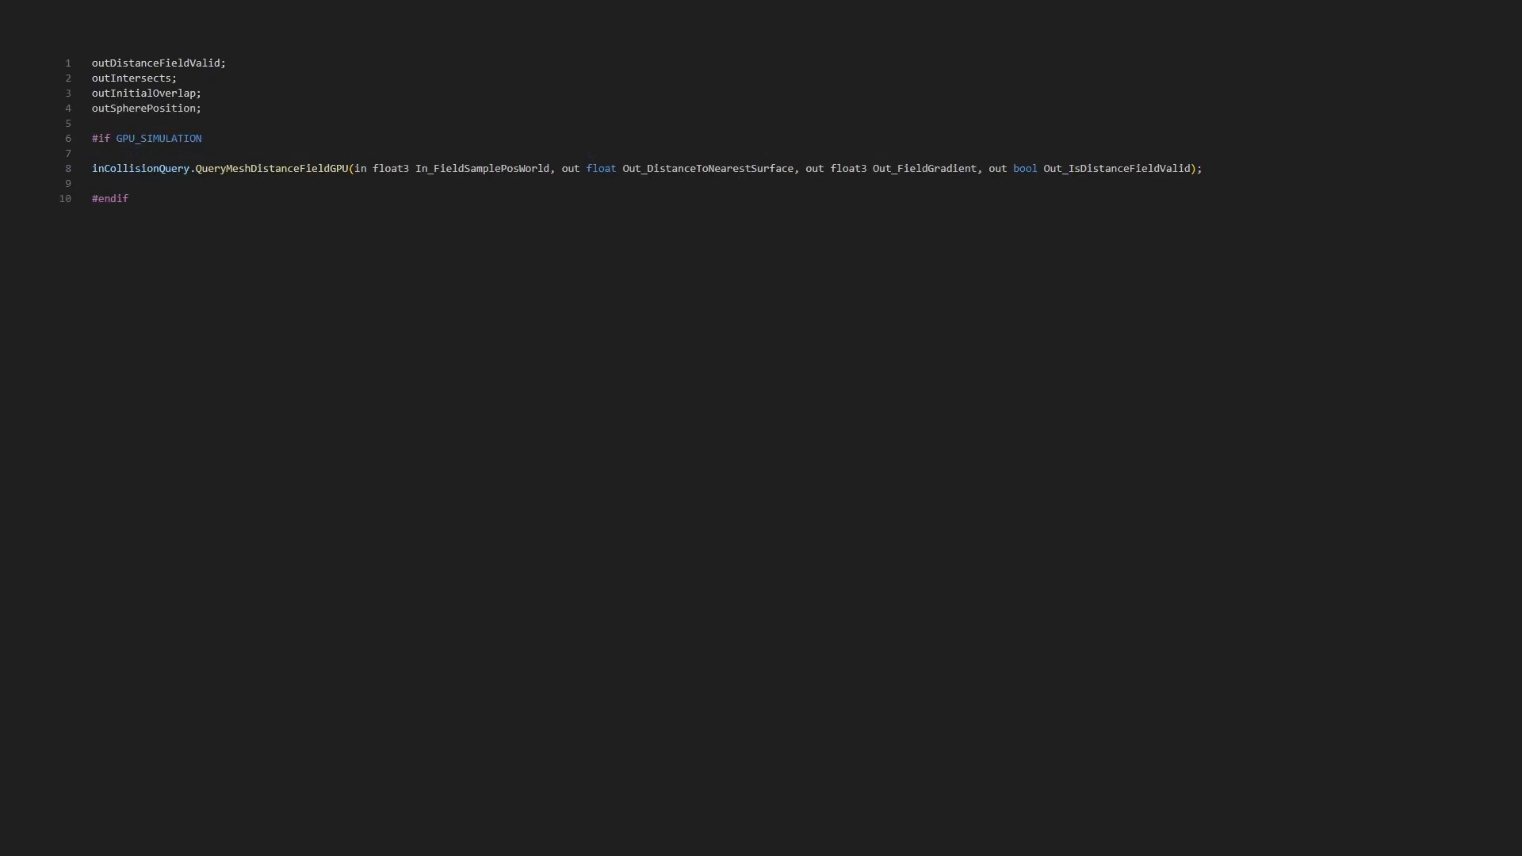
{"action": "type", "text": "outSurfacePosition;"}
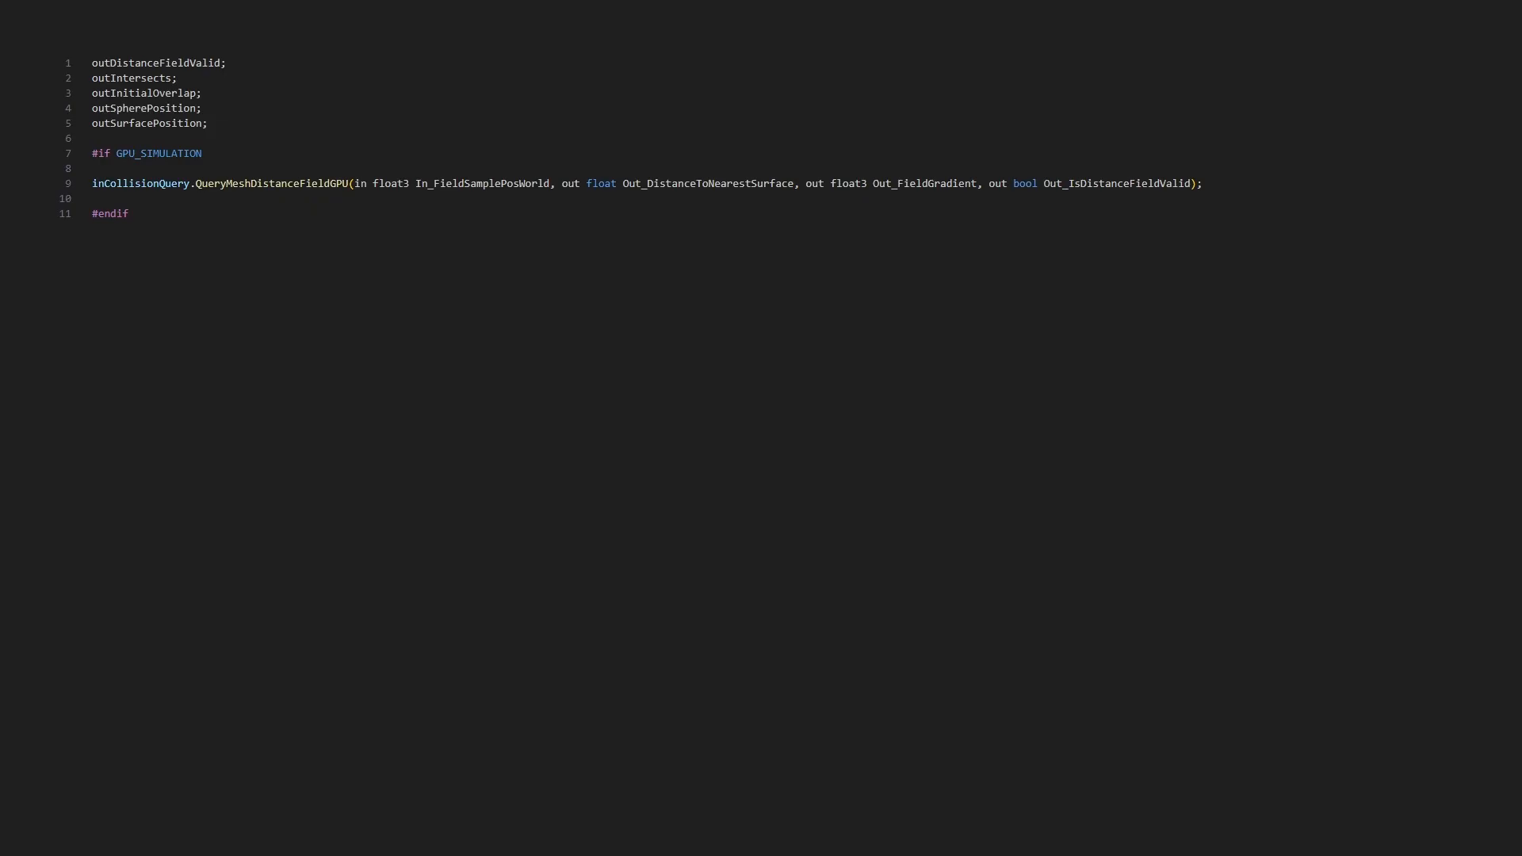
{"action": "type", "text": "outDistanceTraveled;"}
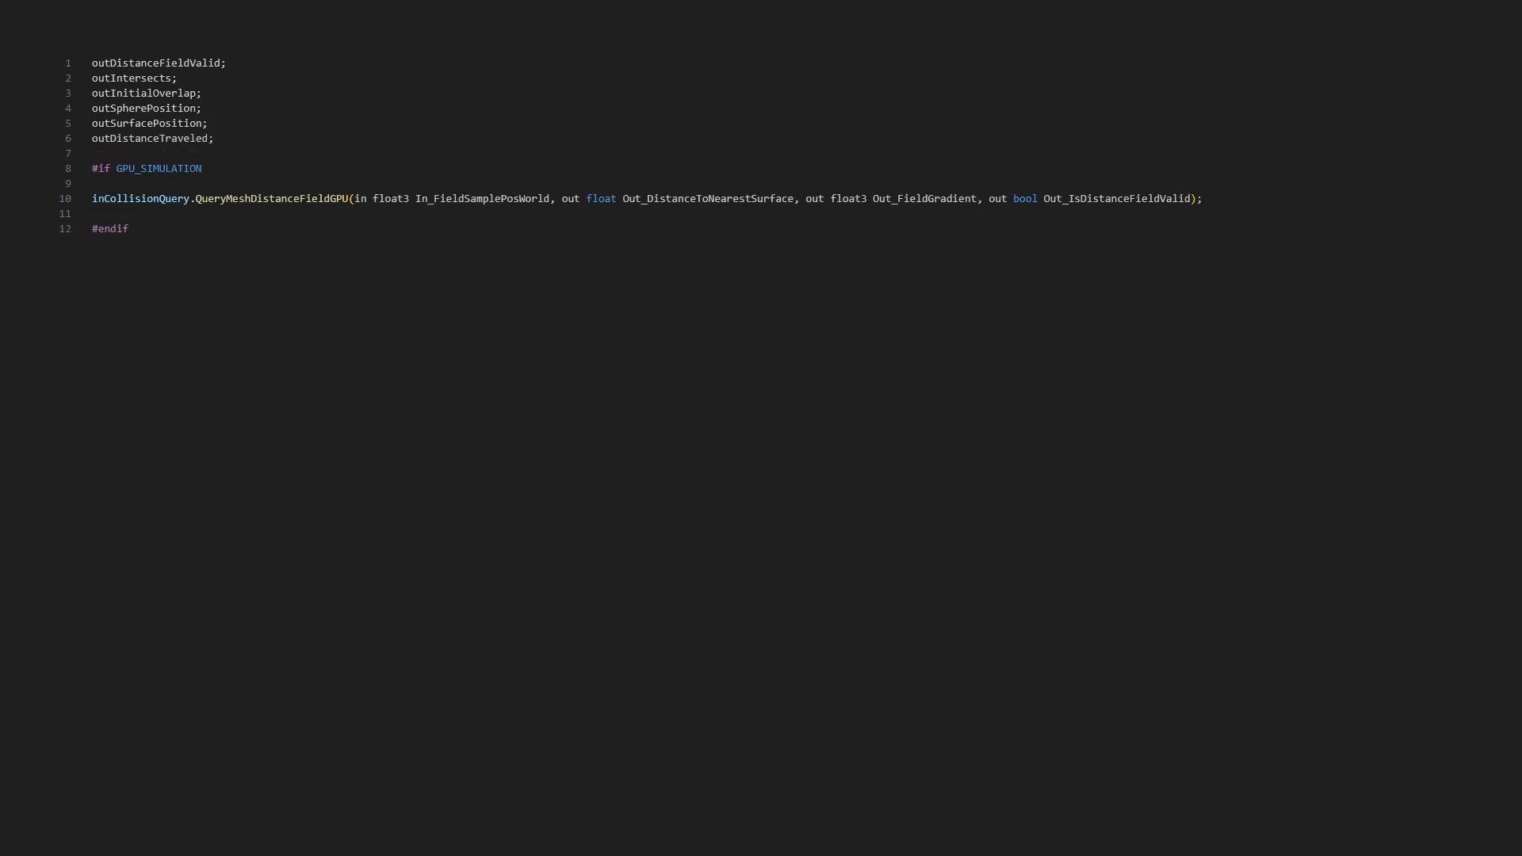
{"action": "type", "text": "outDistanceToSurface;"}
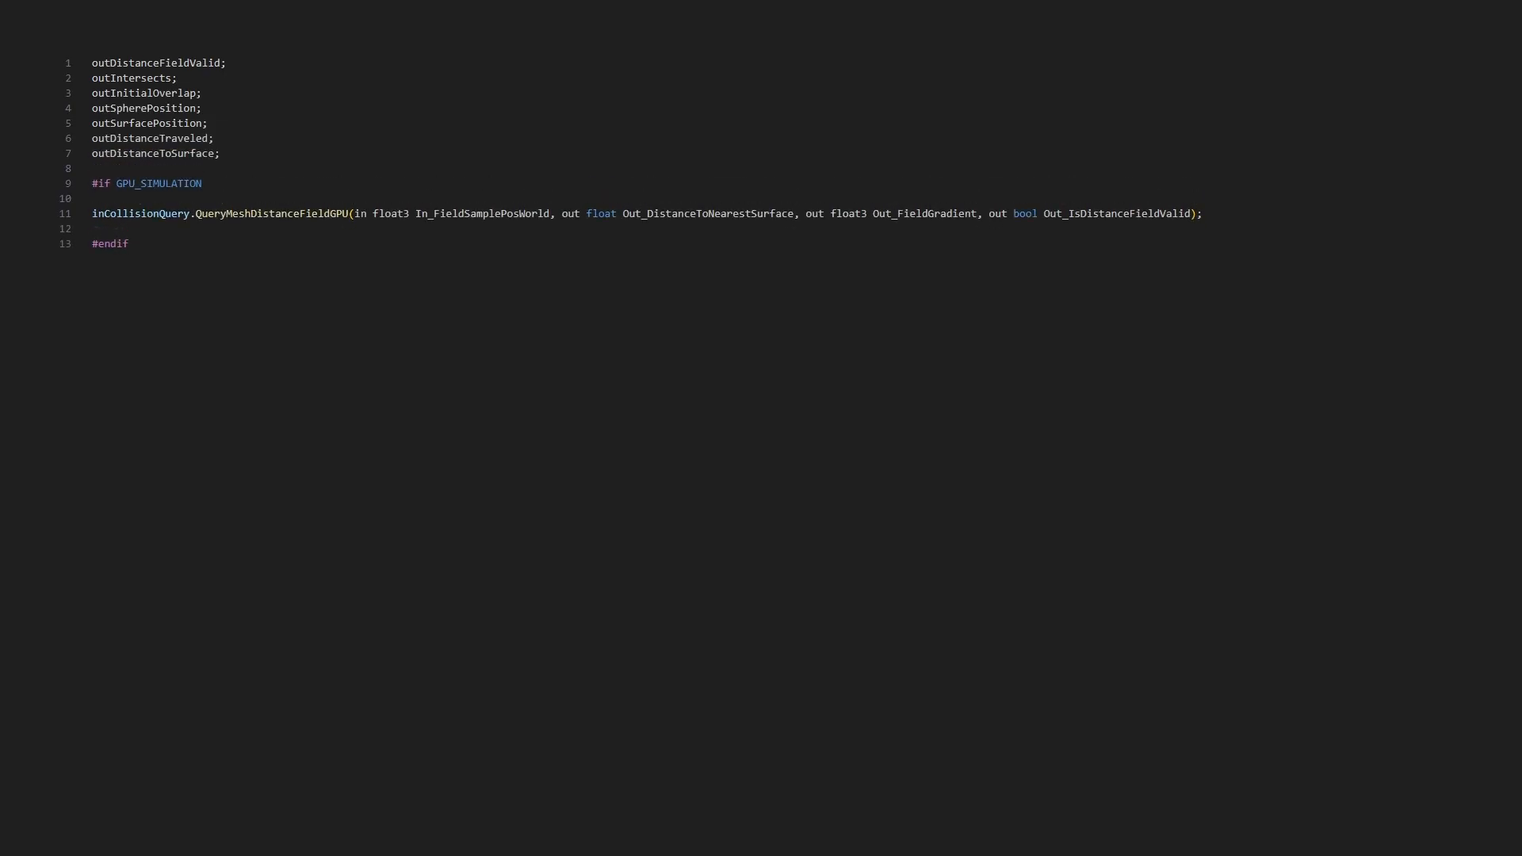
{"action": "type", "text": "outGradientToSurface;"}
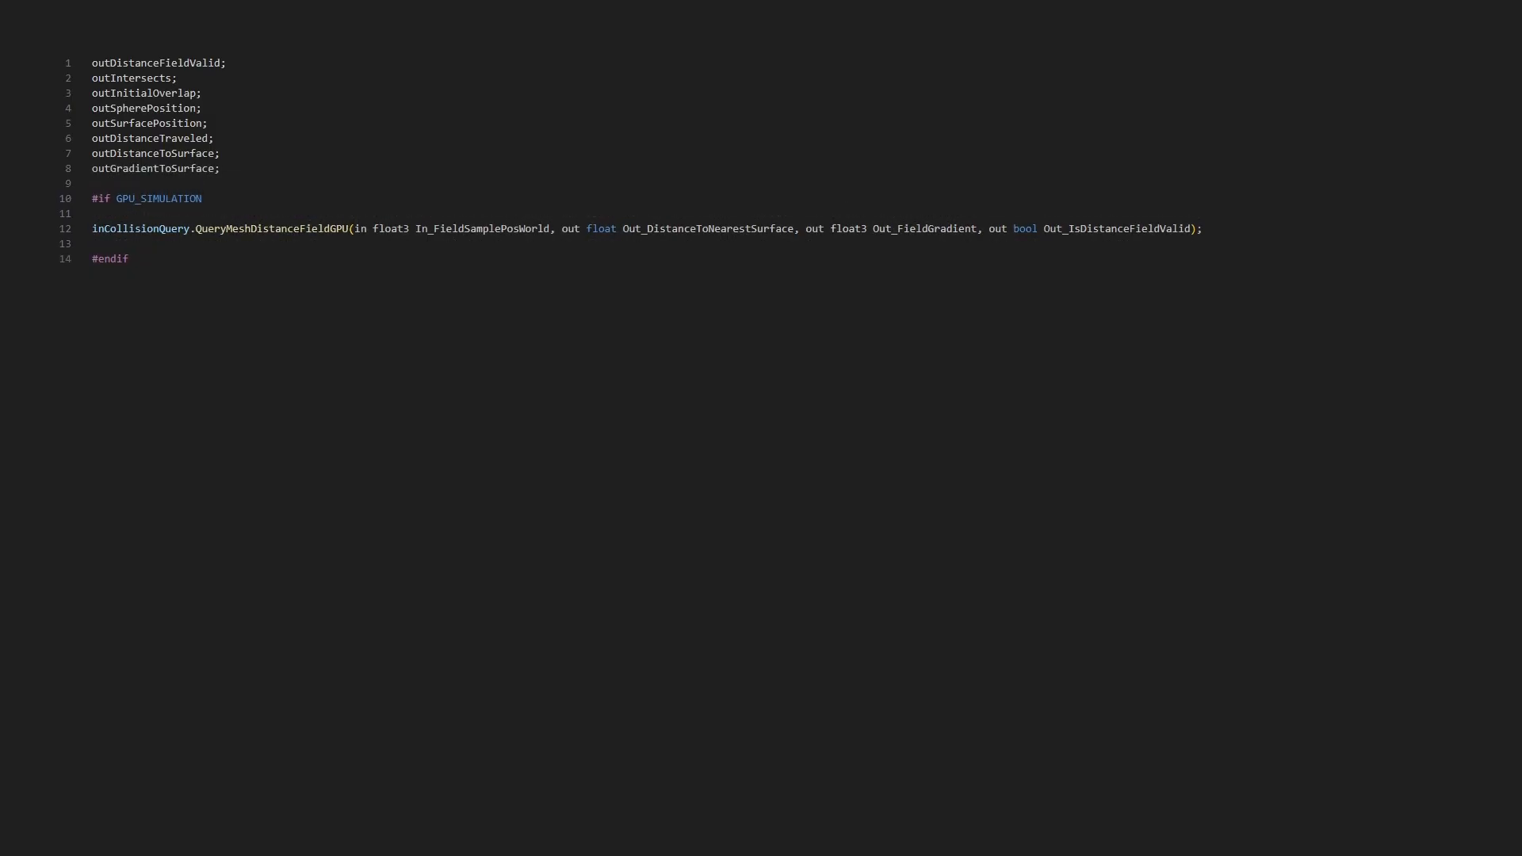
{"action": "type", "text": "outSurfaceNormal;"}
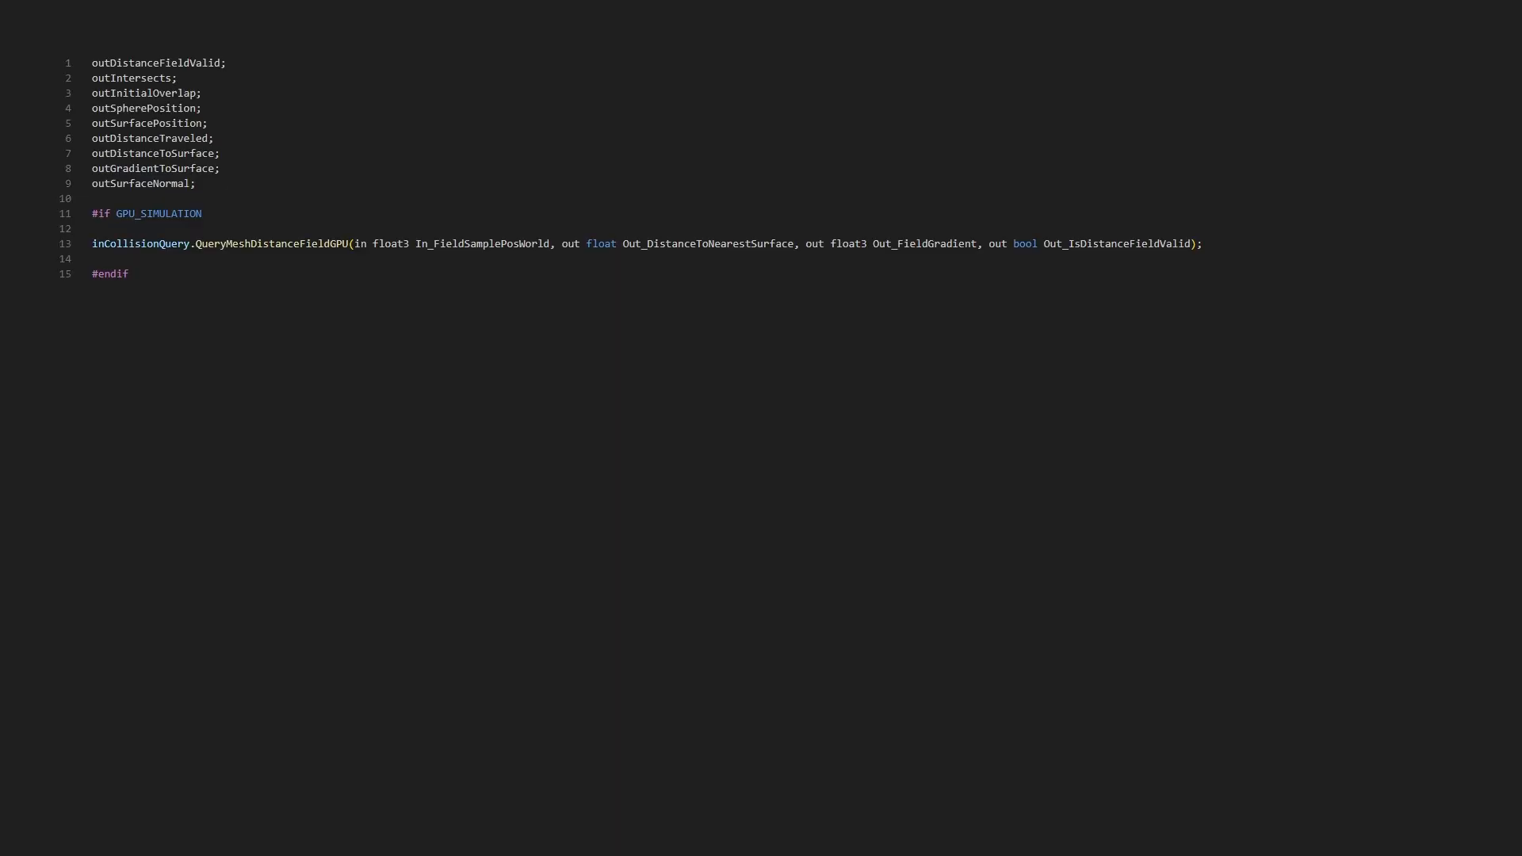
{"action": "type", "text": "= true; // assume it is valid at first"}
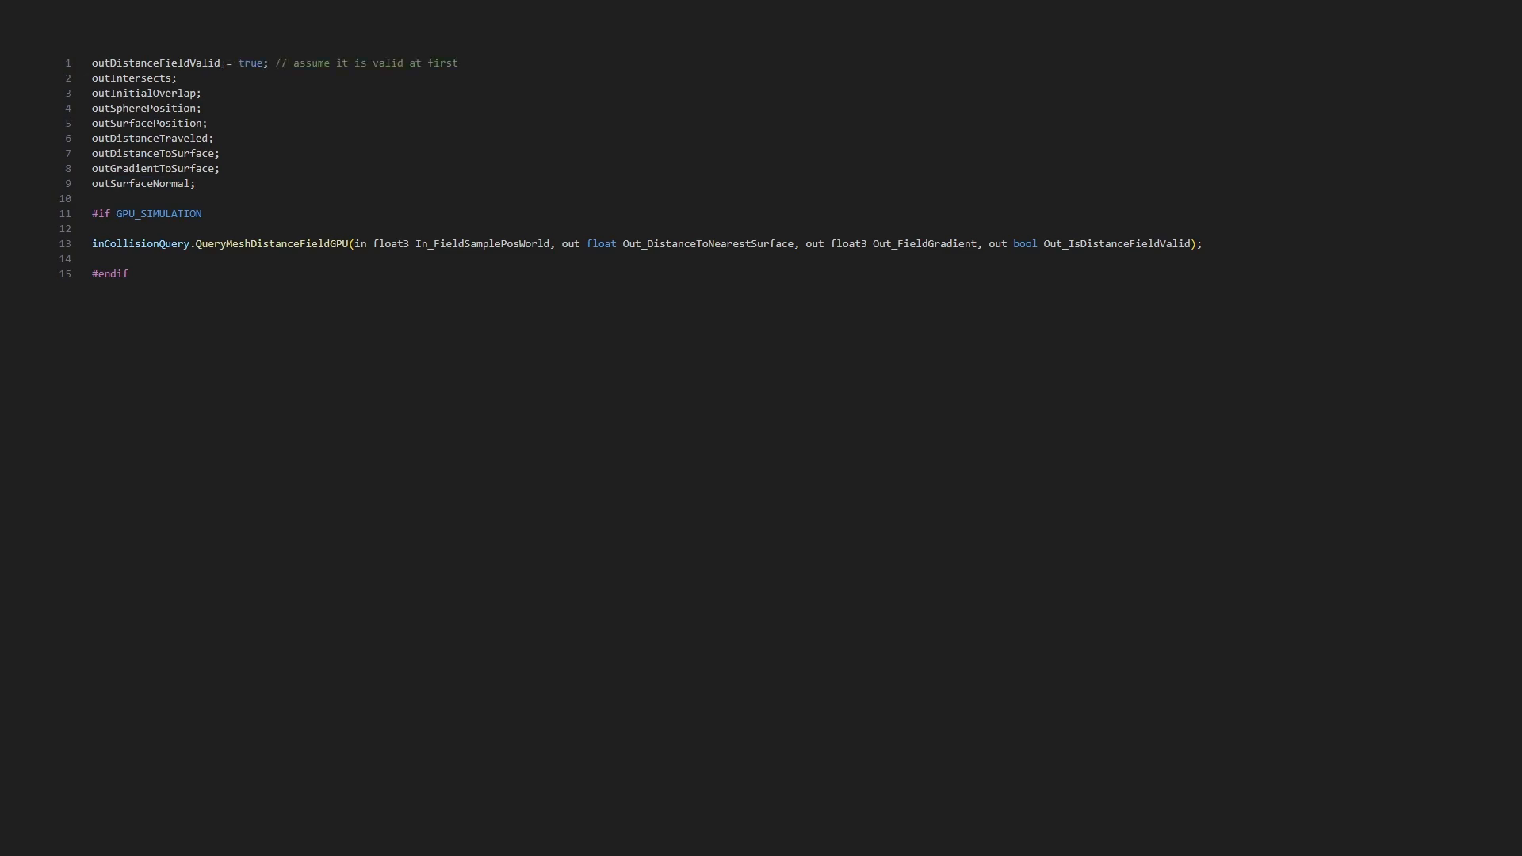
Initialize outIntersects, outInitialOverlap, outSpherePosition and outSurfacePosition with explanatory comments
{"action": "type", "text": "= false; // false if we managed to take all steps, true otherwise because of a hit"}
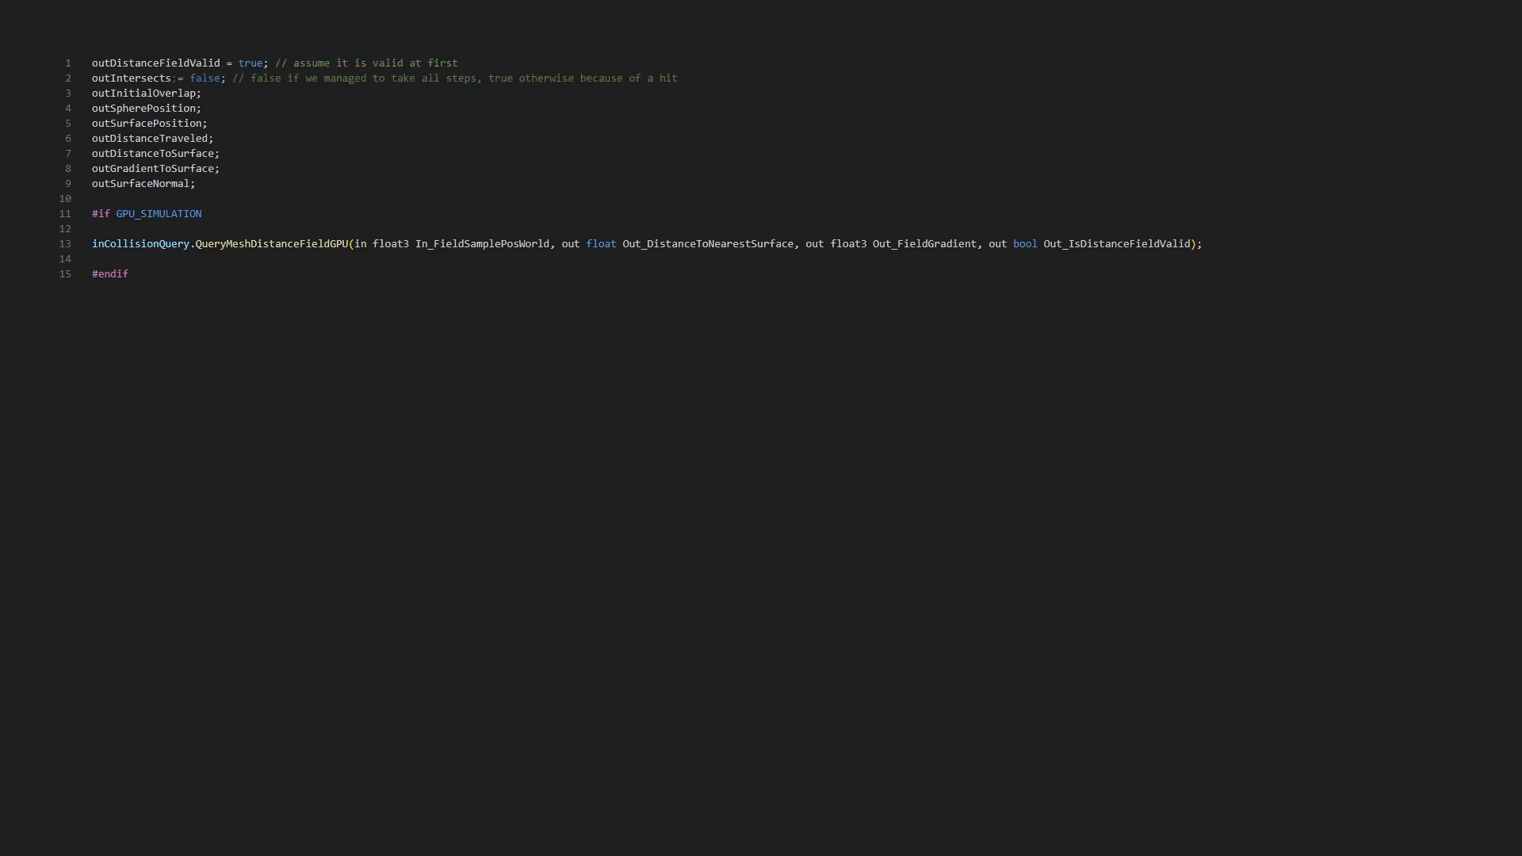
{"action": "type", "text": "= false; // true if sphere trace started in an intersection"}
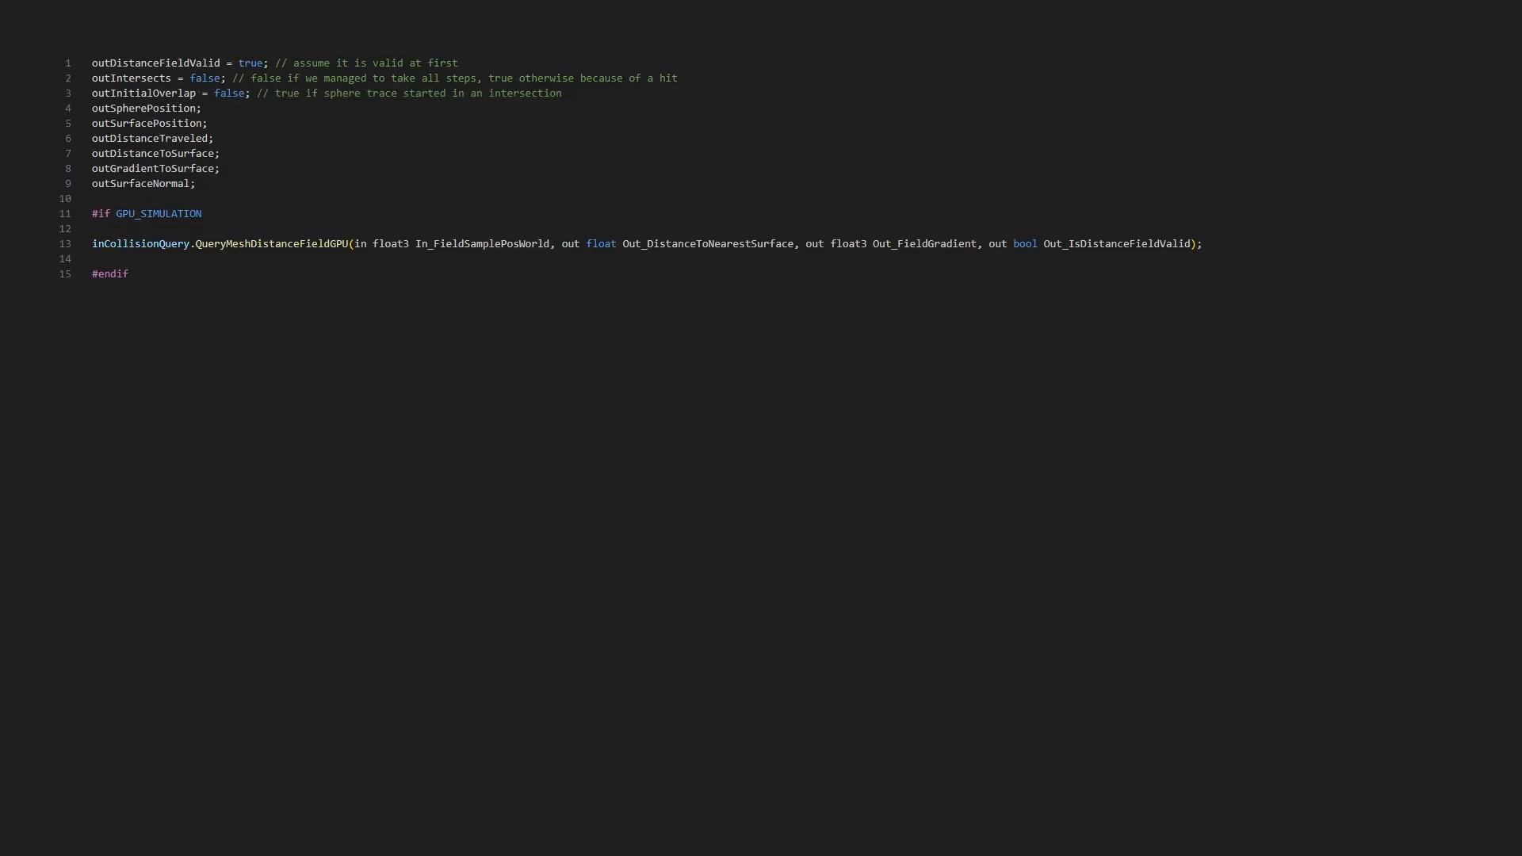
{"action": "type", "text": "= inPosition; // we start trace here. This is the final position of the sphere"}
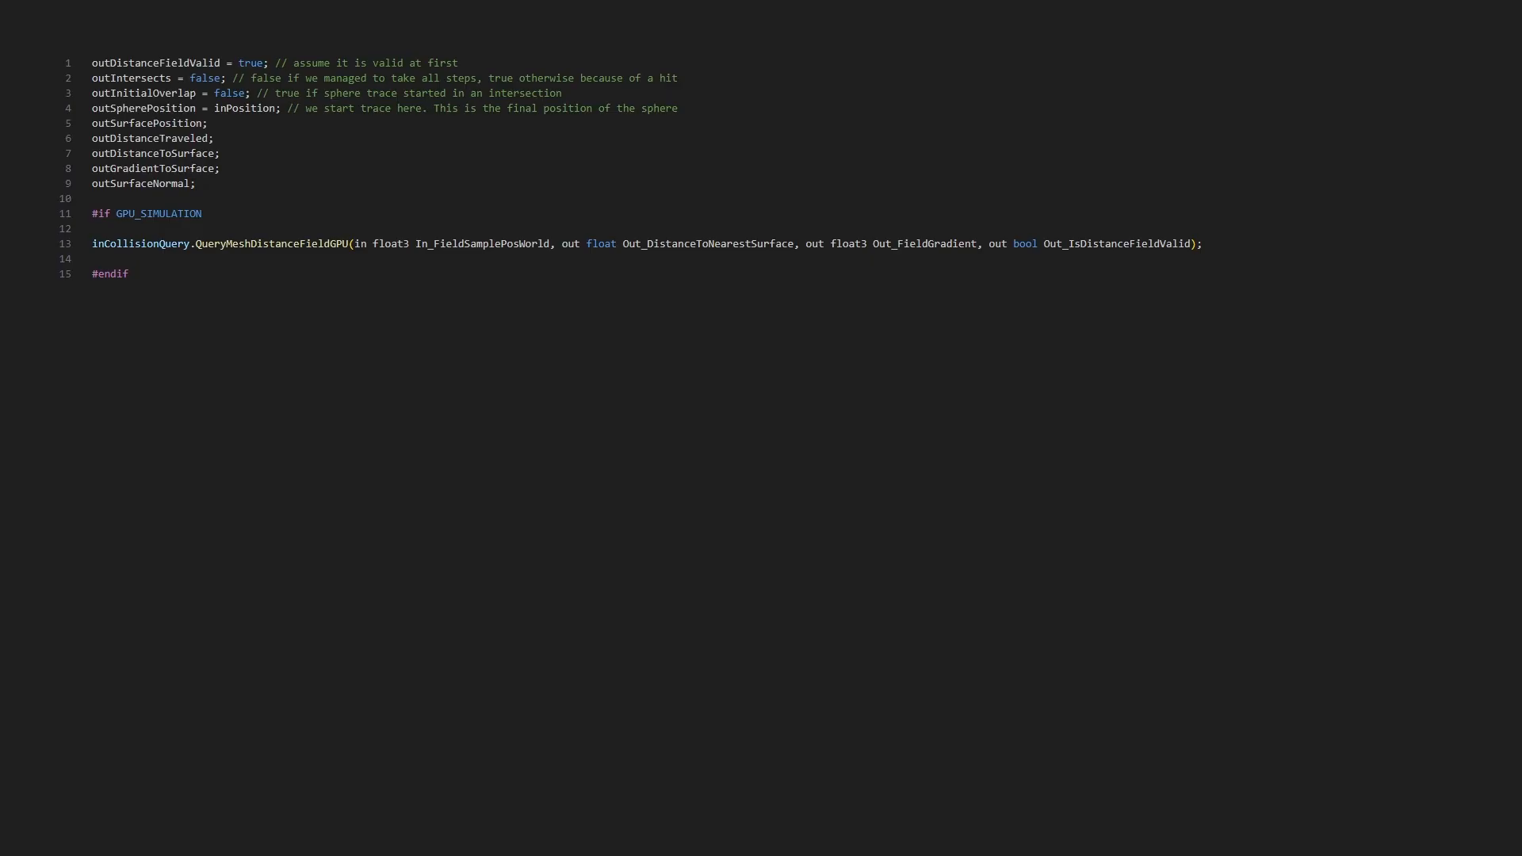
{"action": "type", "text": "= outSpherePosition; // share same start position. This is position ON the surface hit"}
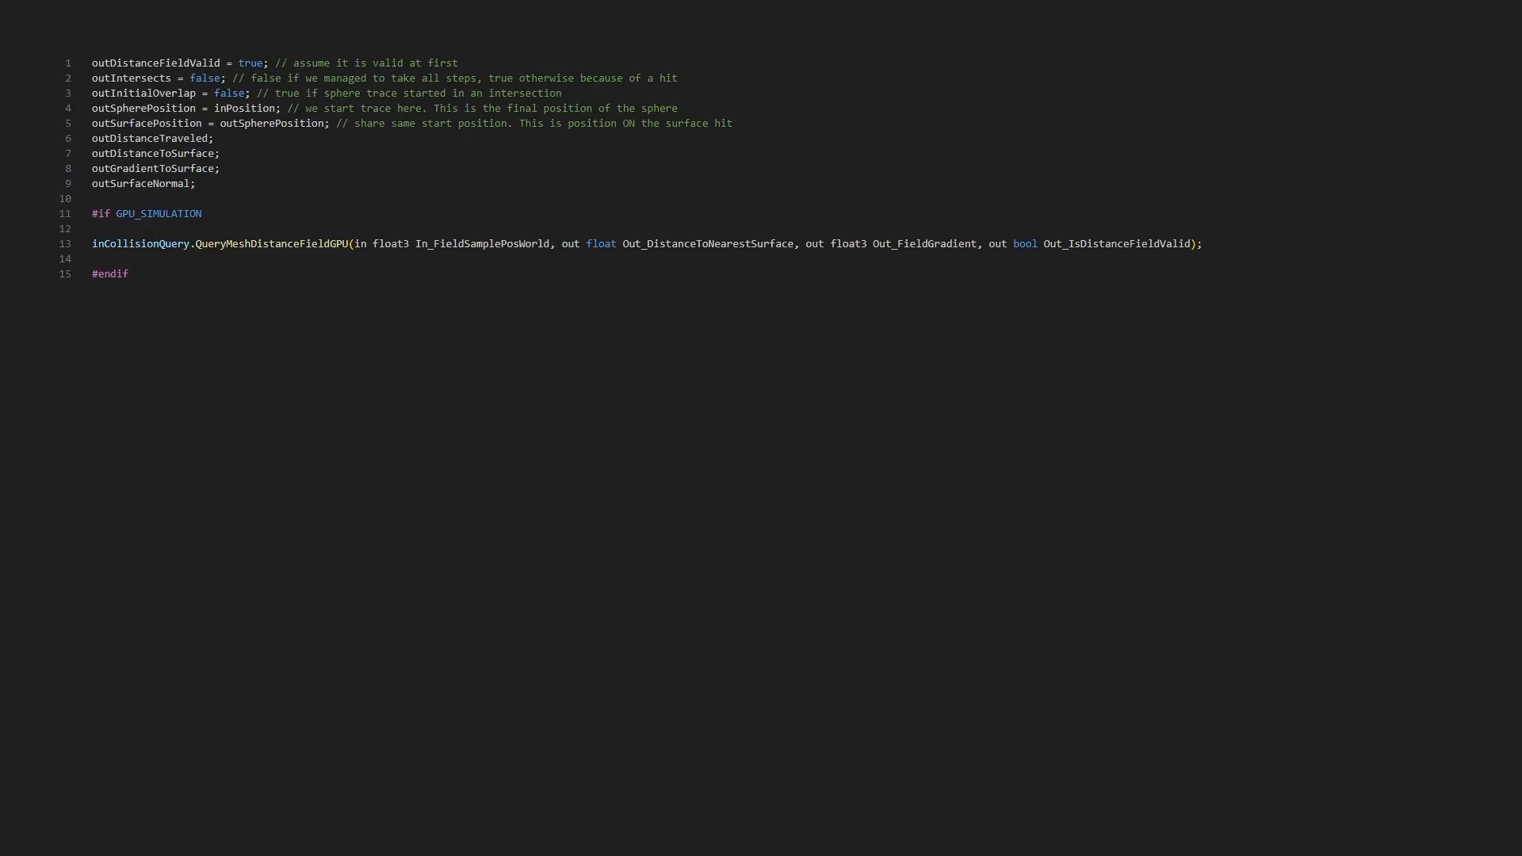
Initialize distance traveled, distance to surface and gradient to zero, and declare bool LocalDistanceFieldValid = true
{"action": "type", "text": ":= 0.0; // distance traveled in cm"}
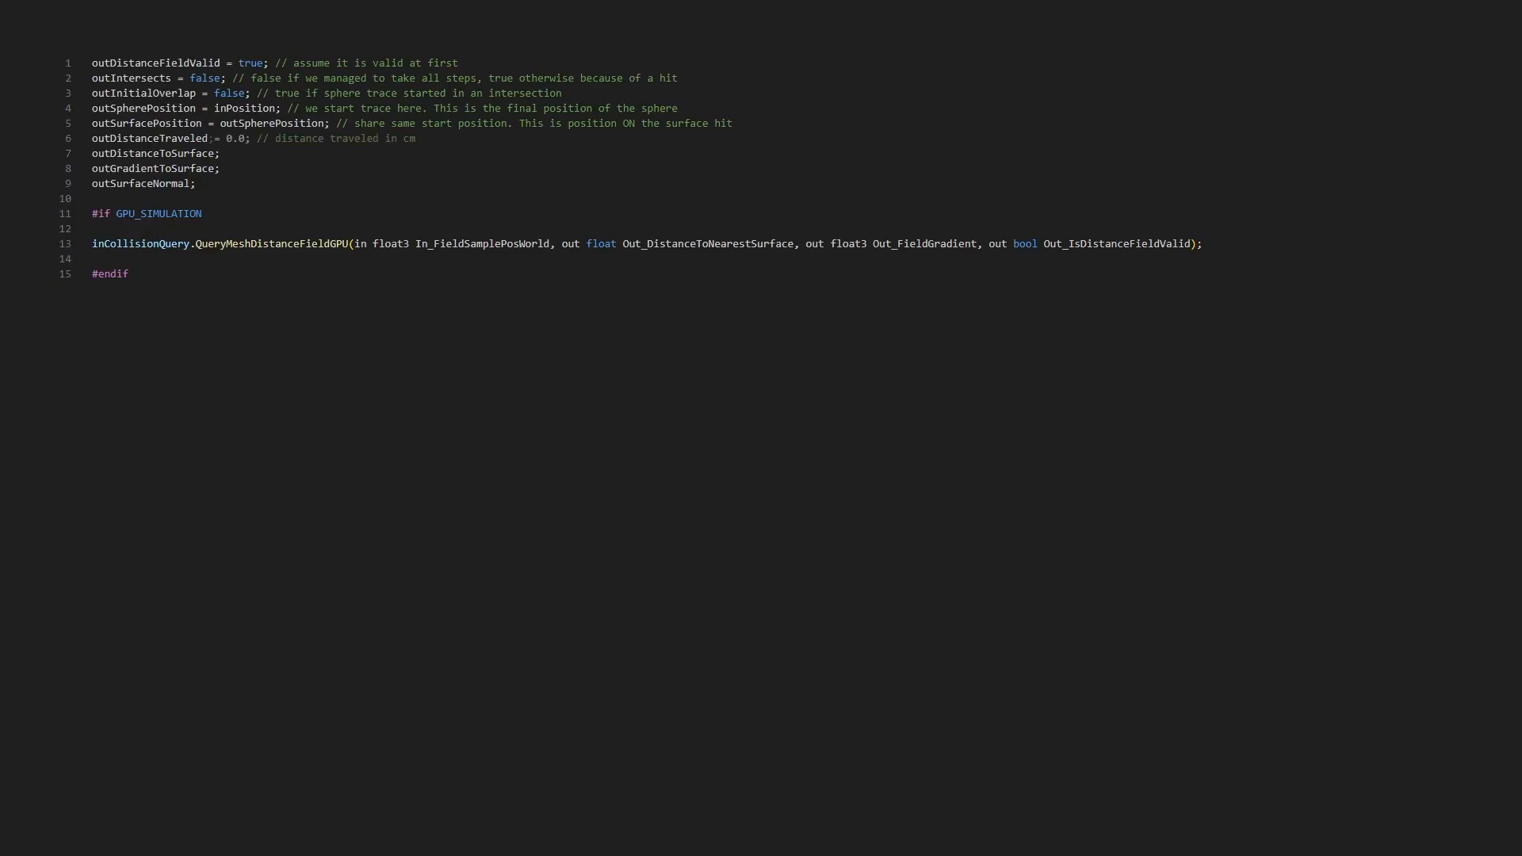
{"action": "type", "text": "= 0.0; // distance to the closest surface at the hit location"}
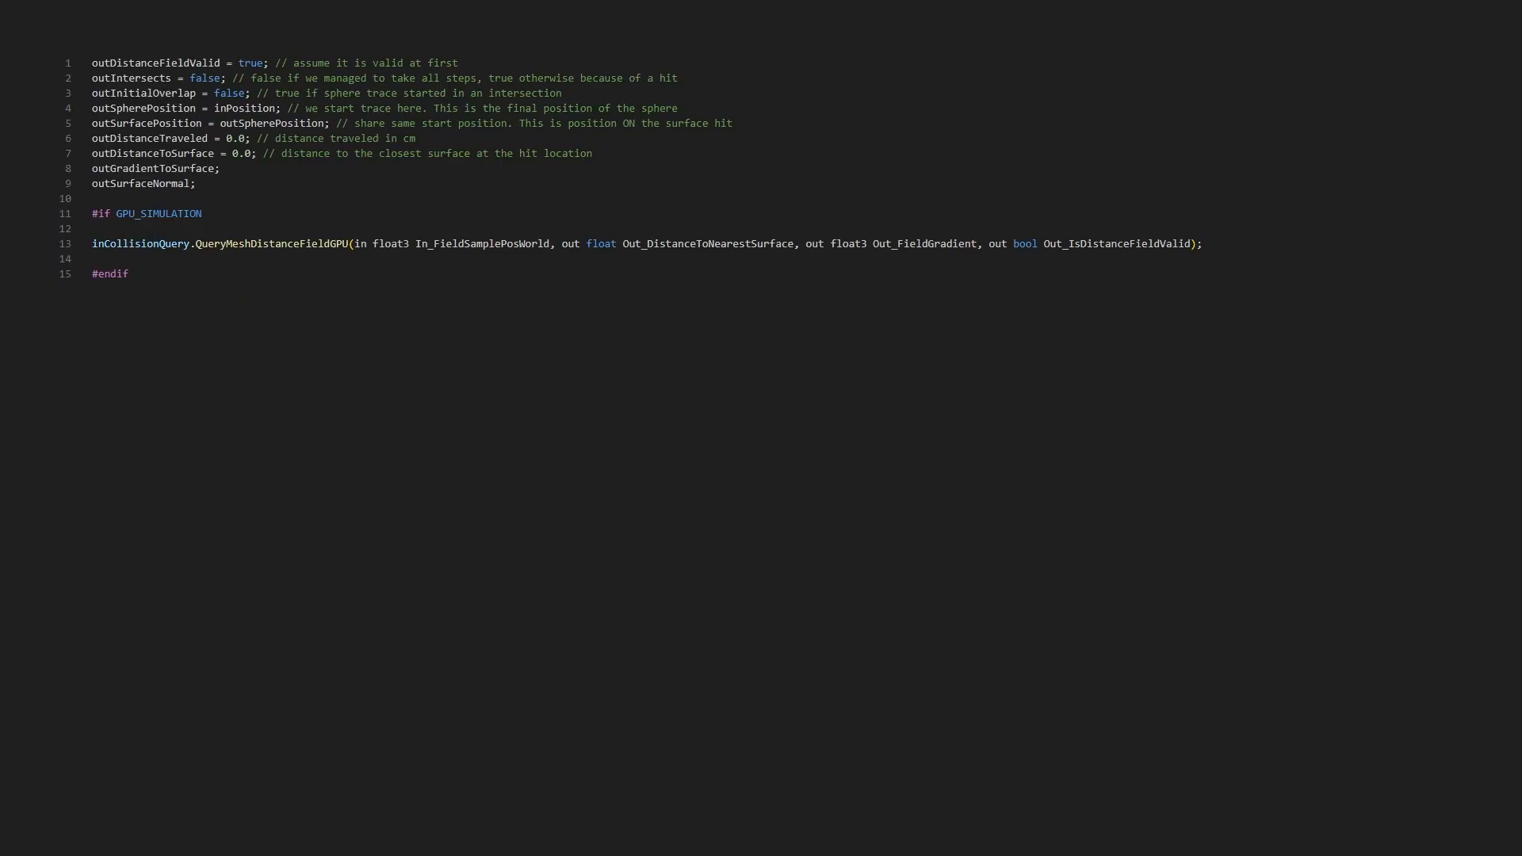
{"action": "type", "text": "= float3(0.0, 0.0, 0.0); // gradient of the closest surface at the hit location"}
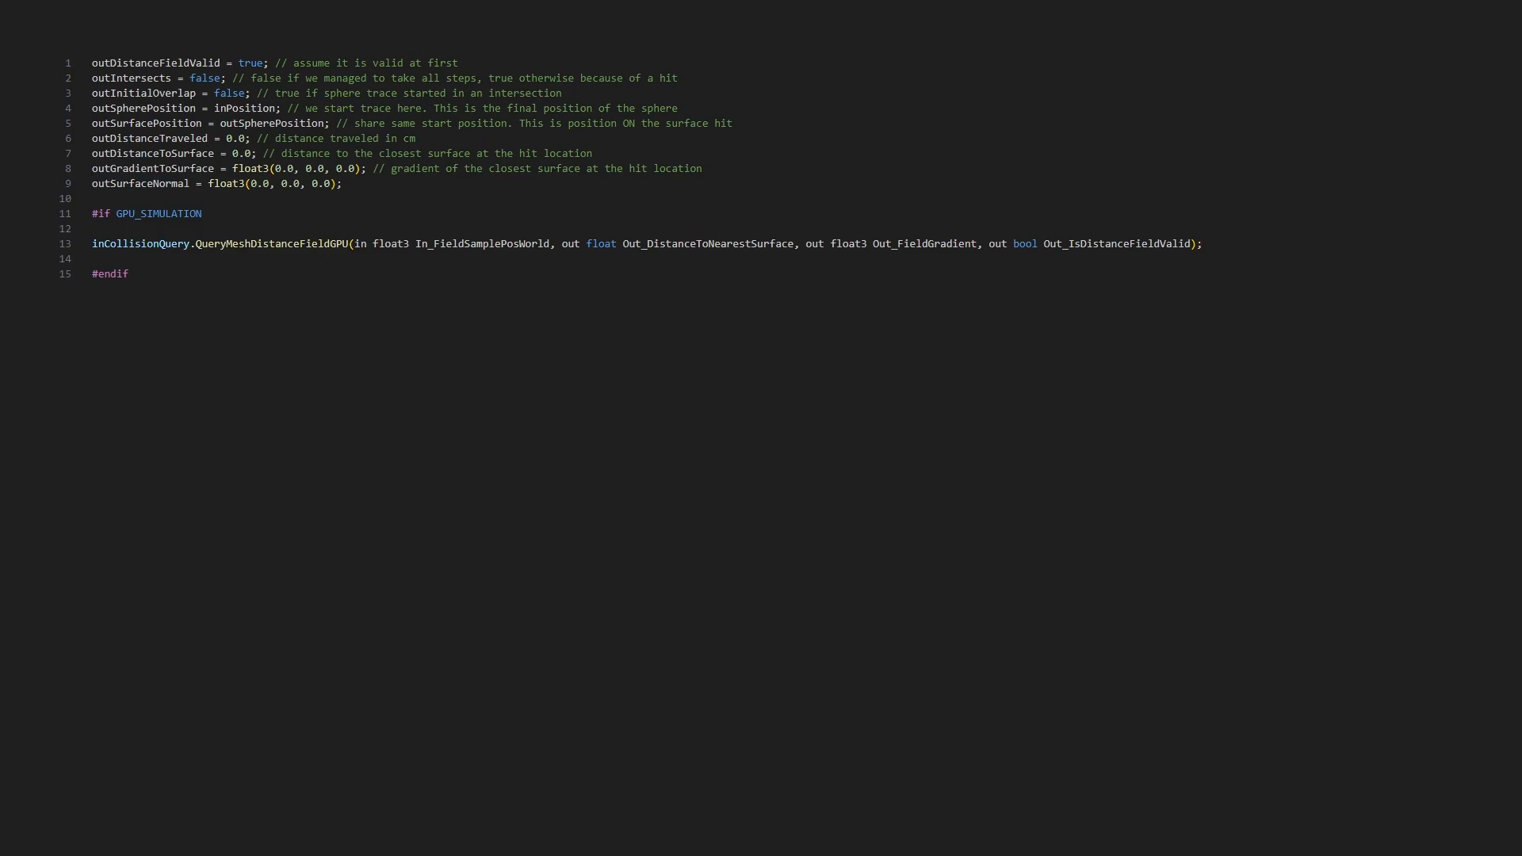
{"action": "type", "text": "bool LocalDistanceFieldValid = true;"}
{"action": "type", "text": "if (outDistanceToSurface < inWidth"}
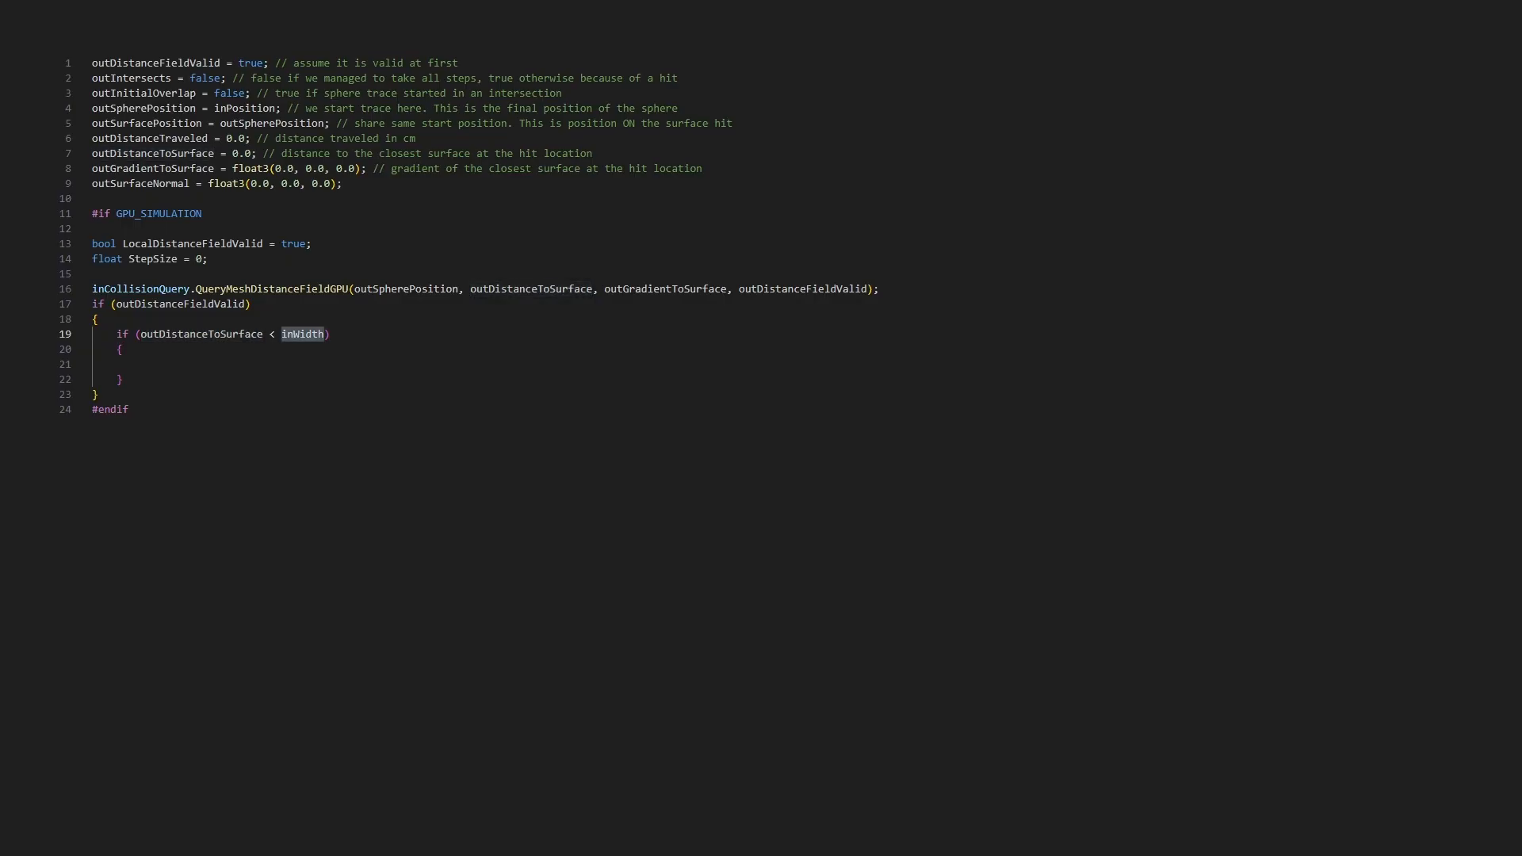
Write the initial overlap check and a for loop over inIterations stepping StepSize, distance traveled and sphere position
{"action": "type", "text": "outIntersects = true;"}
{"action": "type", "text": "else"}
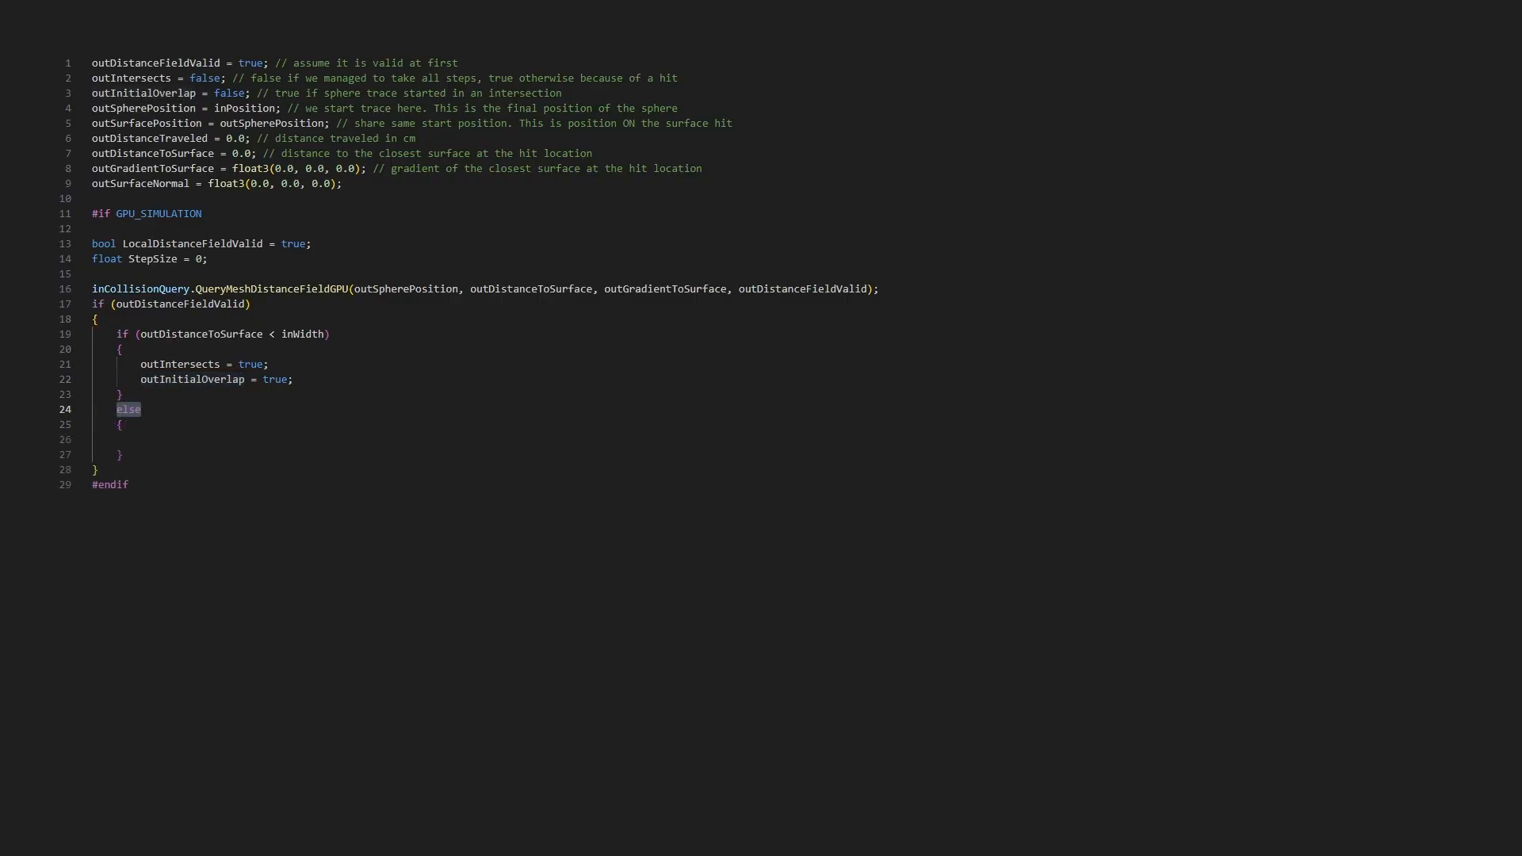
{"action": "type", "text": "for(uint i = 0; i < inIterations; i++)"}
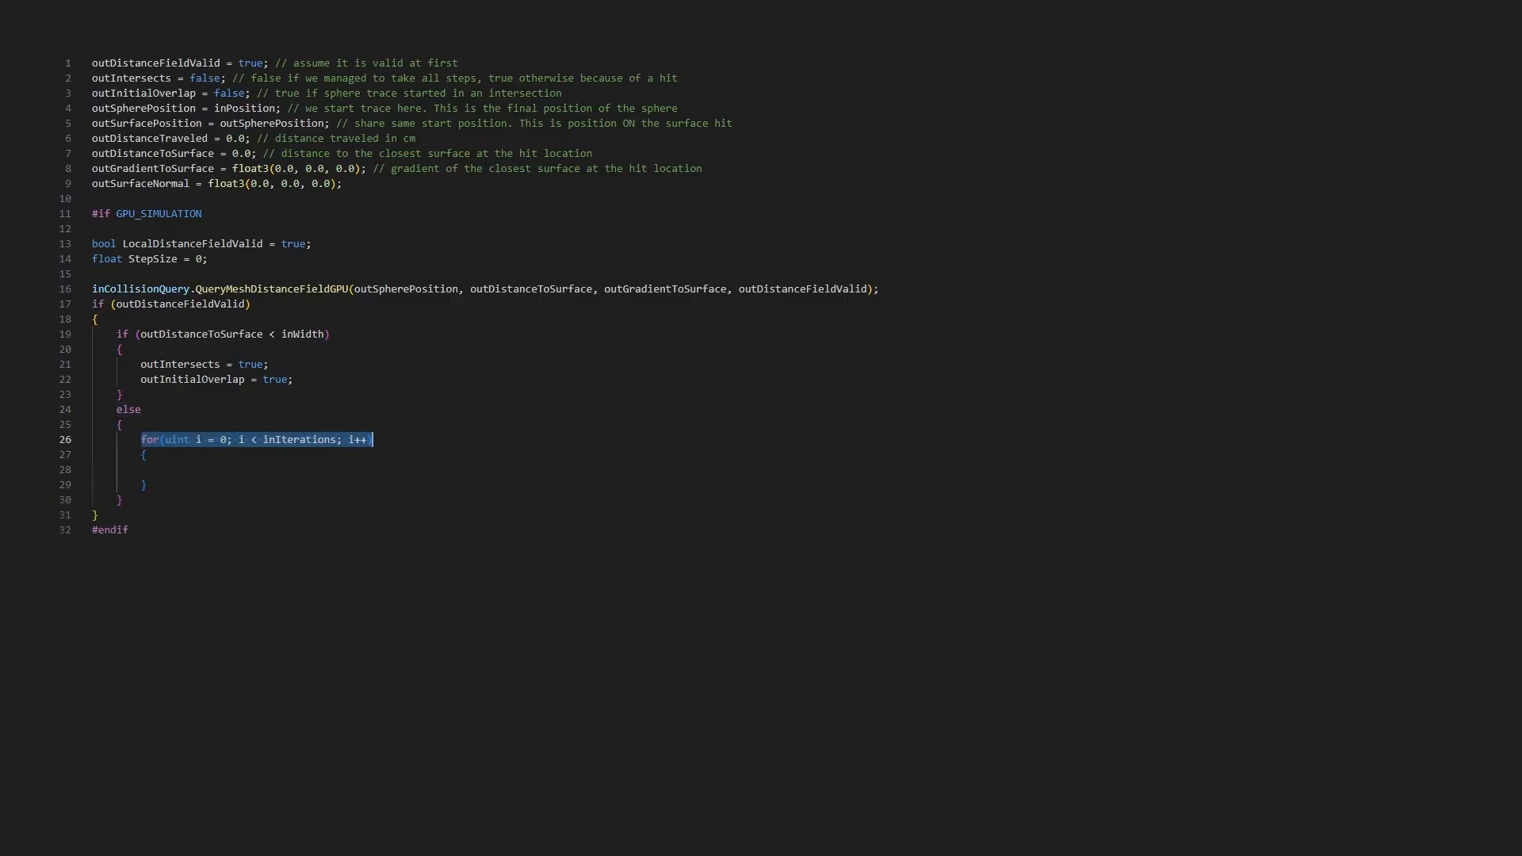
{"action": "double_click", "coordinate": [298, 439]}
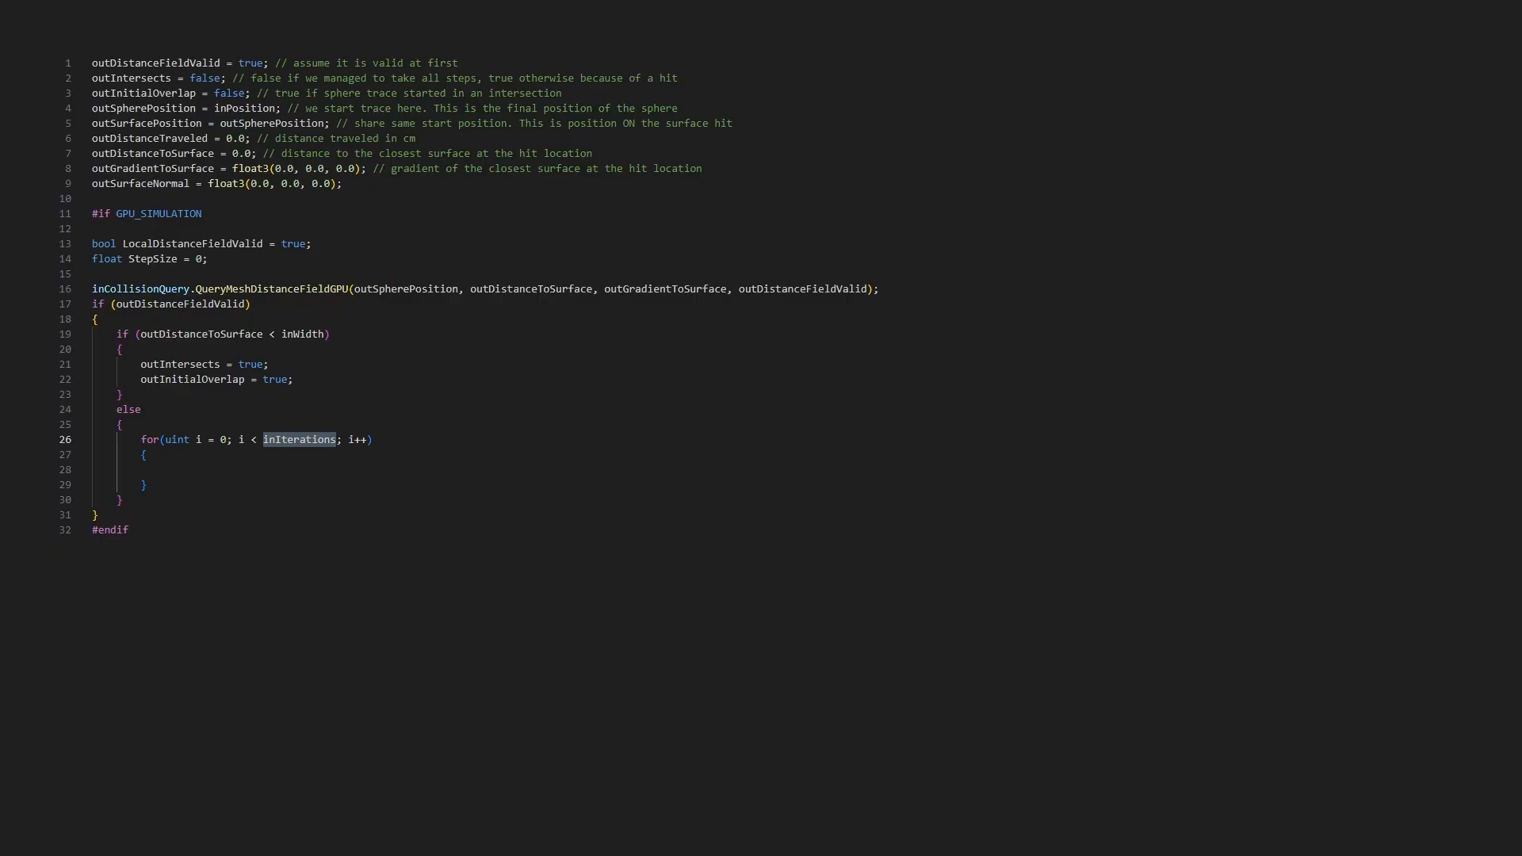
{"action": "type", "text": "StepSize = max(inMinStepSize, outDistanceToSurface);"}
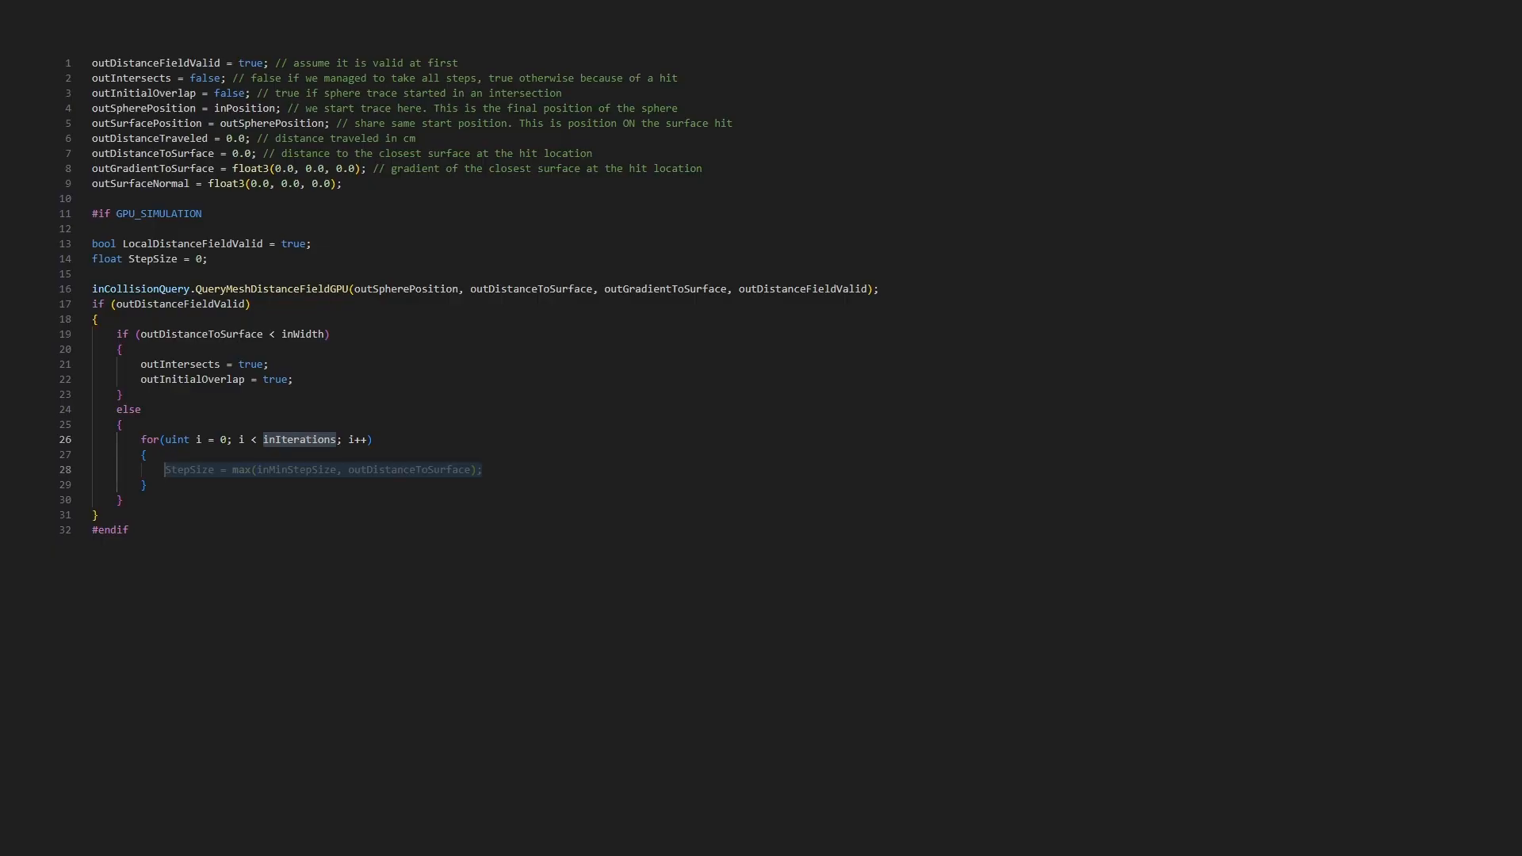
{"action": "double_click", "coordinate": [323, 470]}
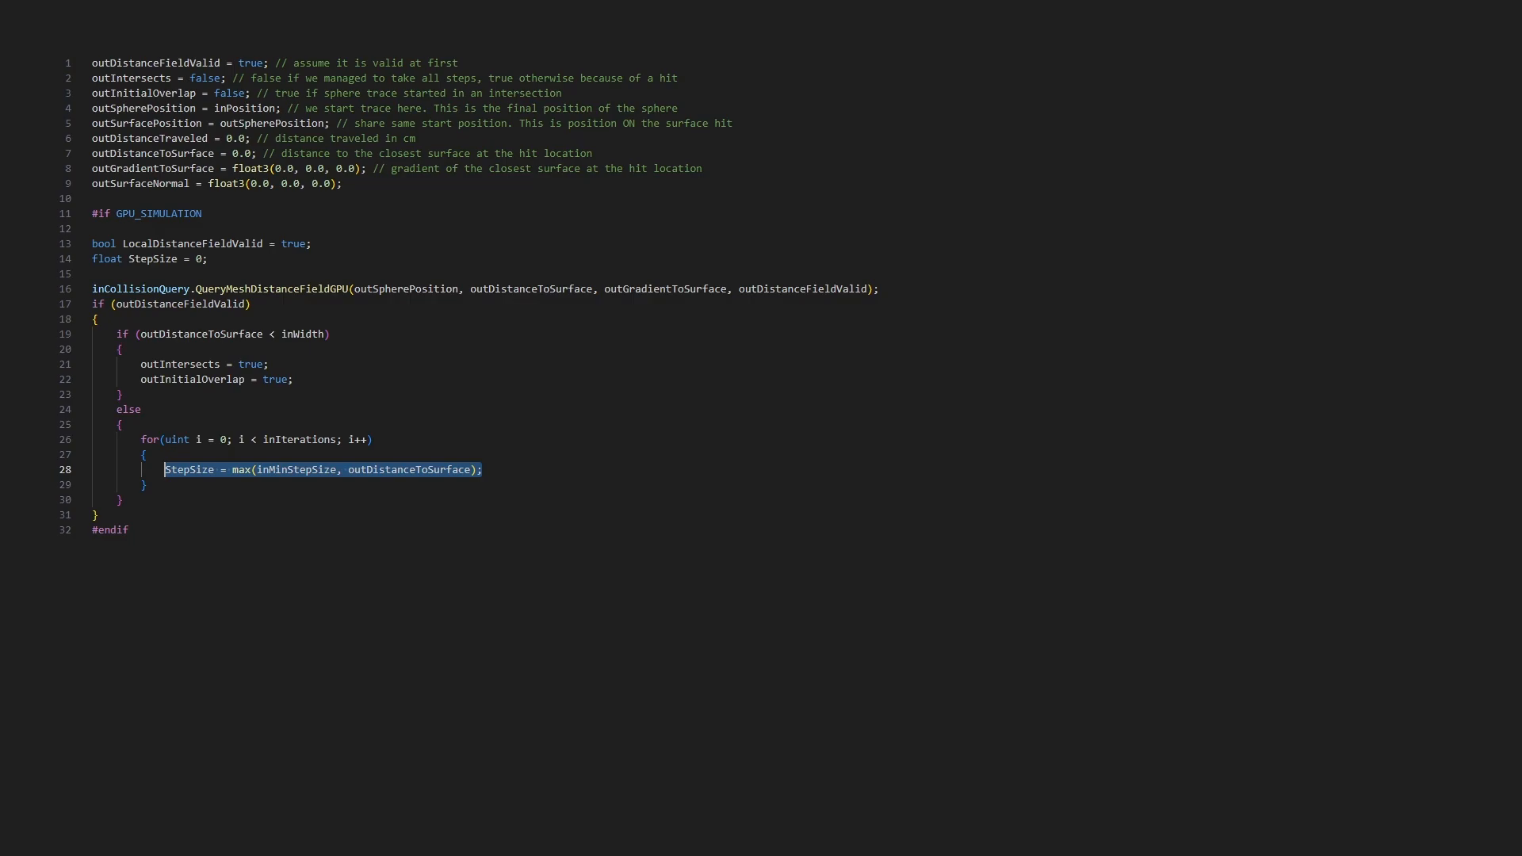
{"action": "type", "text": "outDistanceTraveled += StepSize;"}
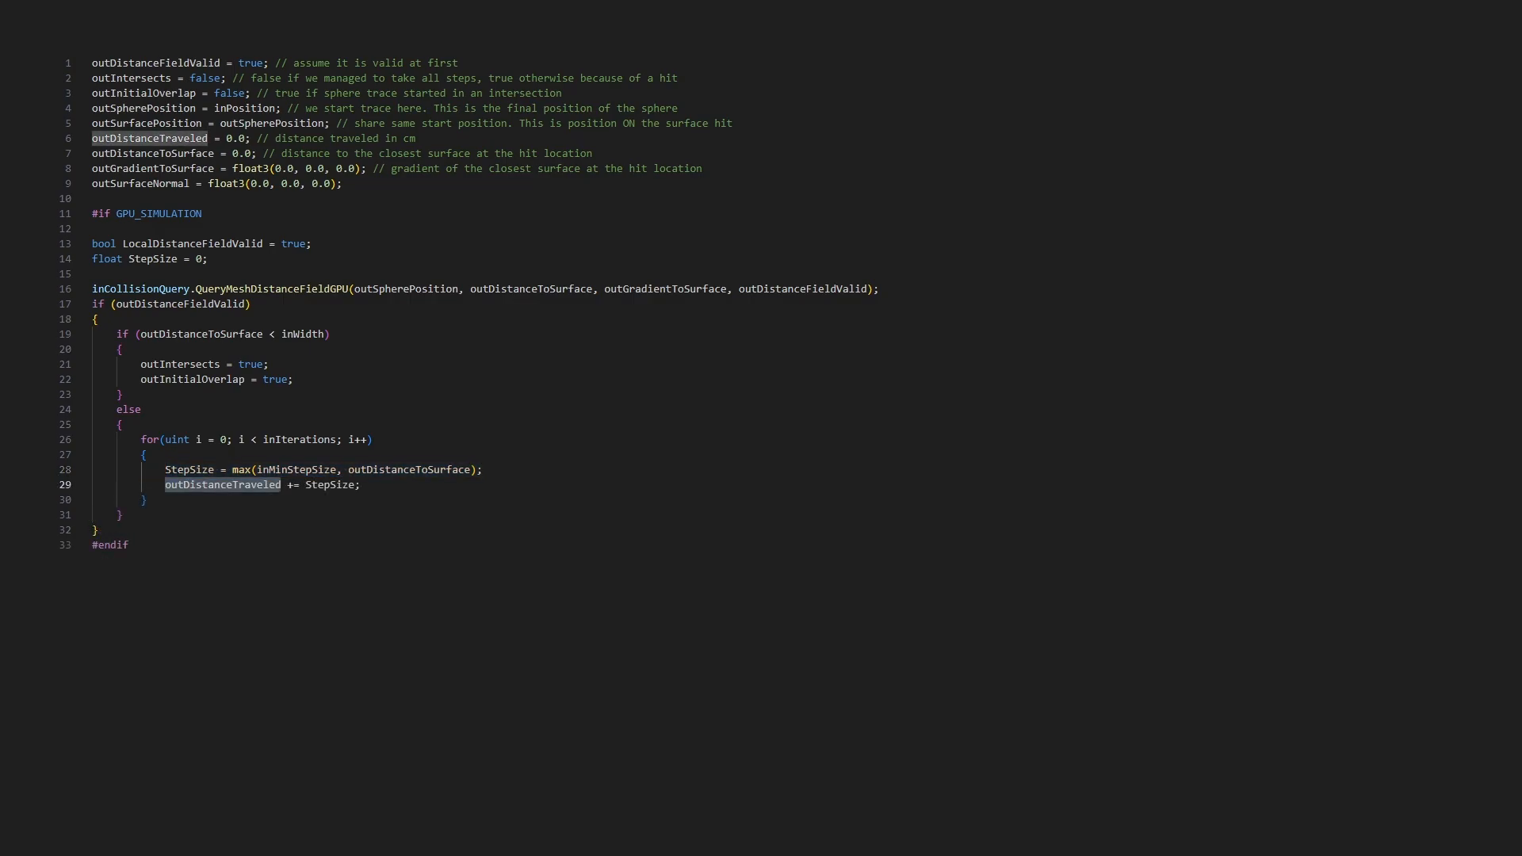
{"action": "type", "text": "outSpherePosition += inDirection * StepSize;"}
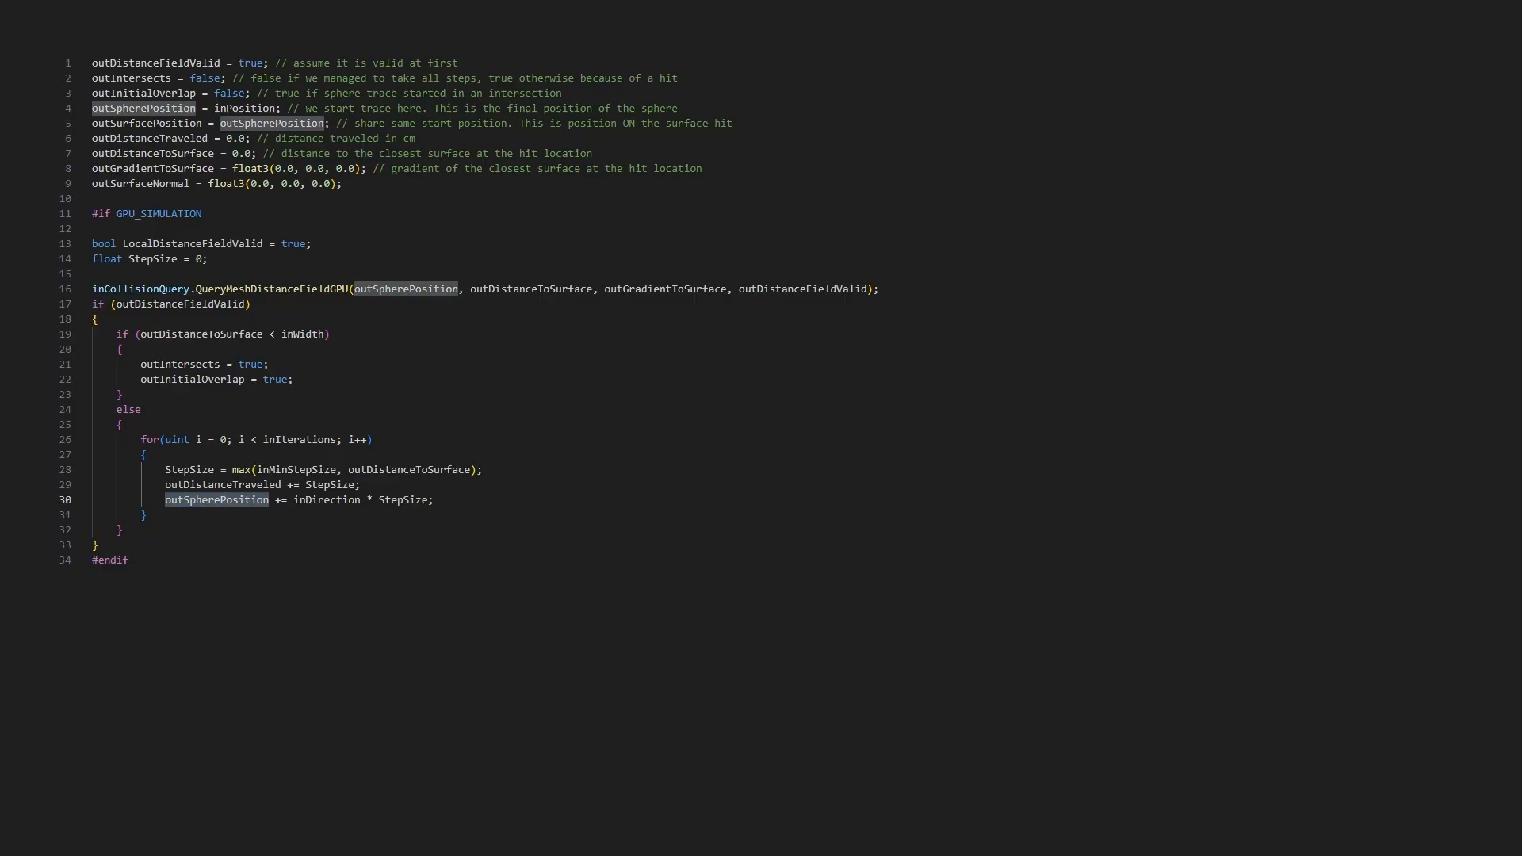
Inside the loop, accumulate distance-field validity, break when invalid, and reuse the intersection check to break on a hit
{"action": "double_click", "coordinate": [326, 499]}
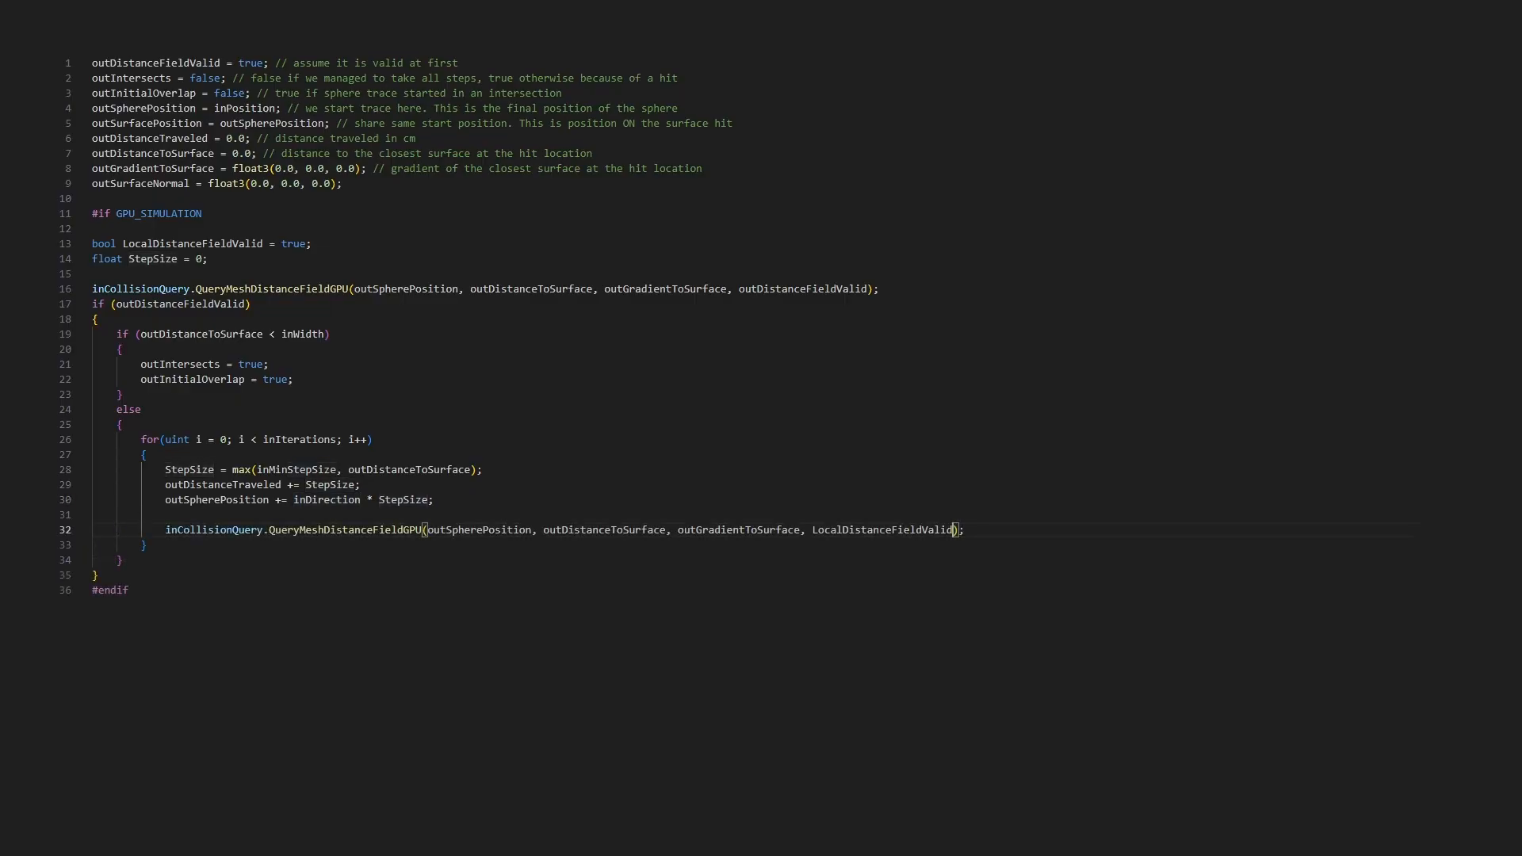
{"action": "type", "text": "outDistanceFieldValid &= LocalDistanceFieldValid;"}
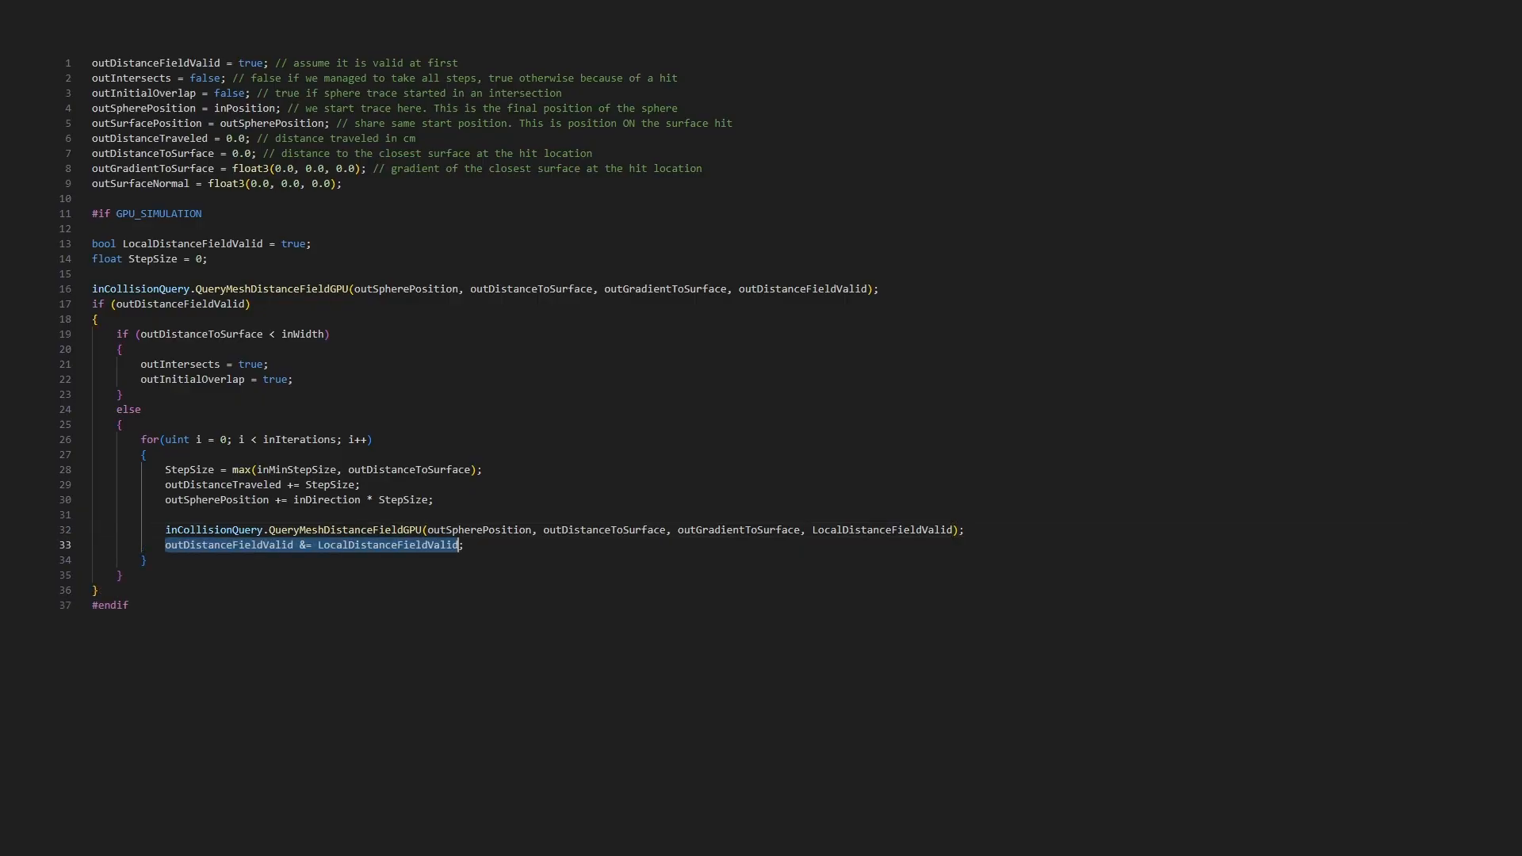
{"action": "type", "text": "if (outDistanceFieldValid == false) { break; }"}
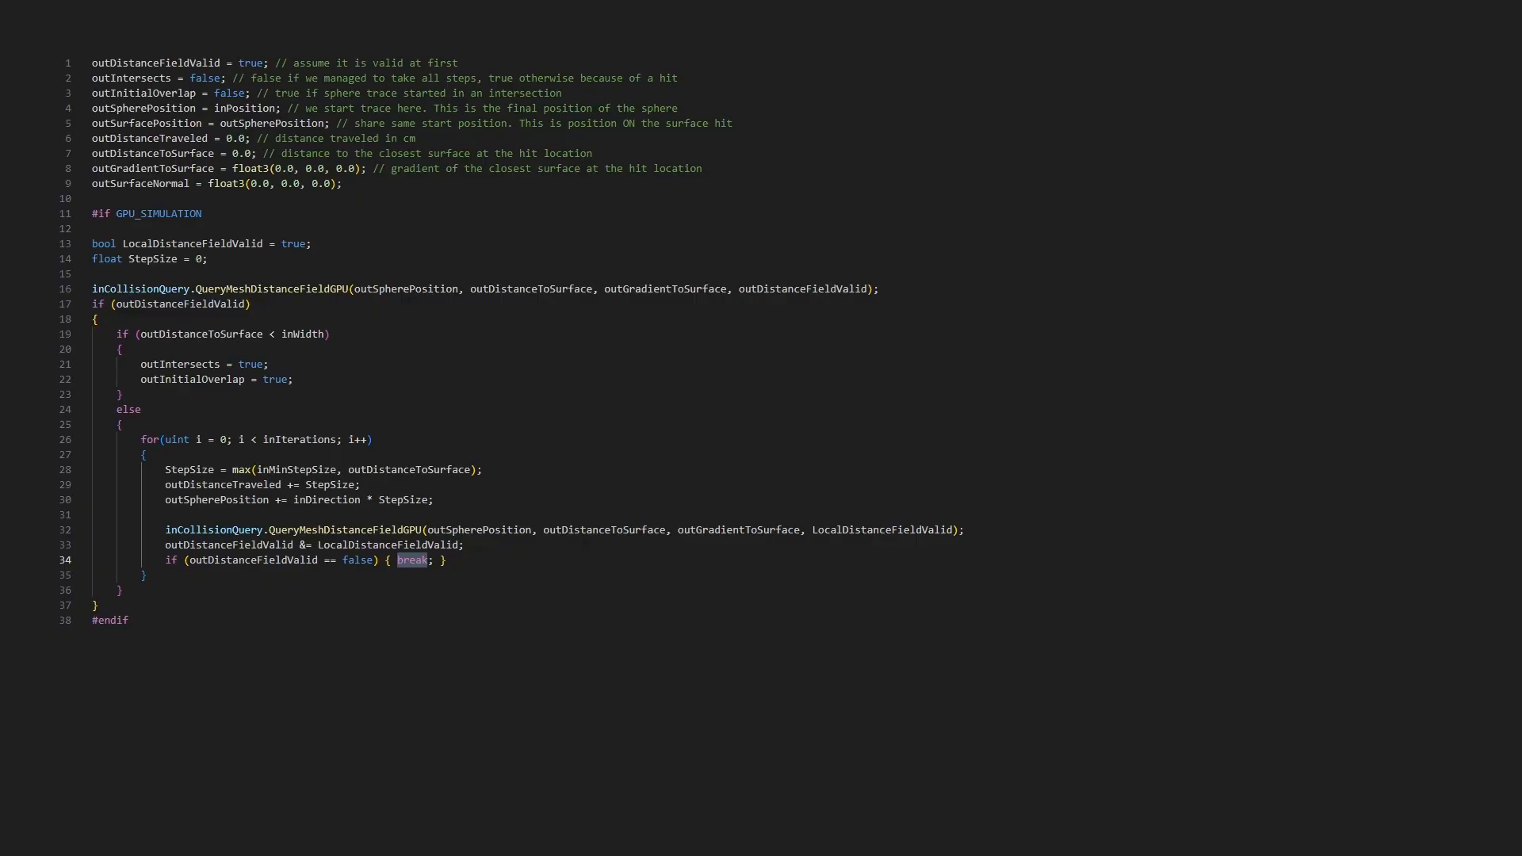
{"action": "left_click_drag", "start_coordinate": [116, 332], "coordinate": [116, 394]}
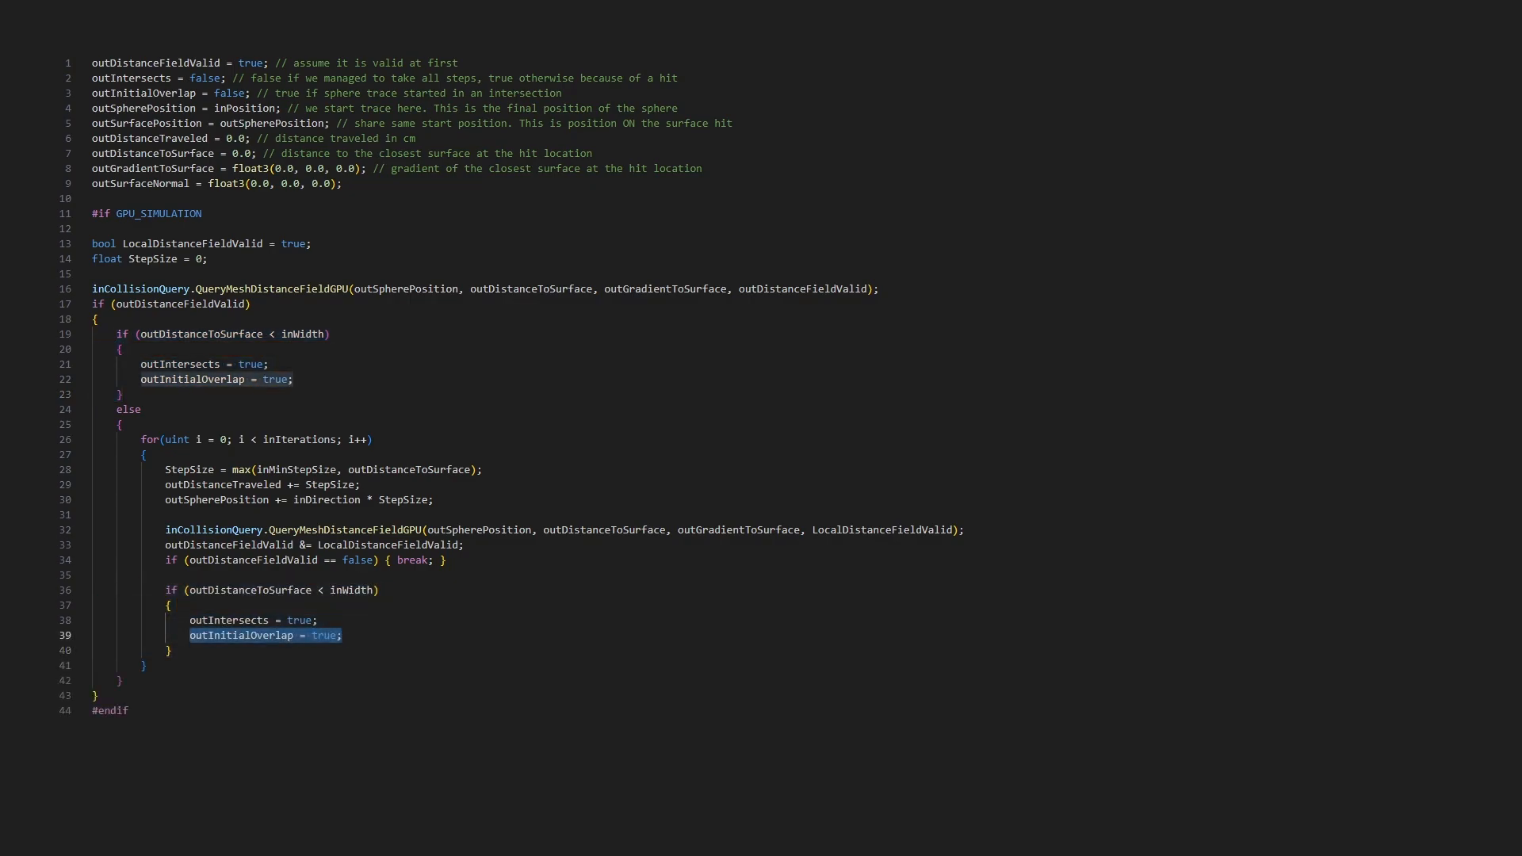
{"action": "type", "text": "break;"}
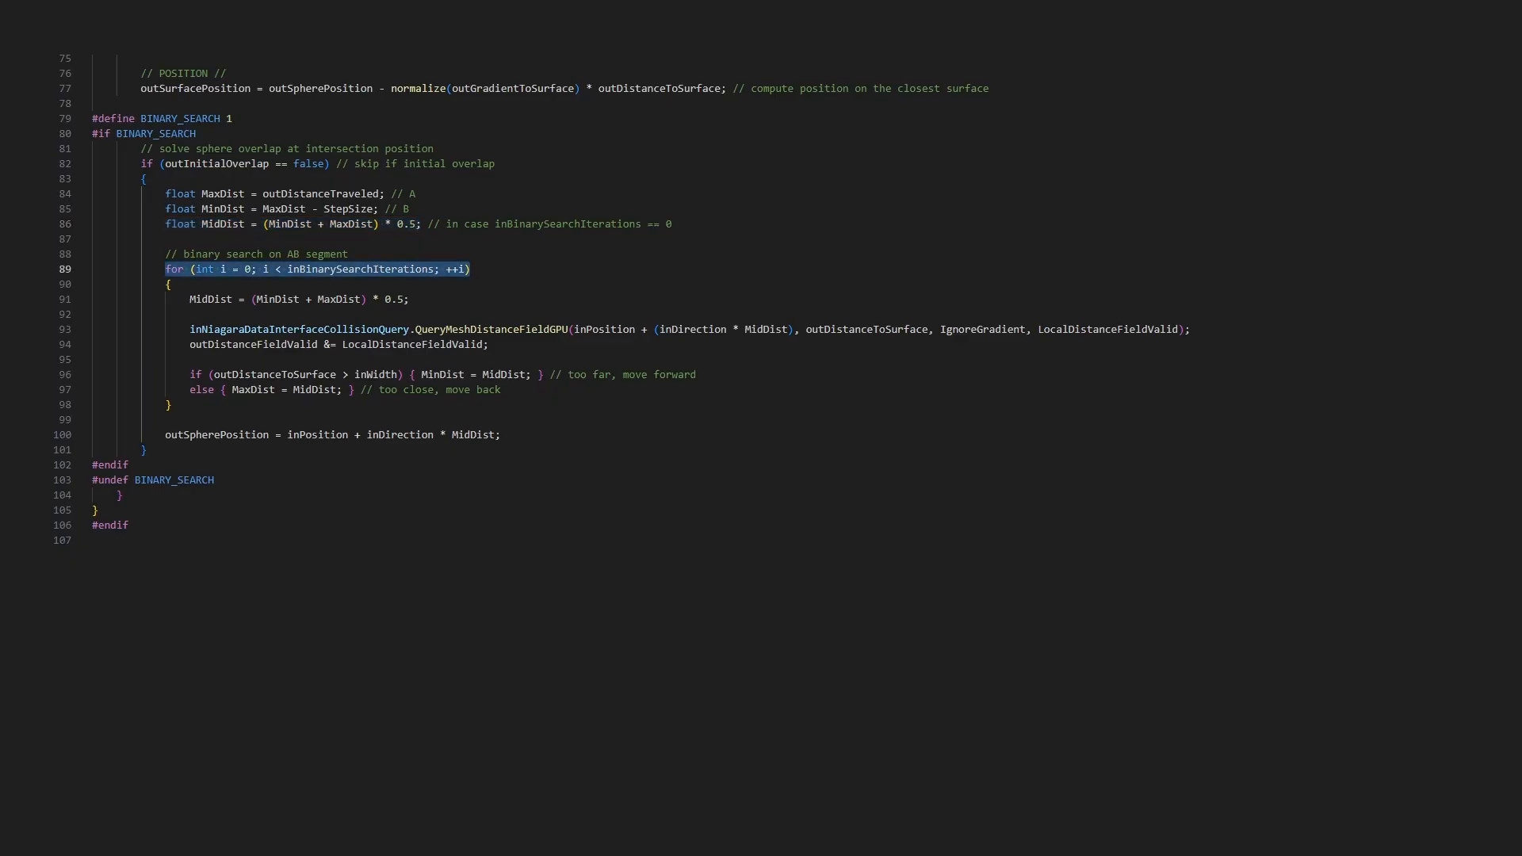
Mark the binary-search loop line over inBinarySearchIterations in the HLSL draft
{"action": "double_click", "coordinate": [493, 330]}
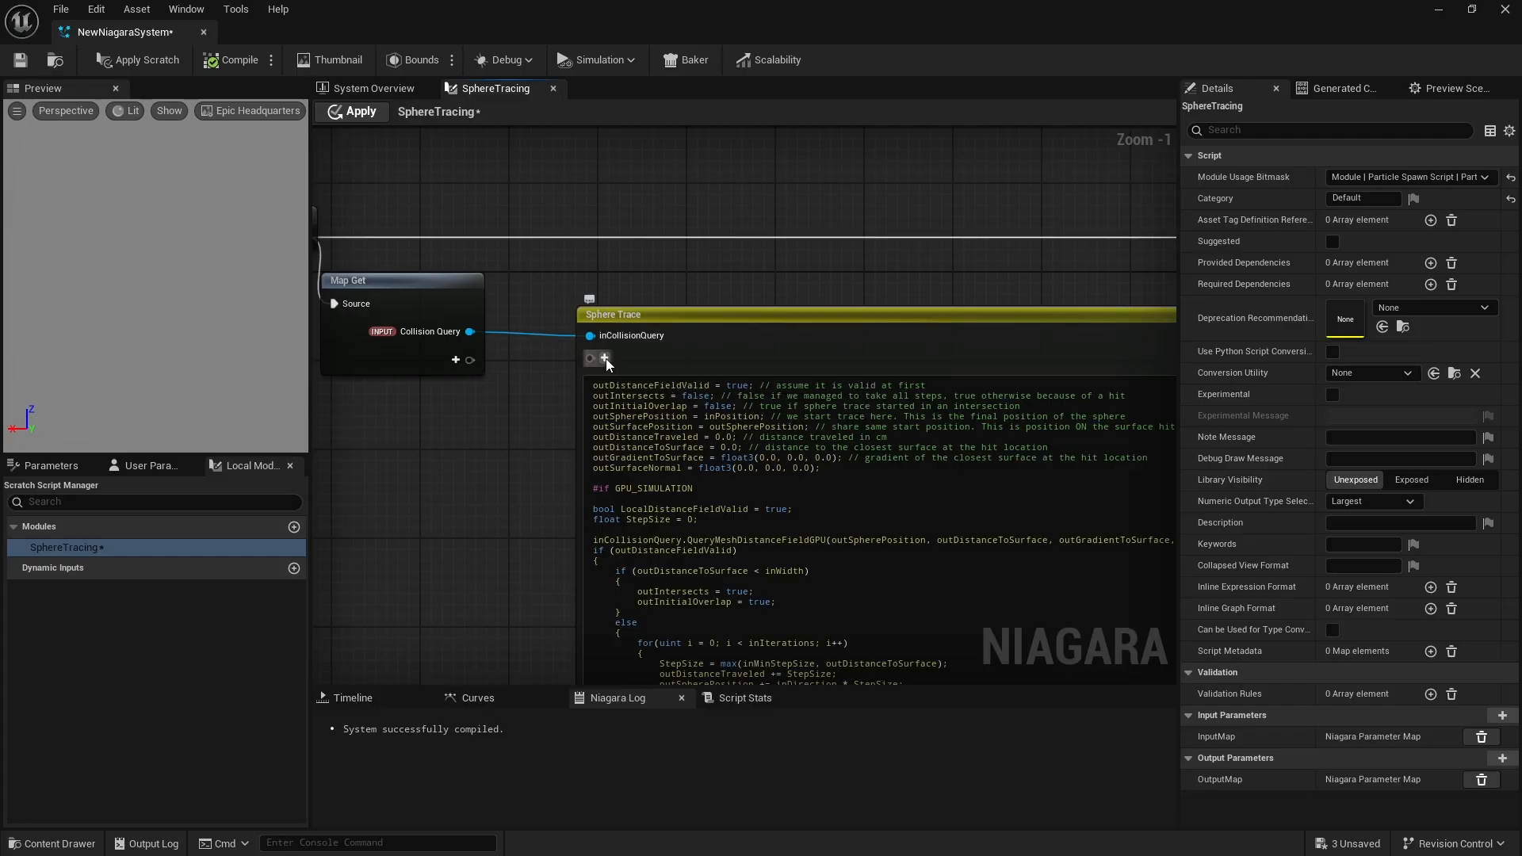
Add position, direction, min step and integer inBinarySearchIterations inputs to Sphere Trace, fed from Map Get
{"action": "left_click", "coordinate": [604, 358]}
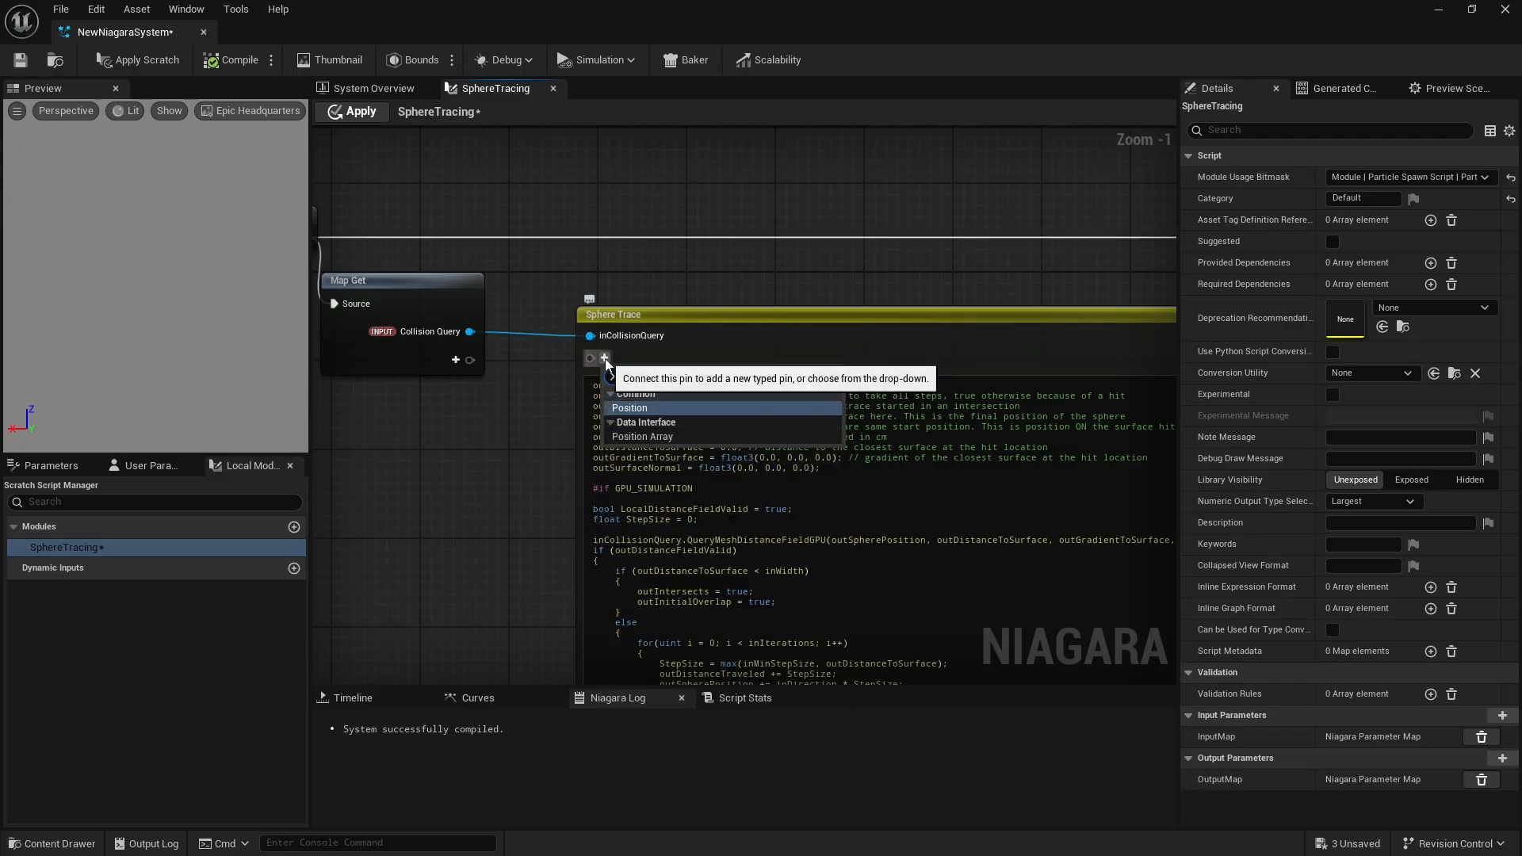
{"action": "left_click", "coordinate": [628, 407]}
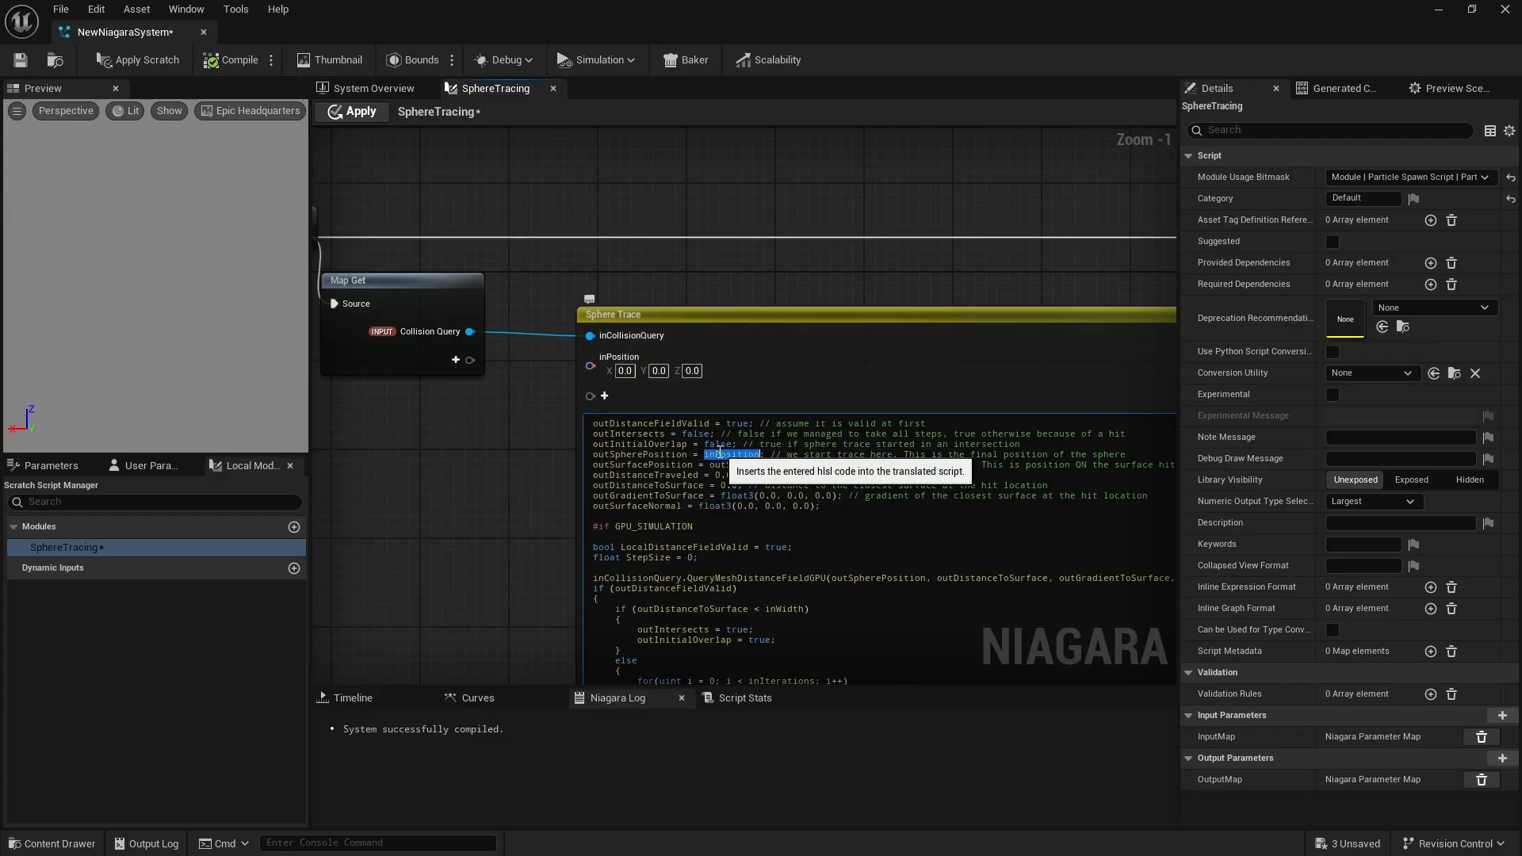
{"action": "left_click", "coordinate": [604, 396]}
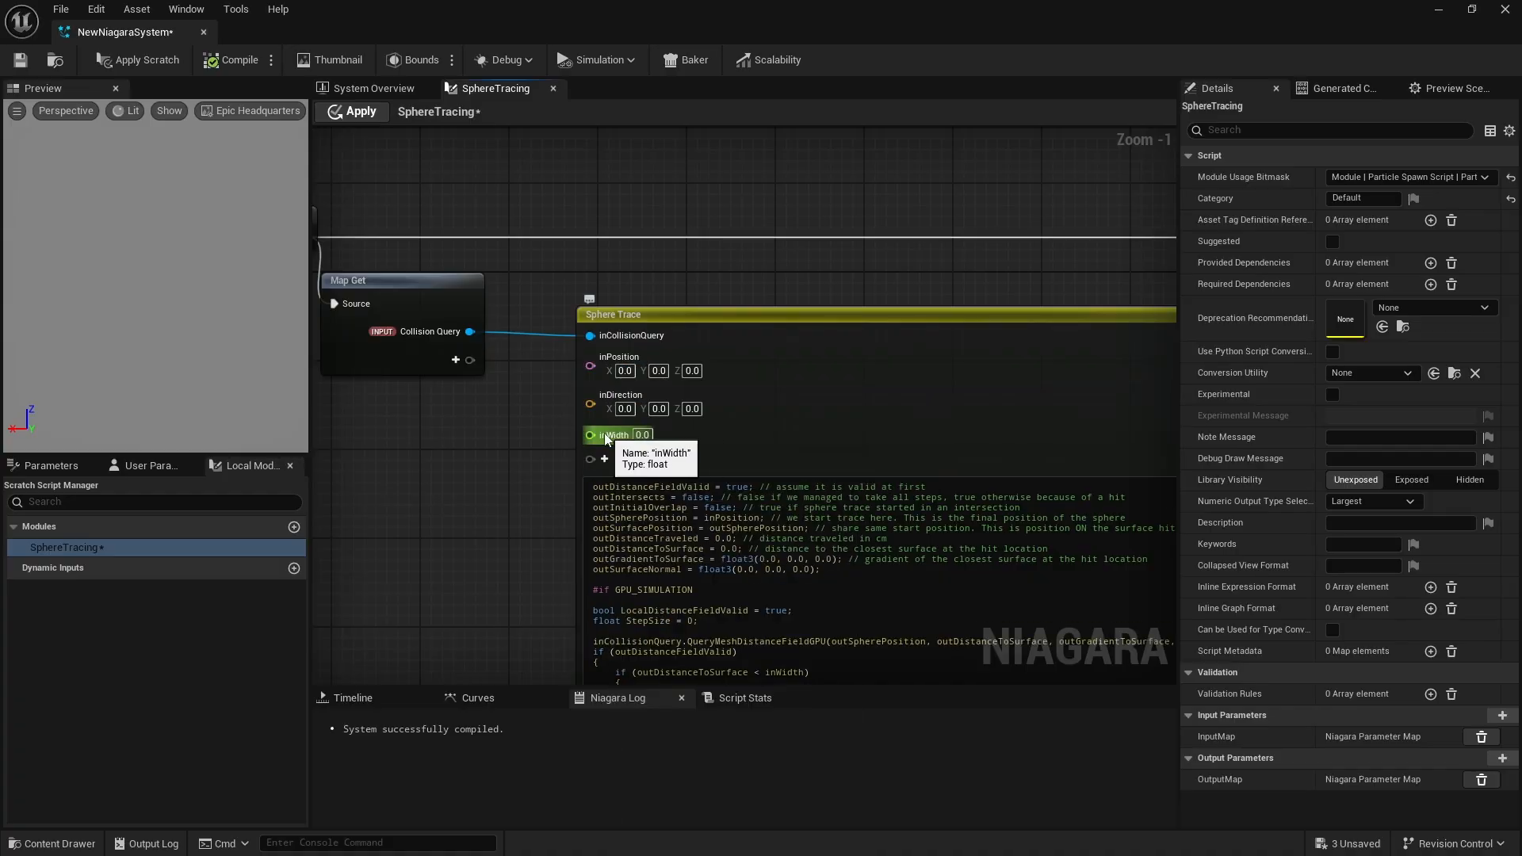
{"action": "left_click", "coordinate": [604, 459]}
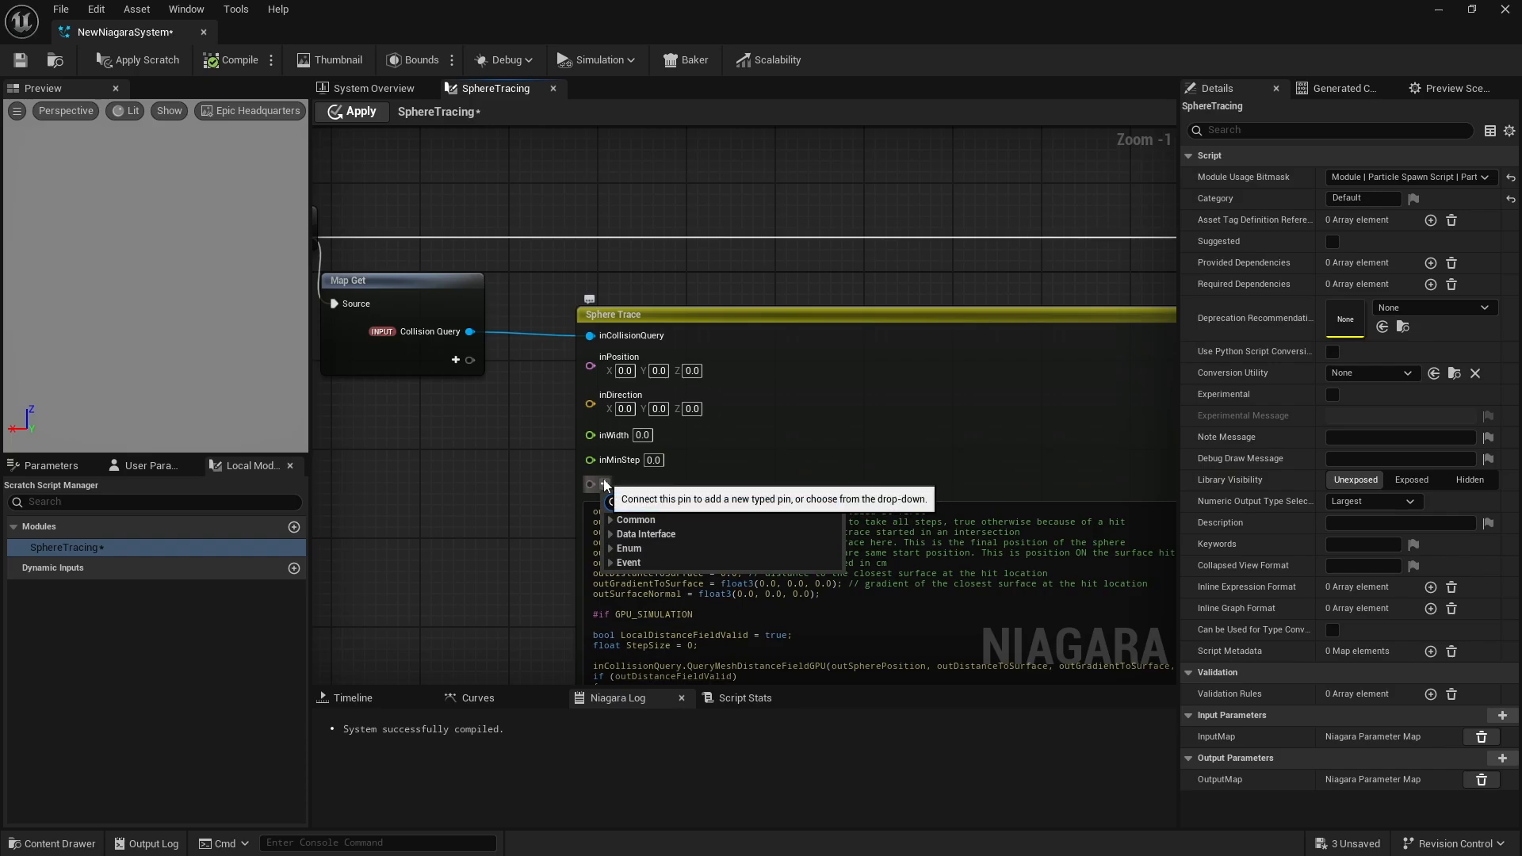
{"action": "left_click", "coordinate": [628, 518]}
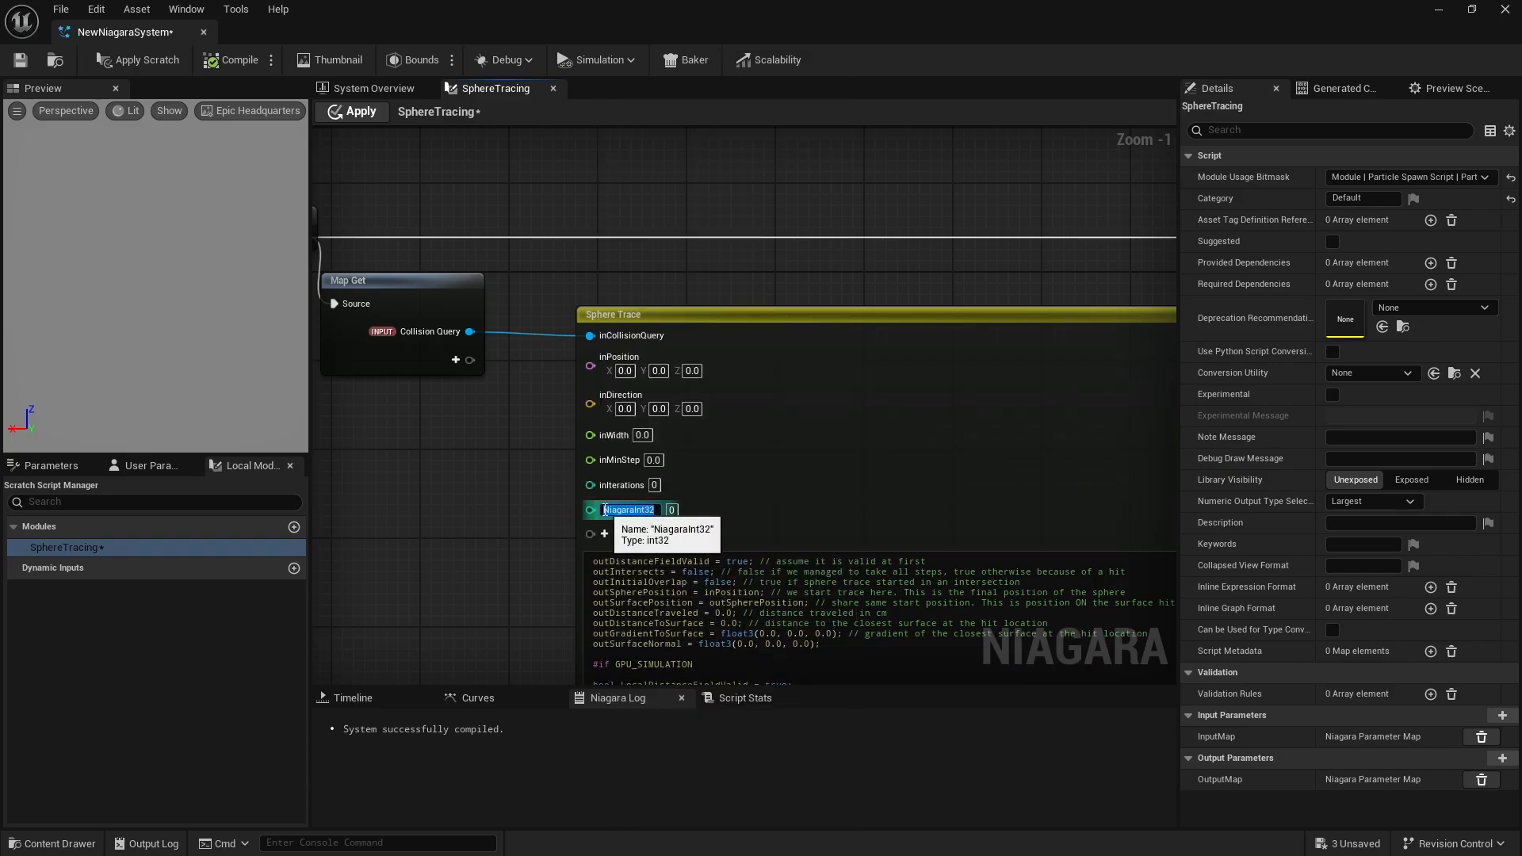
{"action": "type", "text": "inBinarySearchIterations"}
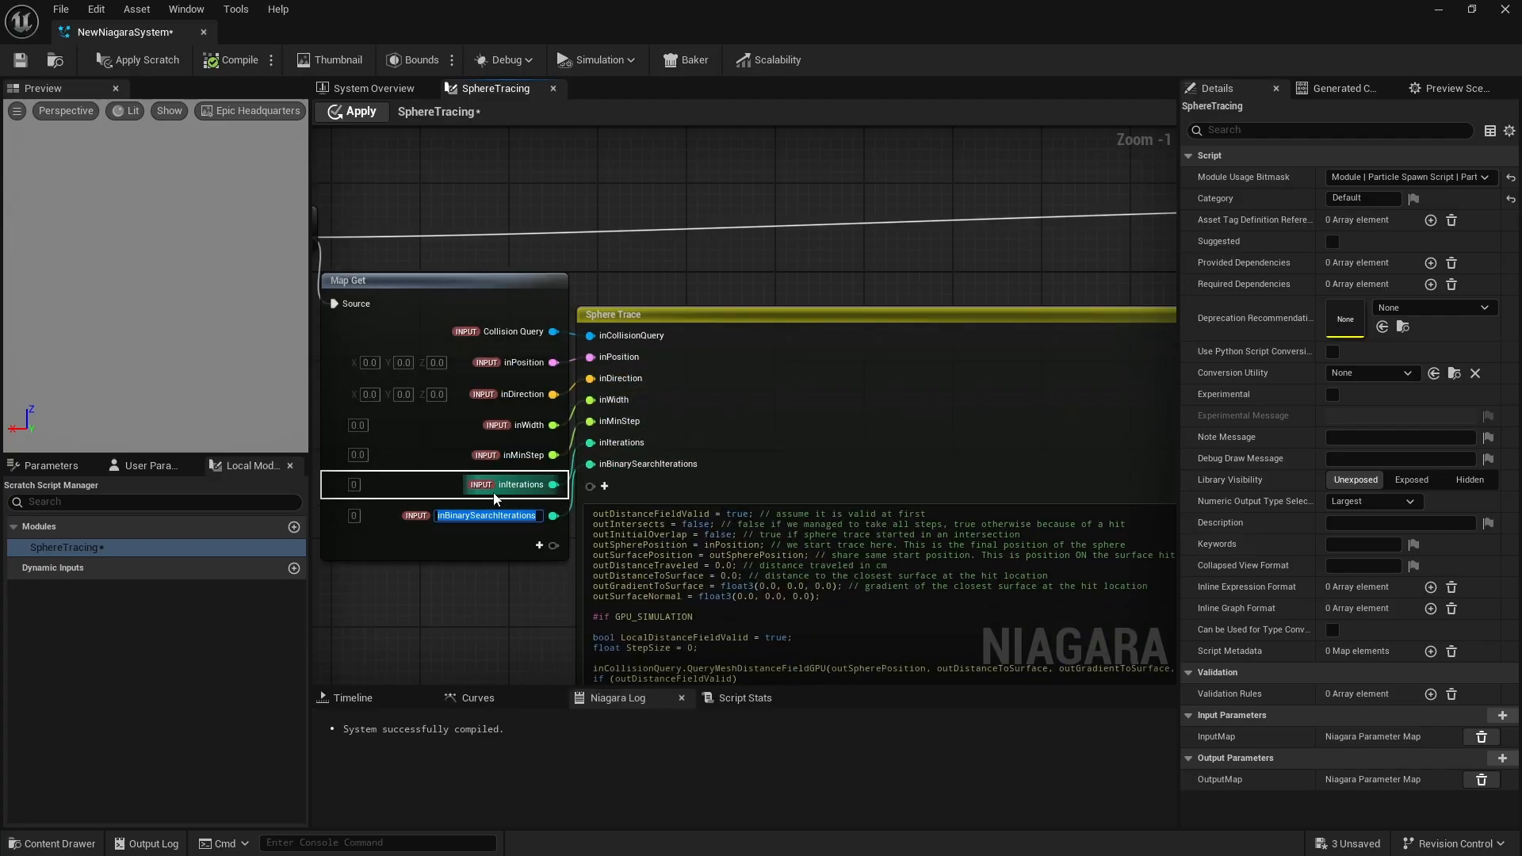
{"action": "left_click", "coordinate": [51, 466]}
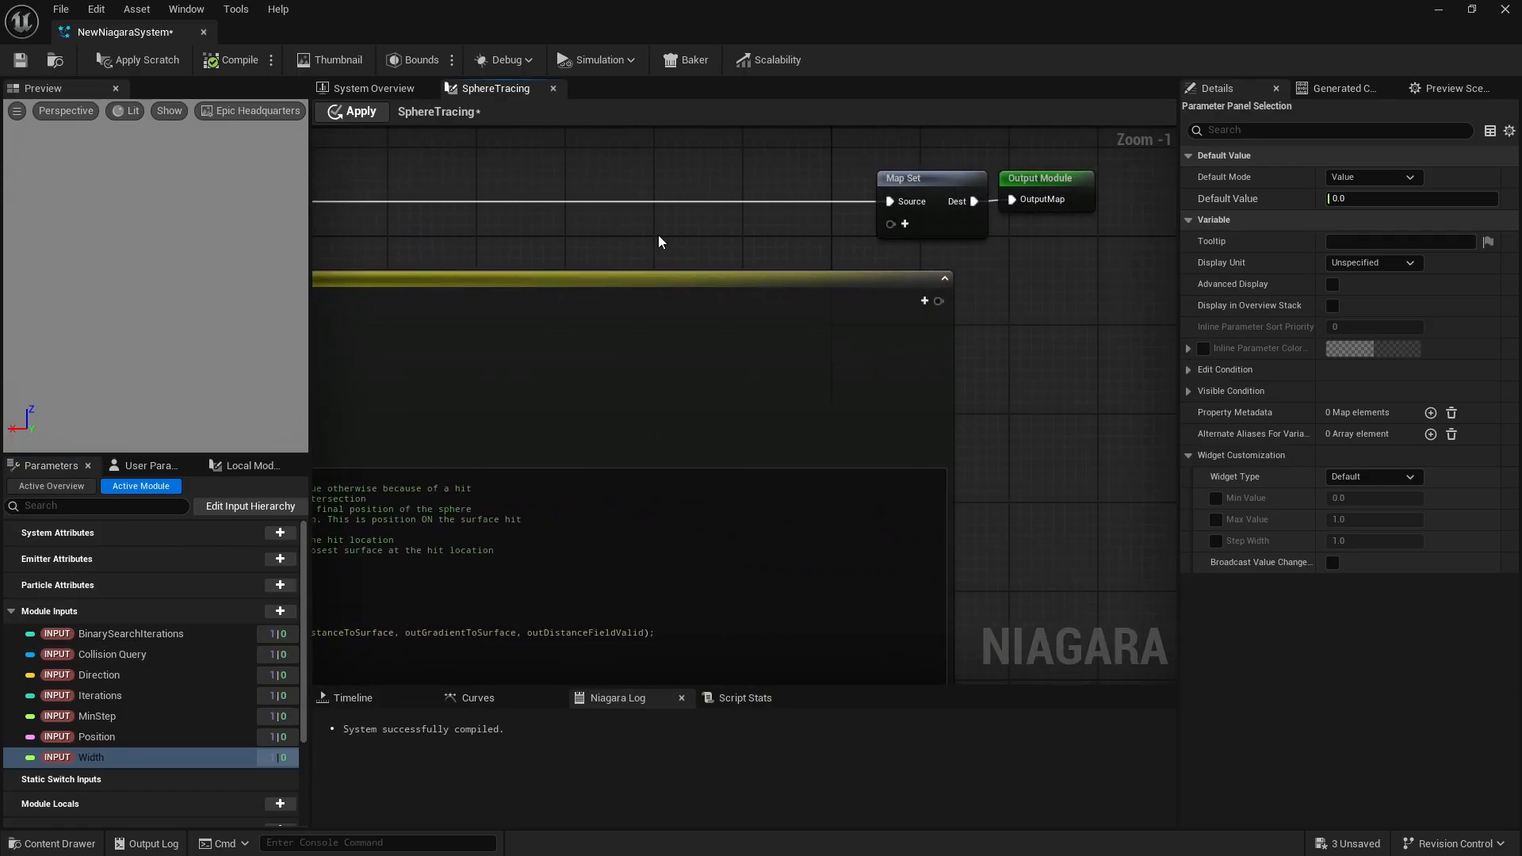
Add float distance-to-surface, bool intersects, float distance-traveled and further output pins to the Sphere Trace node
{"action": "left_click", "coordinate": [924, 301]}
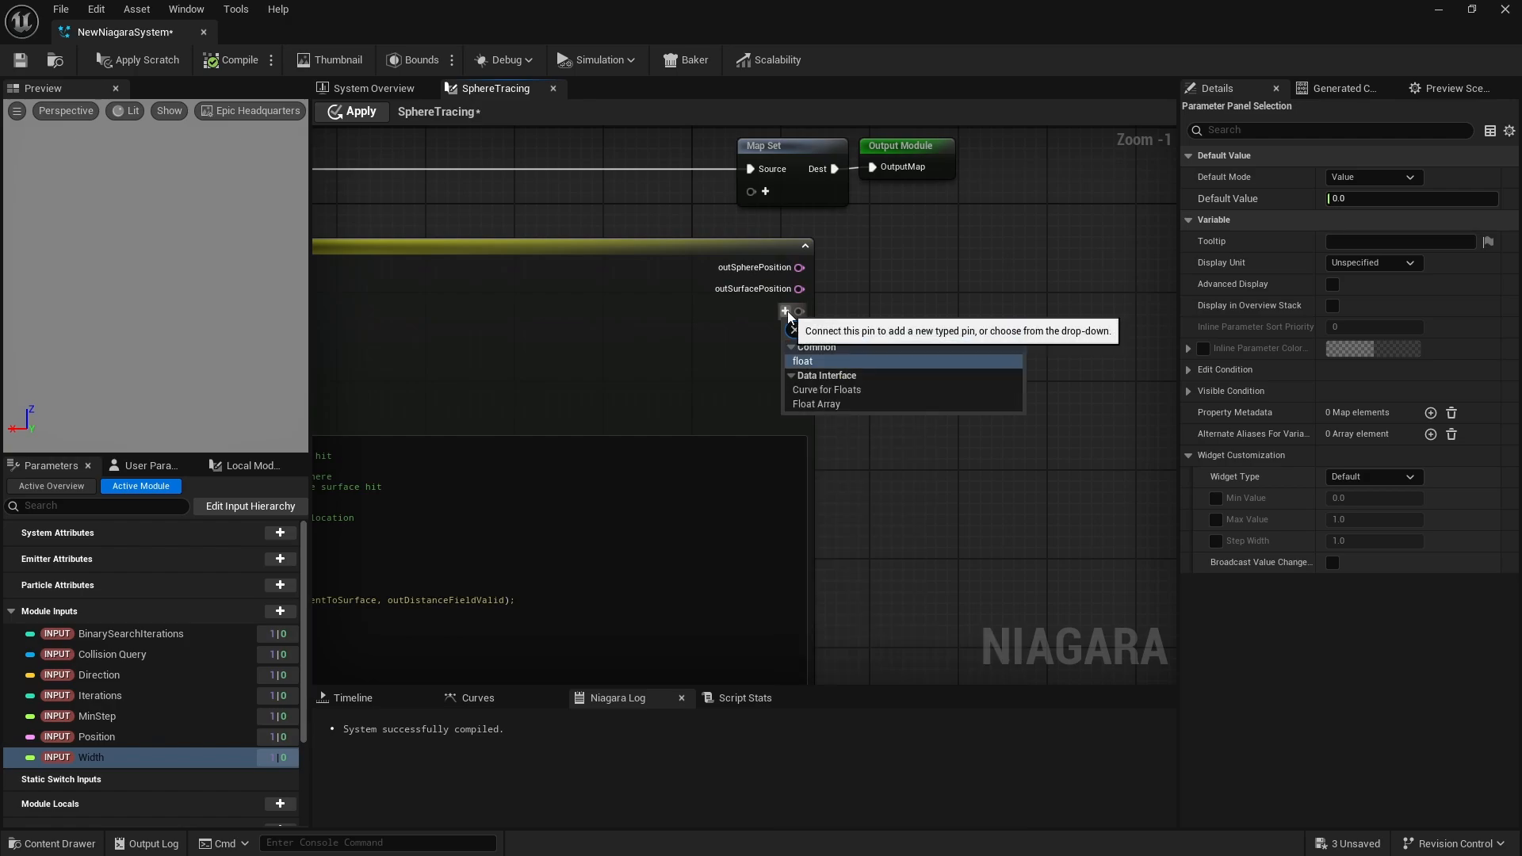
{"action": "left_click", "coordinate": [802, 362]}
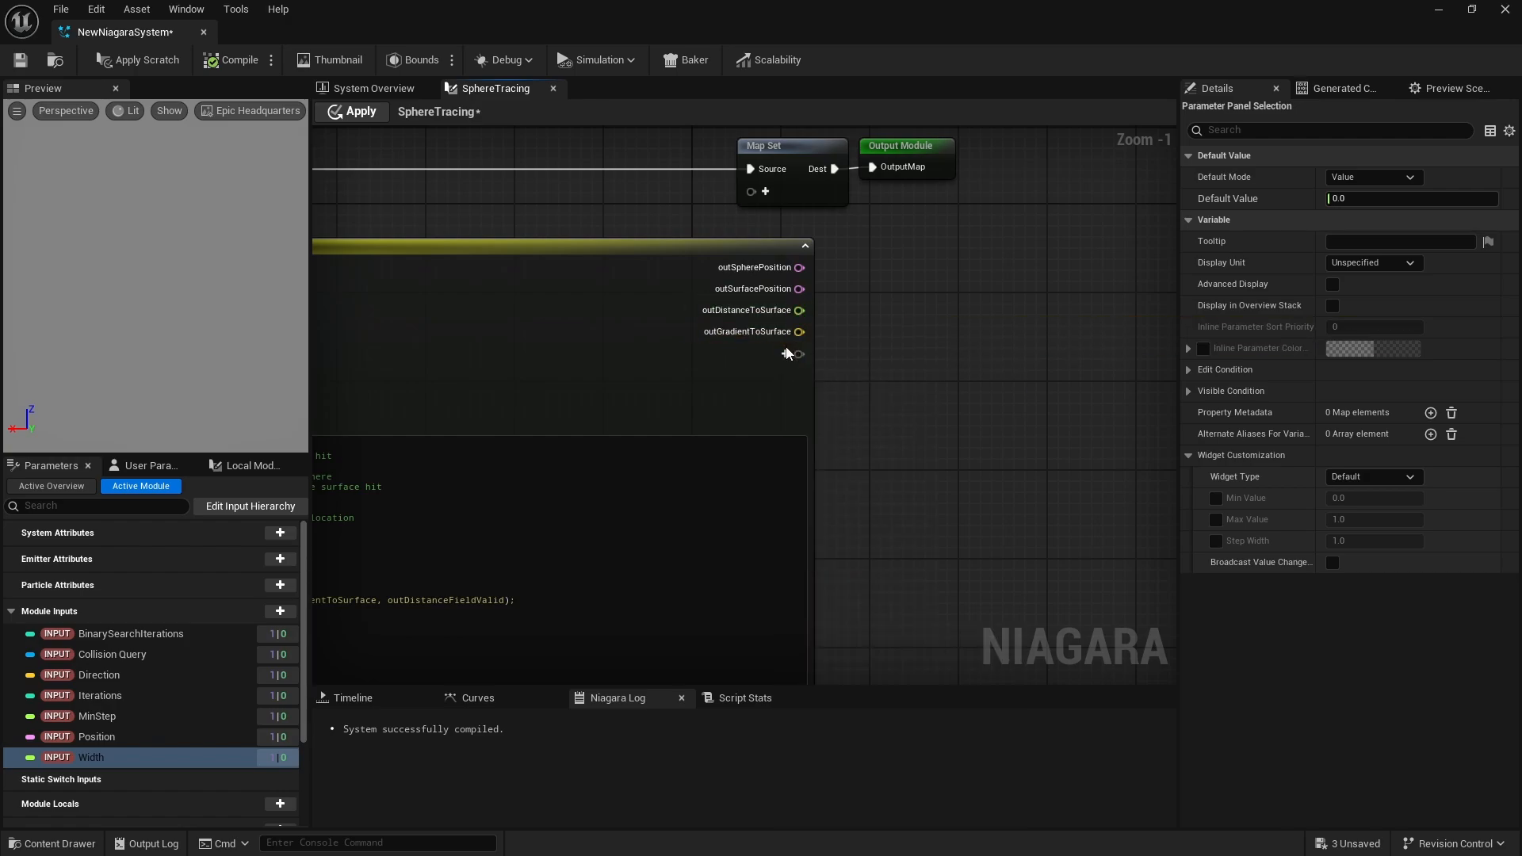
{"action": "left_click", "coordinate": [787, 355]}
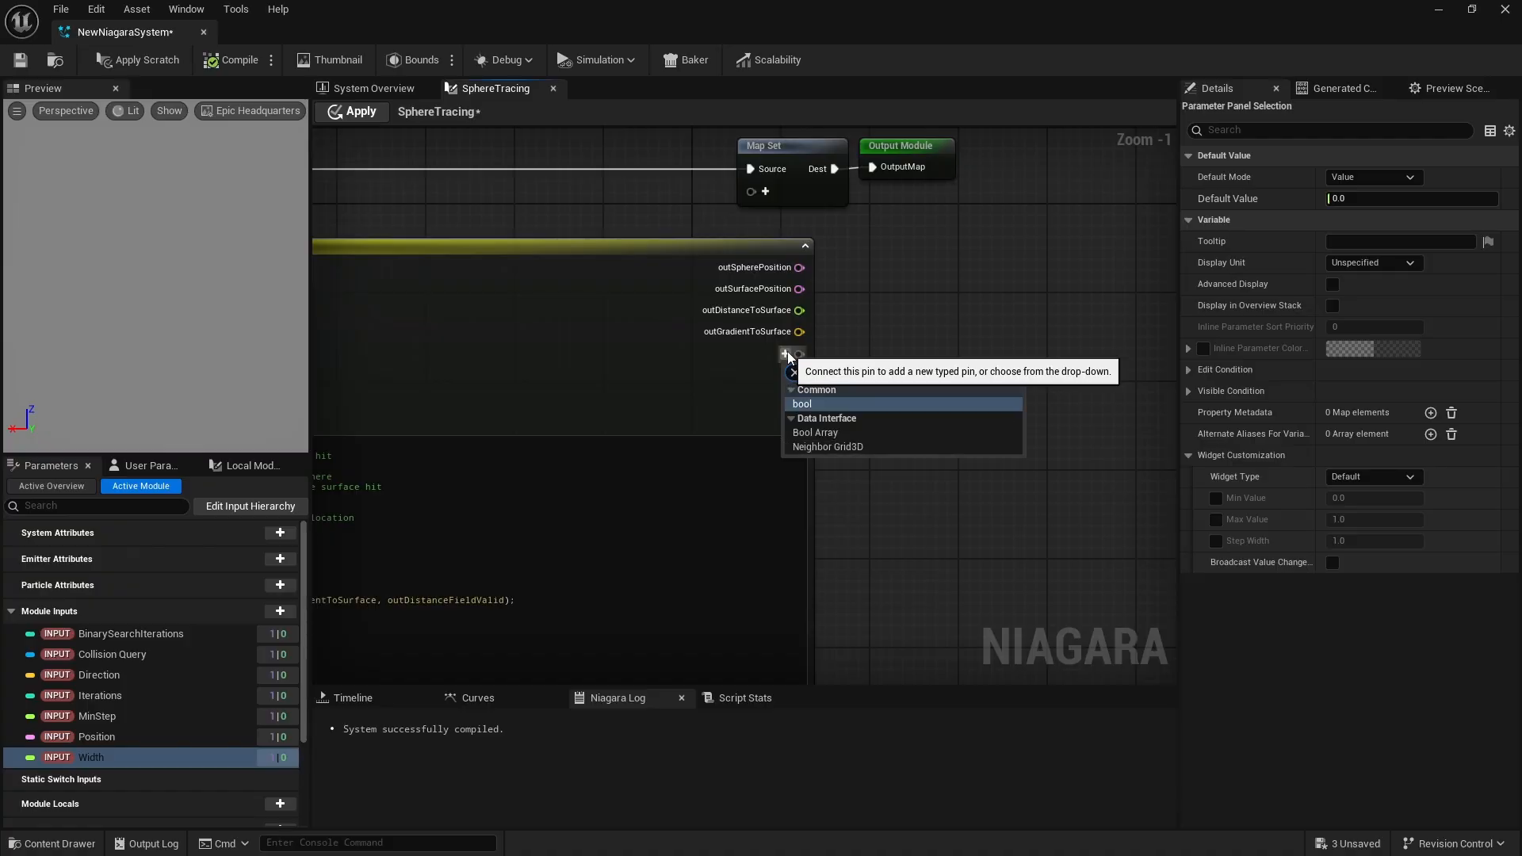
{"action": "left_click", "coordinate": [801, 404]}
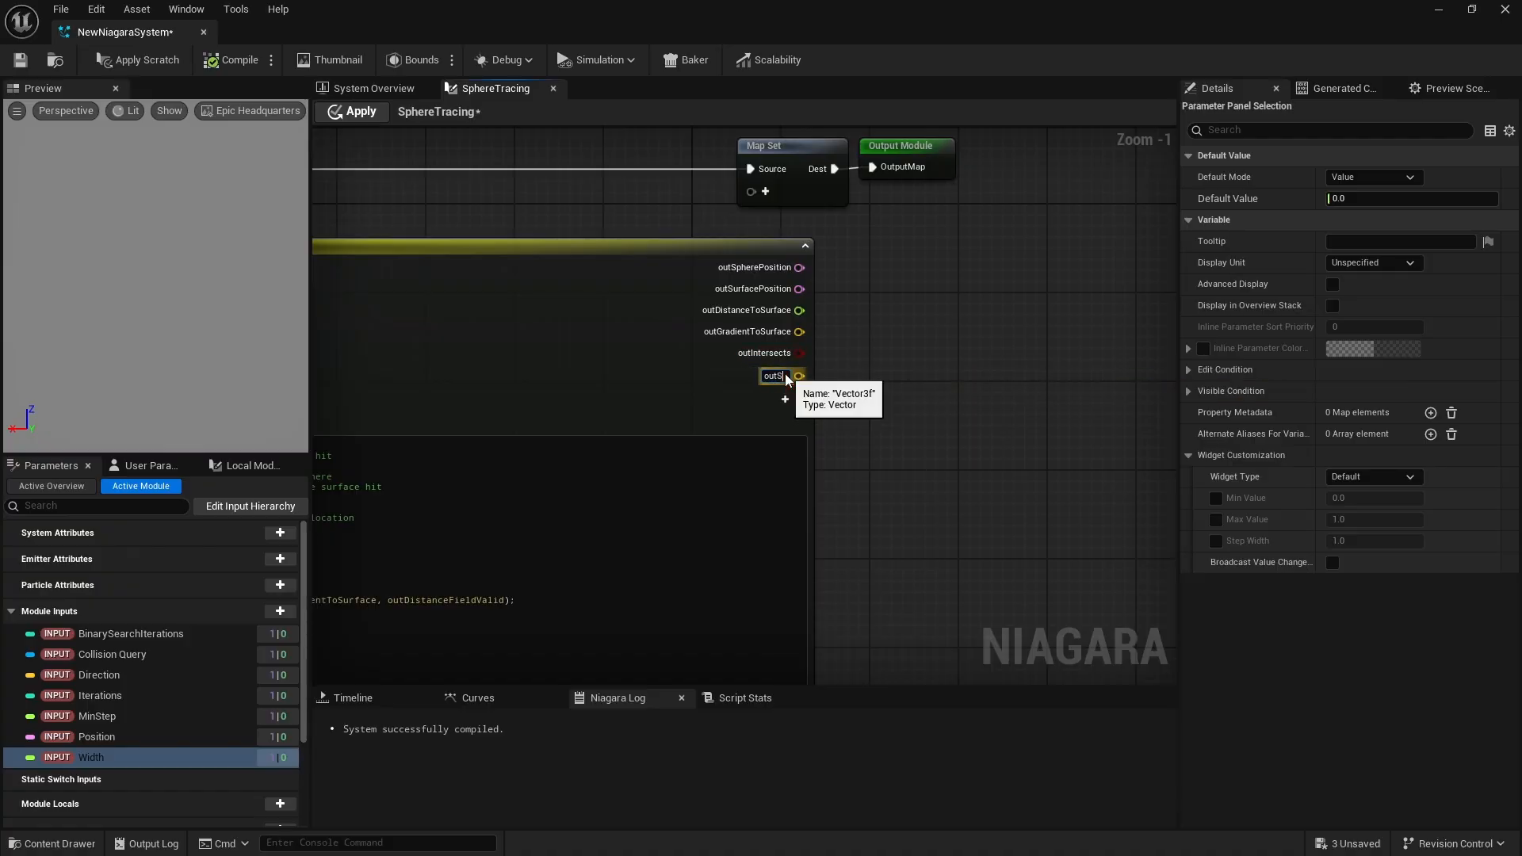
{"action": "left_click", "coordinate": [784, 400]}
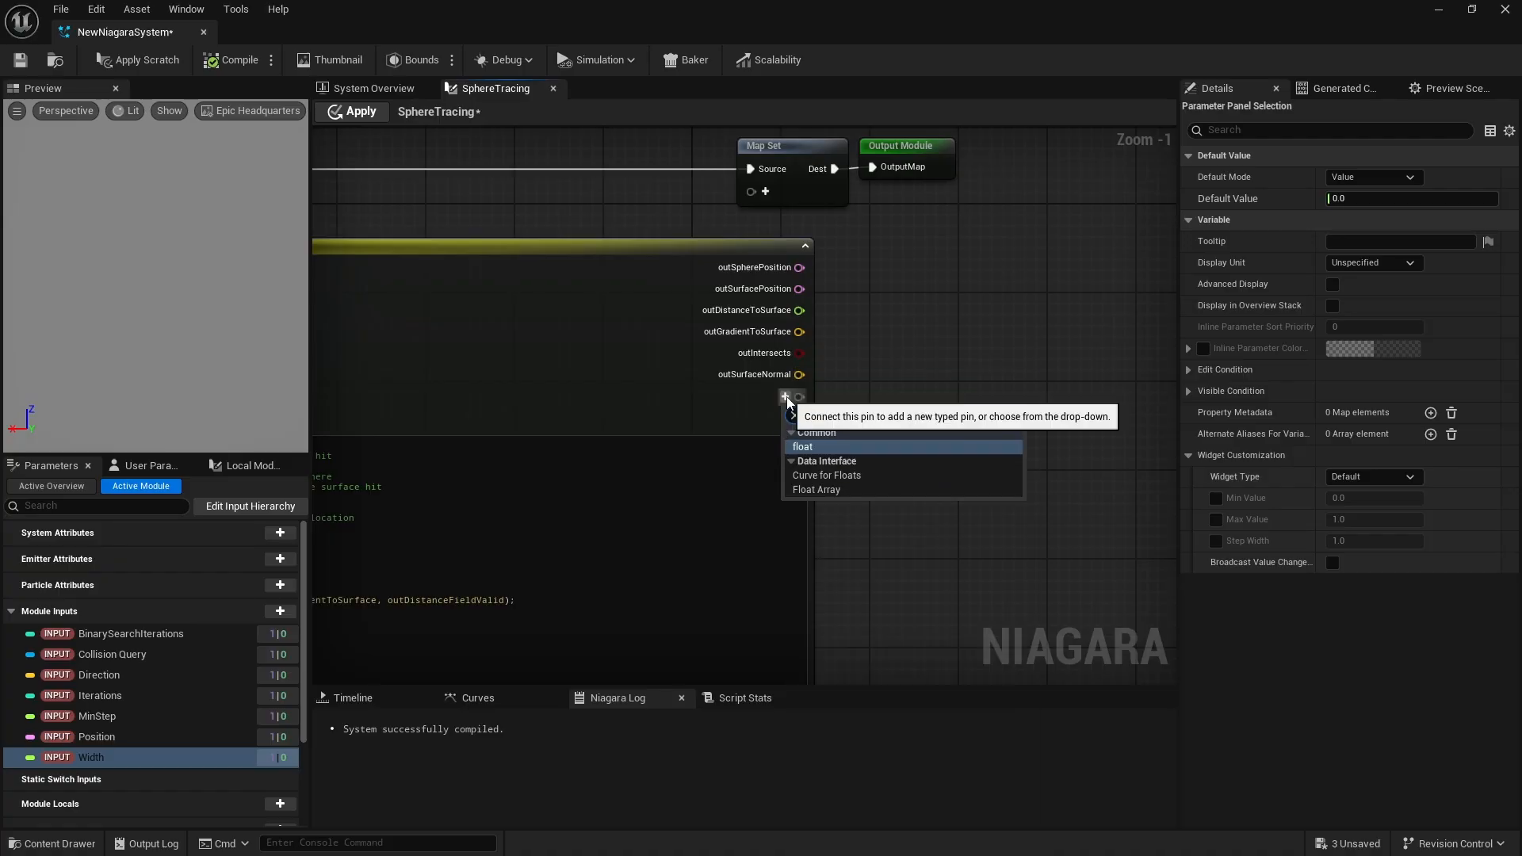
{"action": "left_click", "coordinate": [802, 447]}
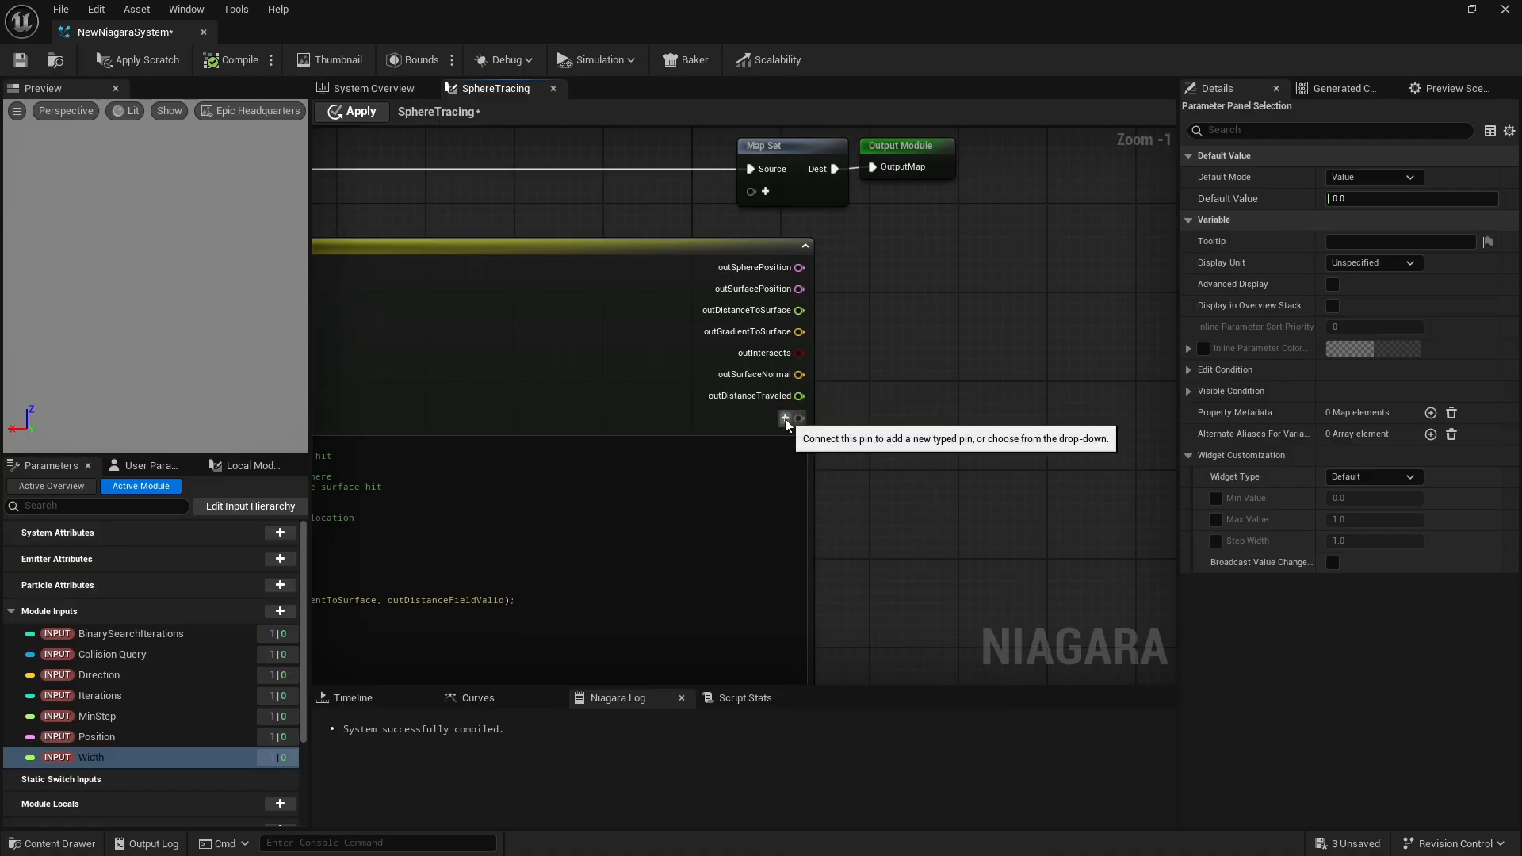
{"action": "left_click", "coordinate": [786, 419]}
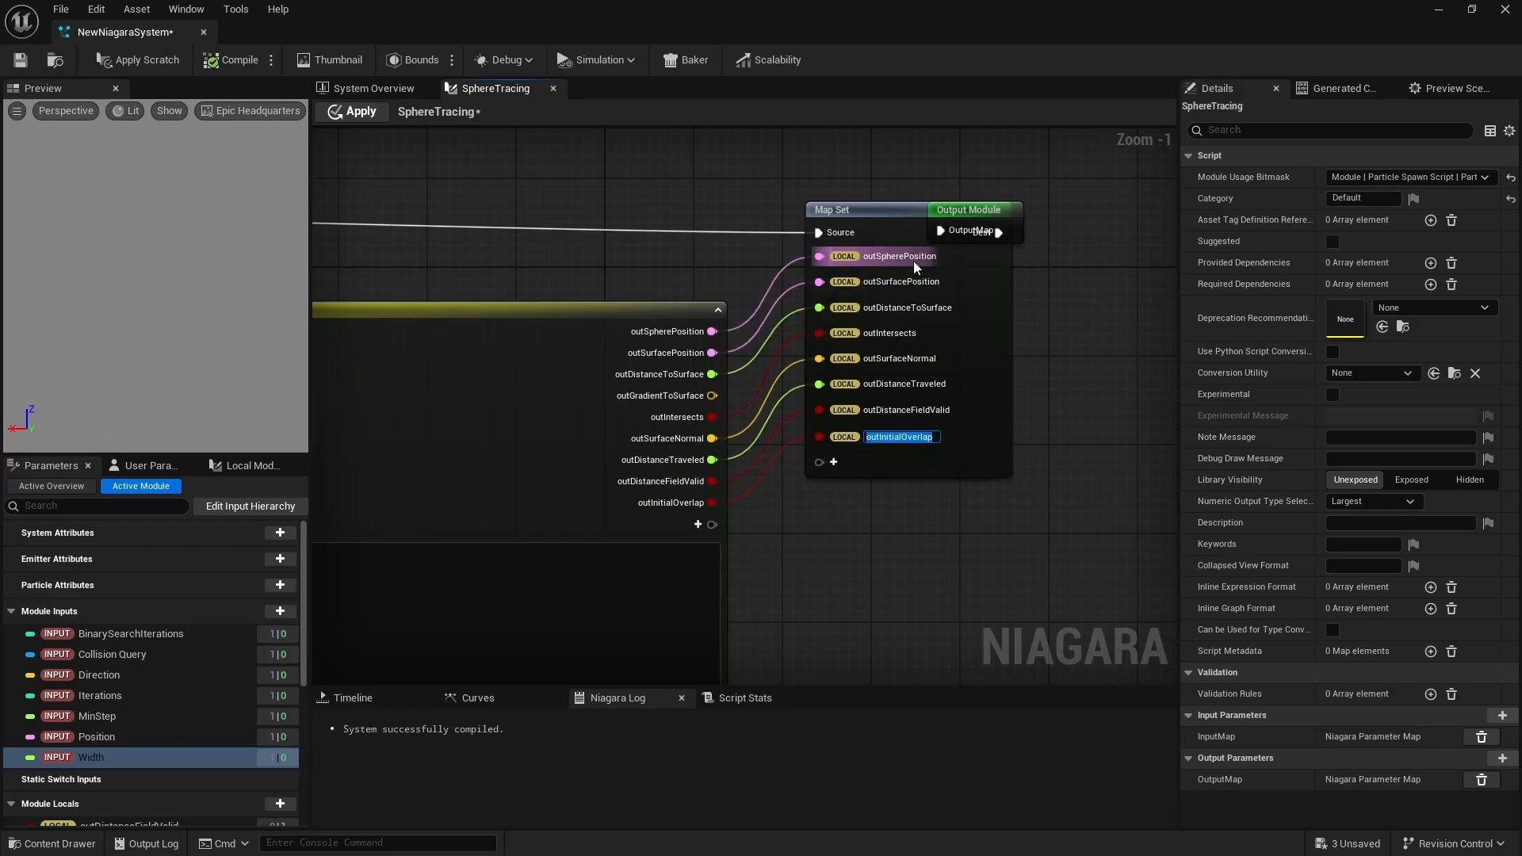
Confirm the renamed Map Set pins and move SpherePosition and the next pin into the Output/Module namespace
{"action": "left_click", "coordinate": [899, 255]}
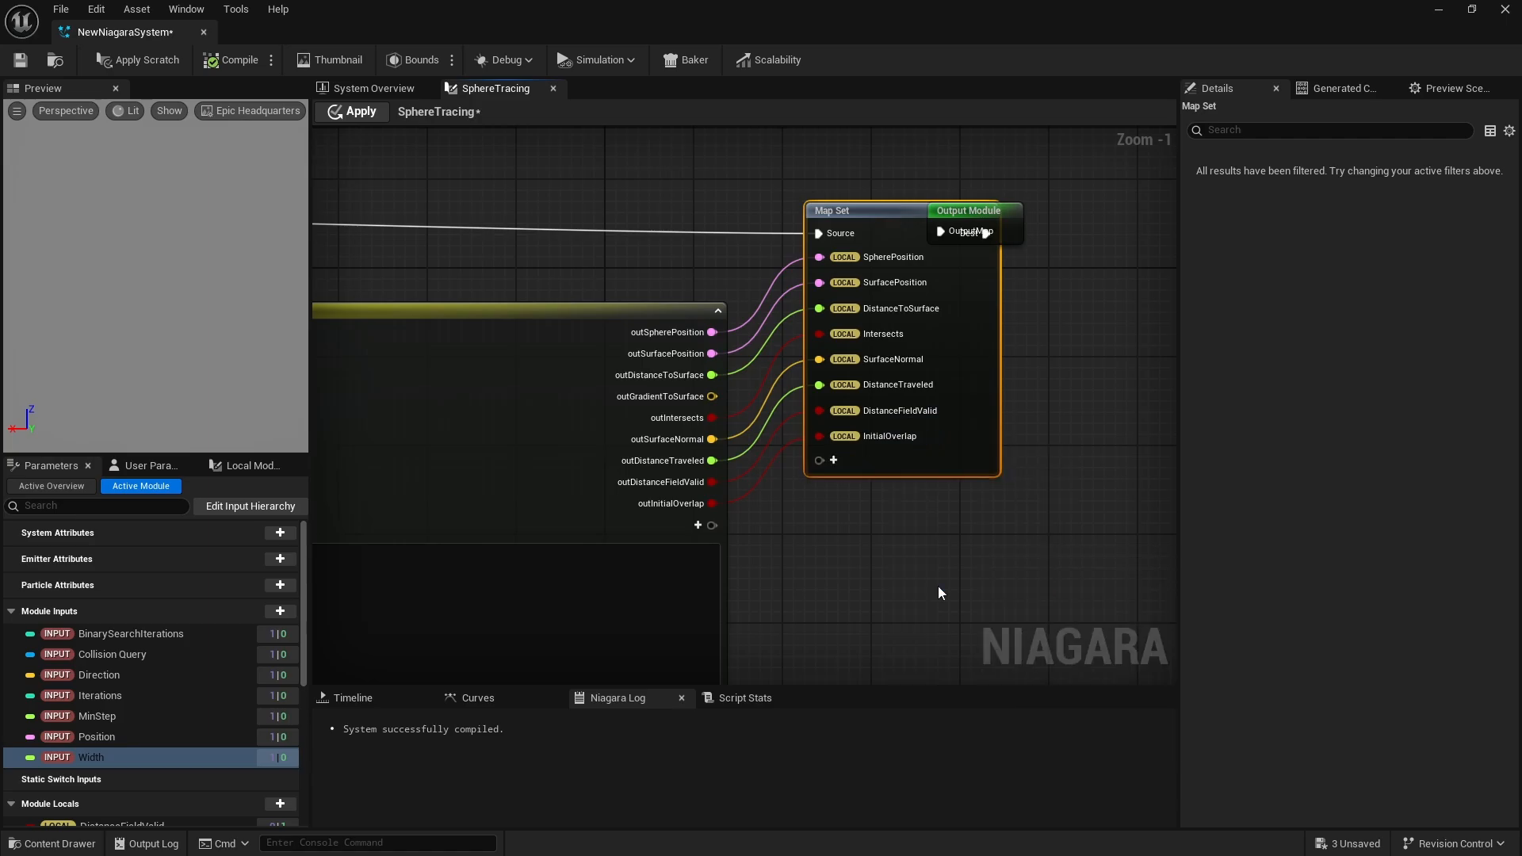
{"action": "right_click", "coordinate": [895, 256]}
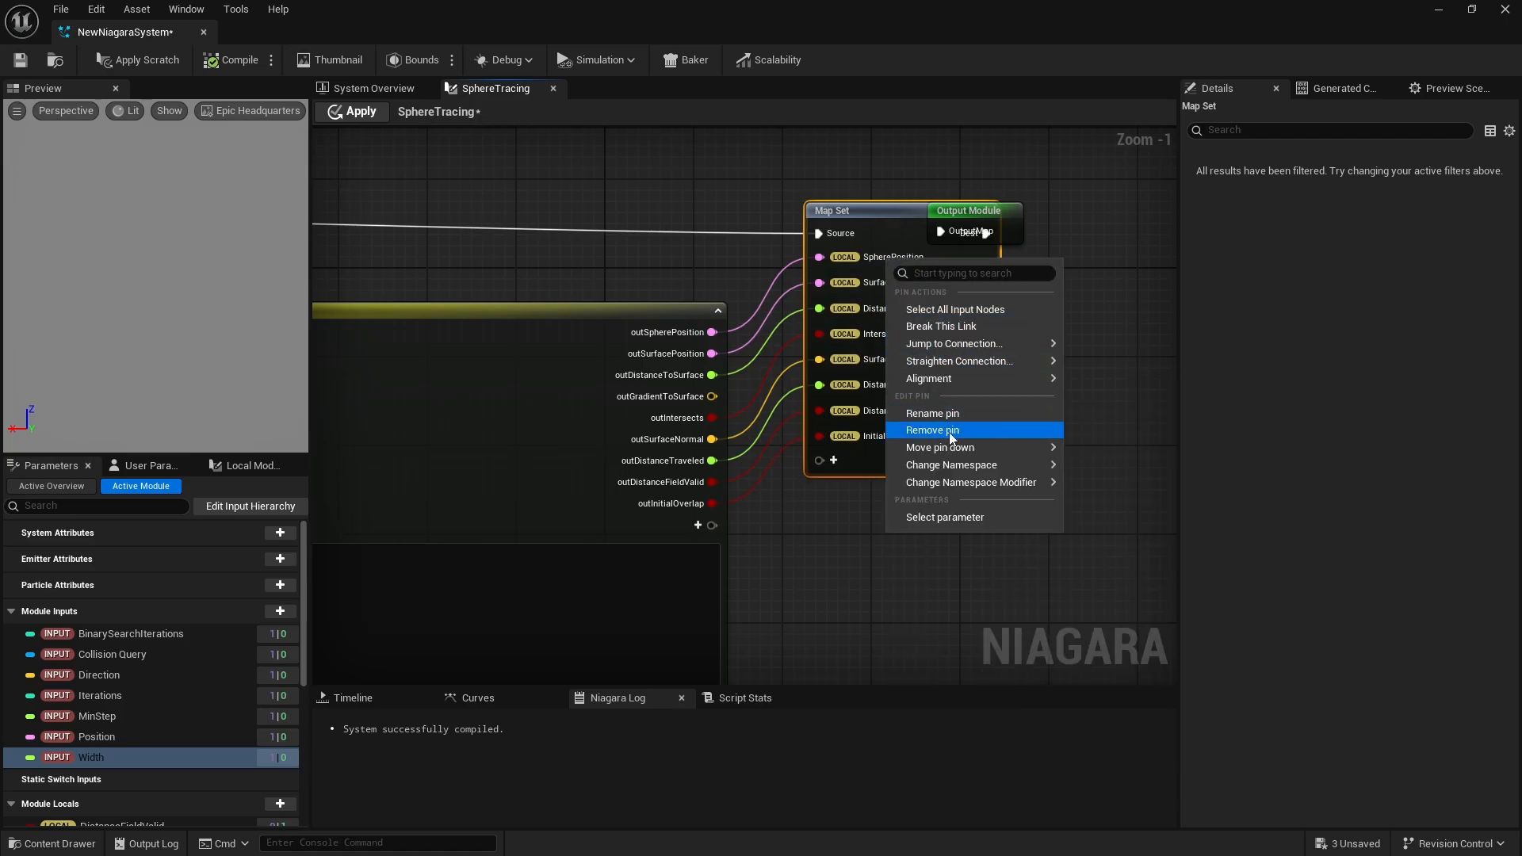
{"action": "left_click", "coordinate": [932, 430]}
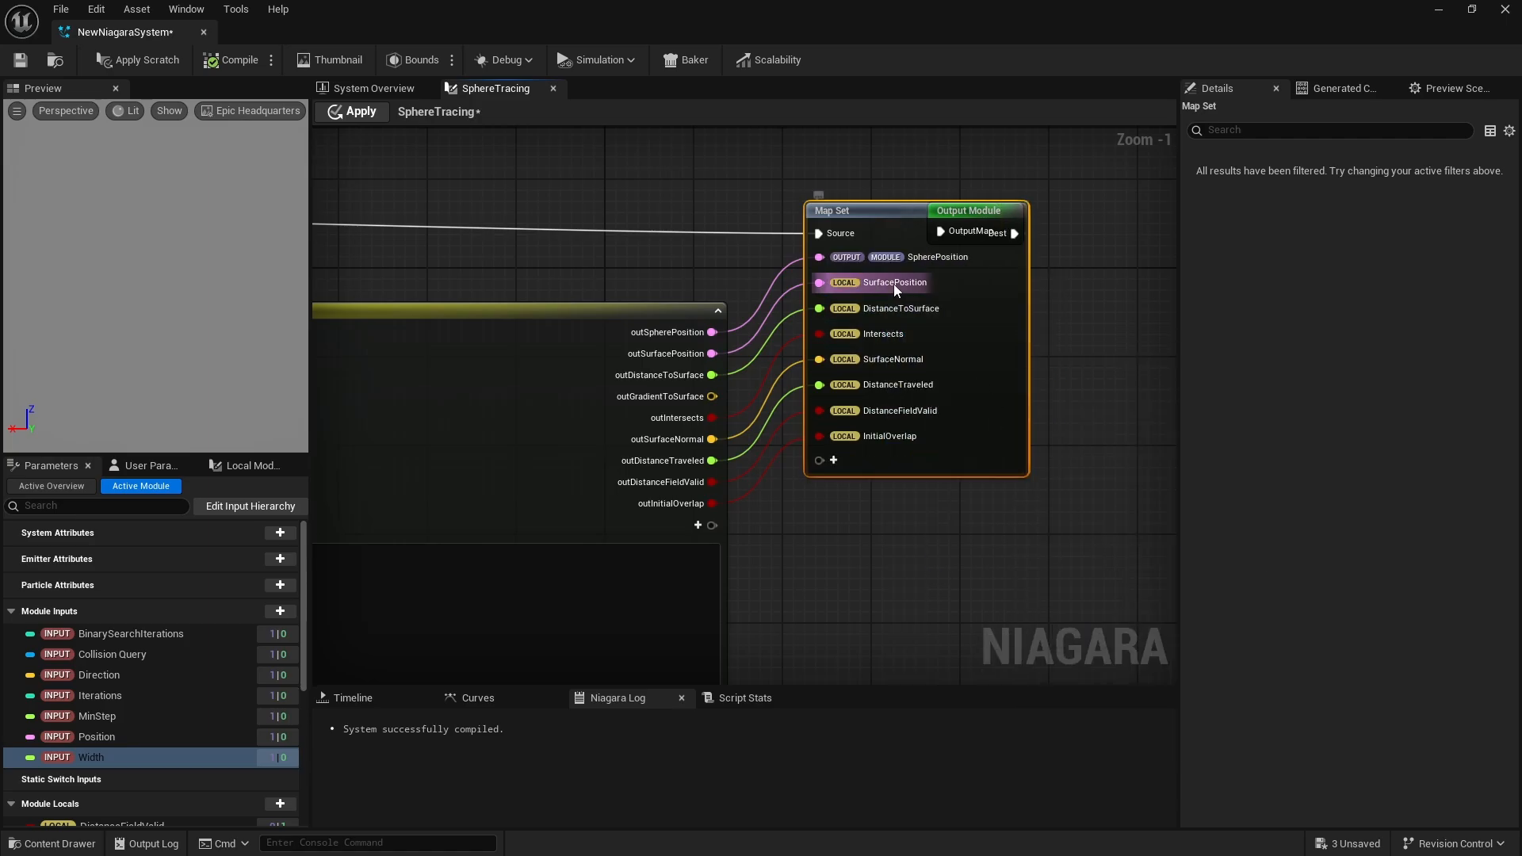
{"action": "right_click", "coordinate": [894, 282]}
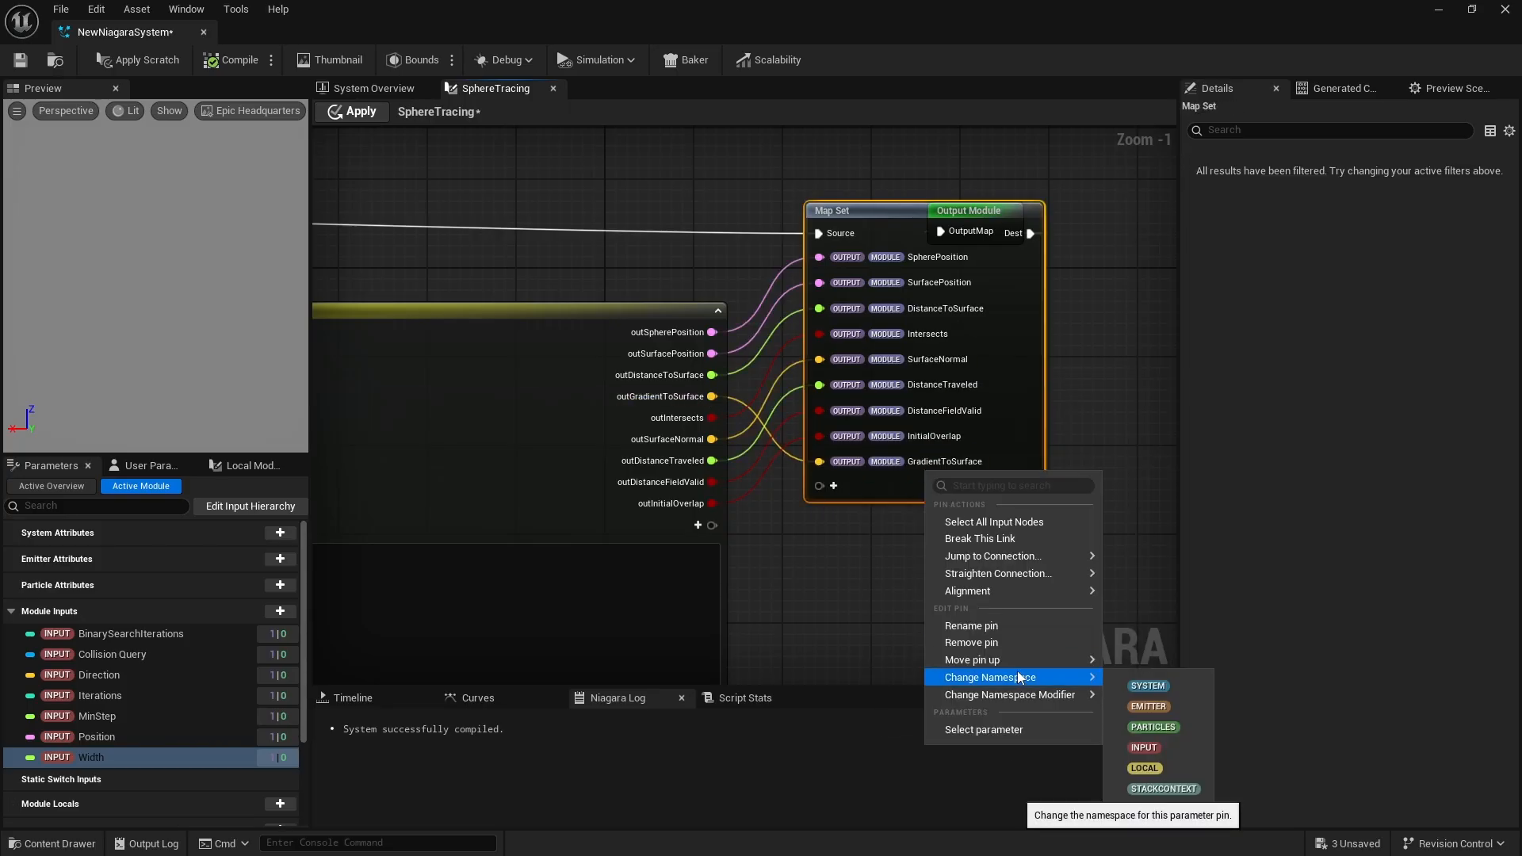
{"action": "left_click", "coordinate": [883, 602]}
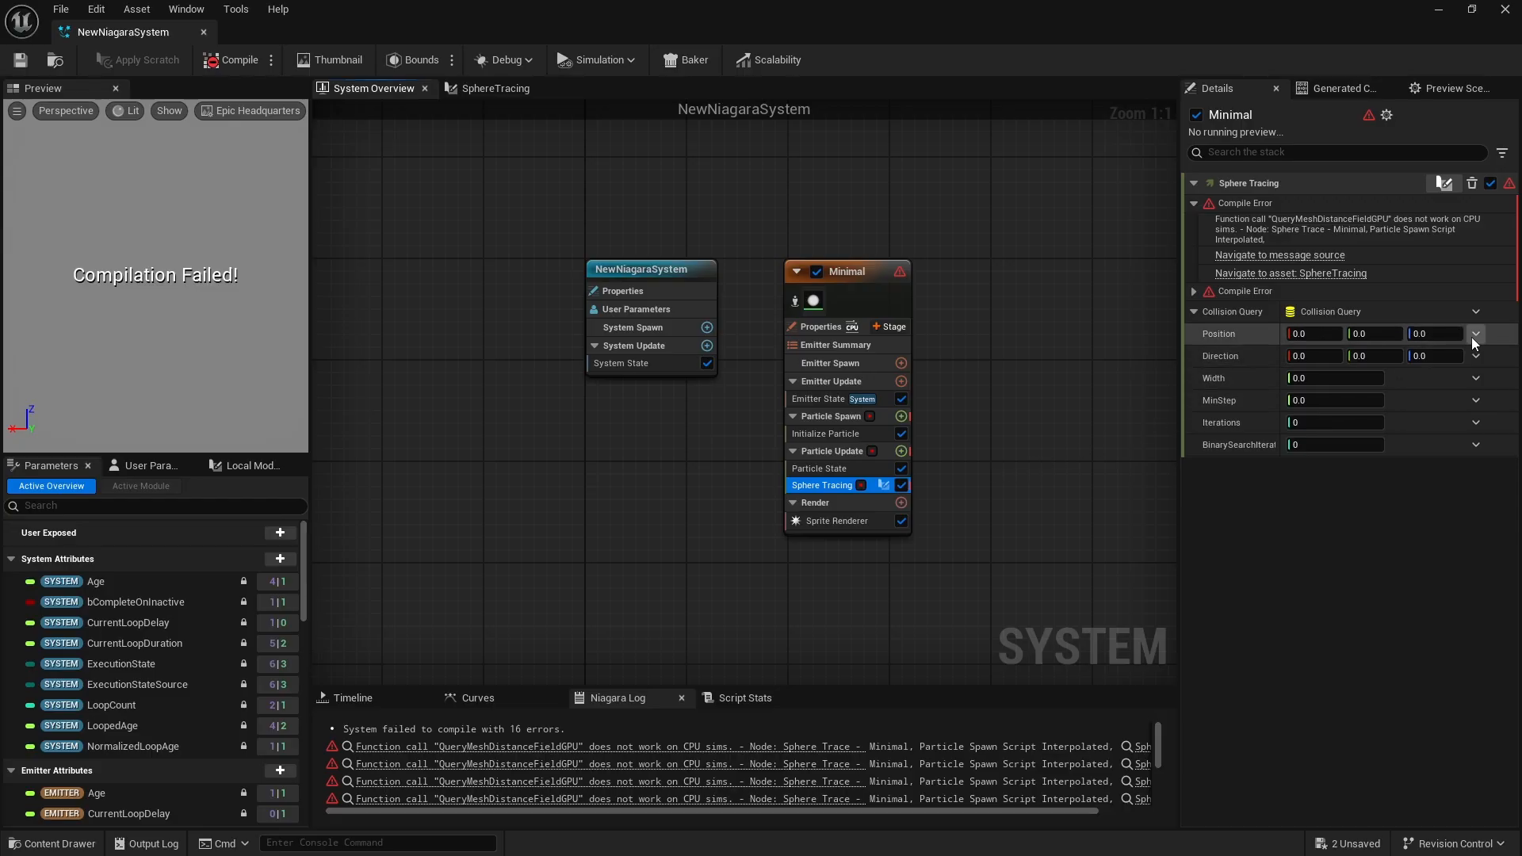
Link Sphere Tracing to owner position and SystemXAxis with width 100, min step 0.01, iterations 4, binary-search iterations 6
{"action": "left_click", "coordinate": [1476, 333]}
{"action": "type", "text": "xaxi"}
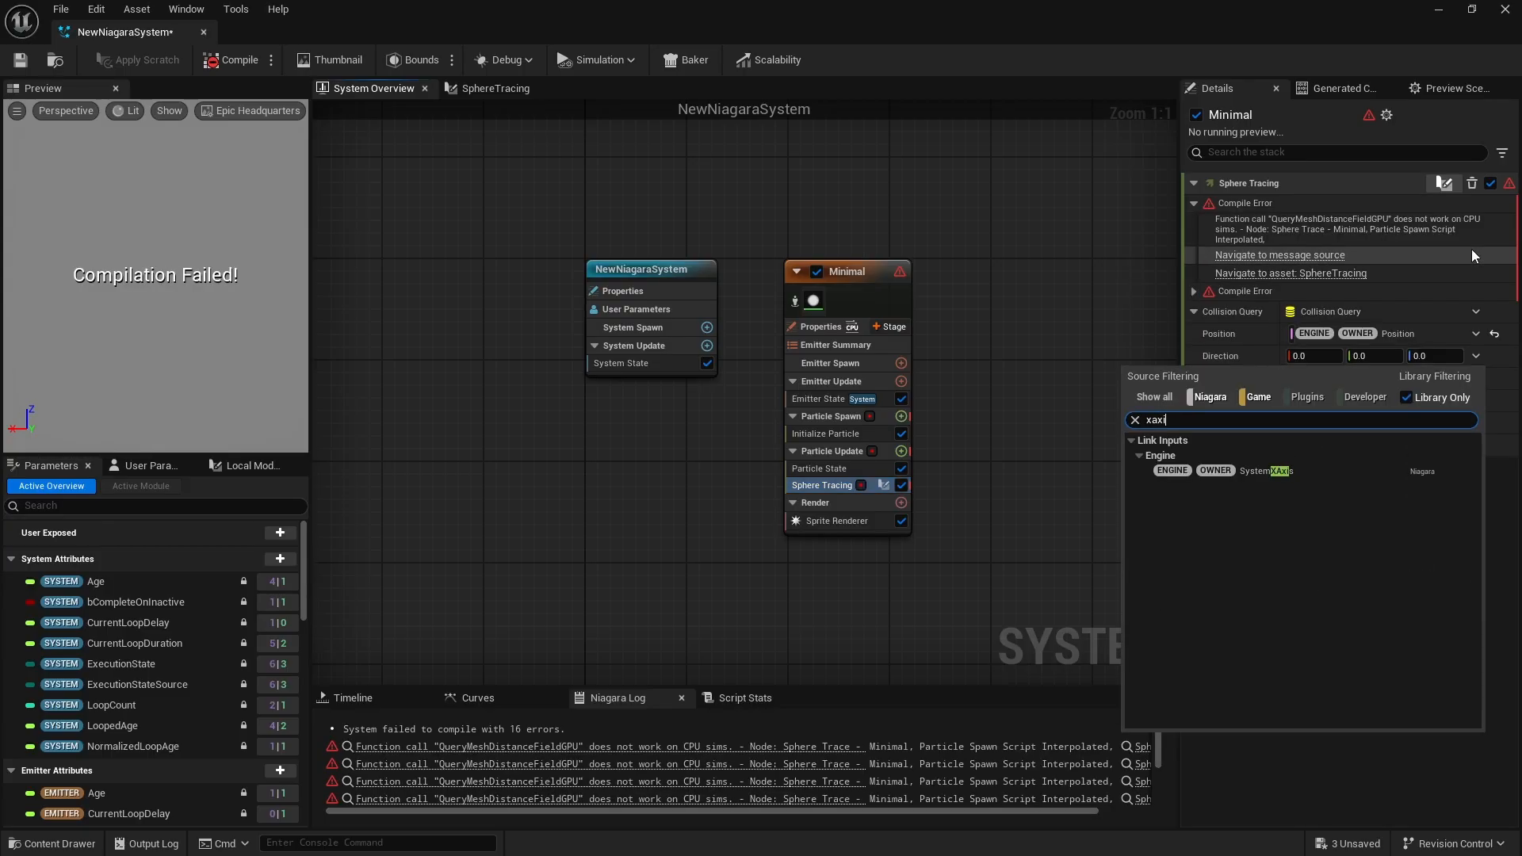
{"action": "left_click", "coordinate": [1255, 471]}
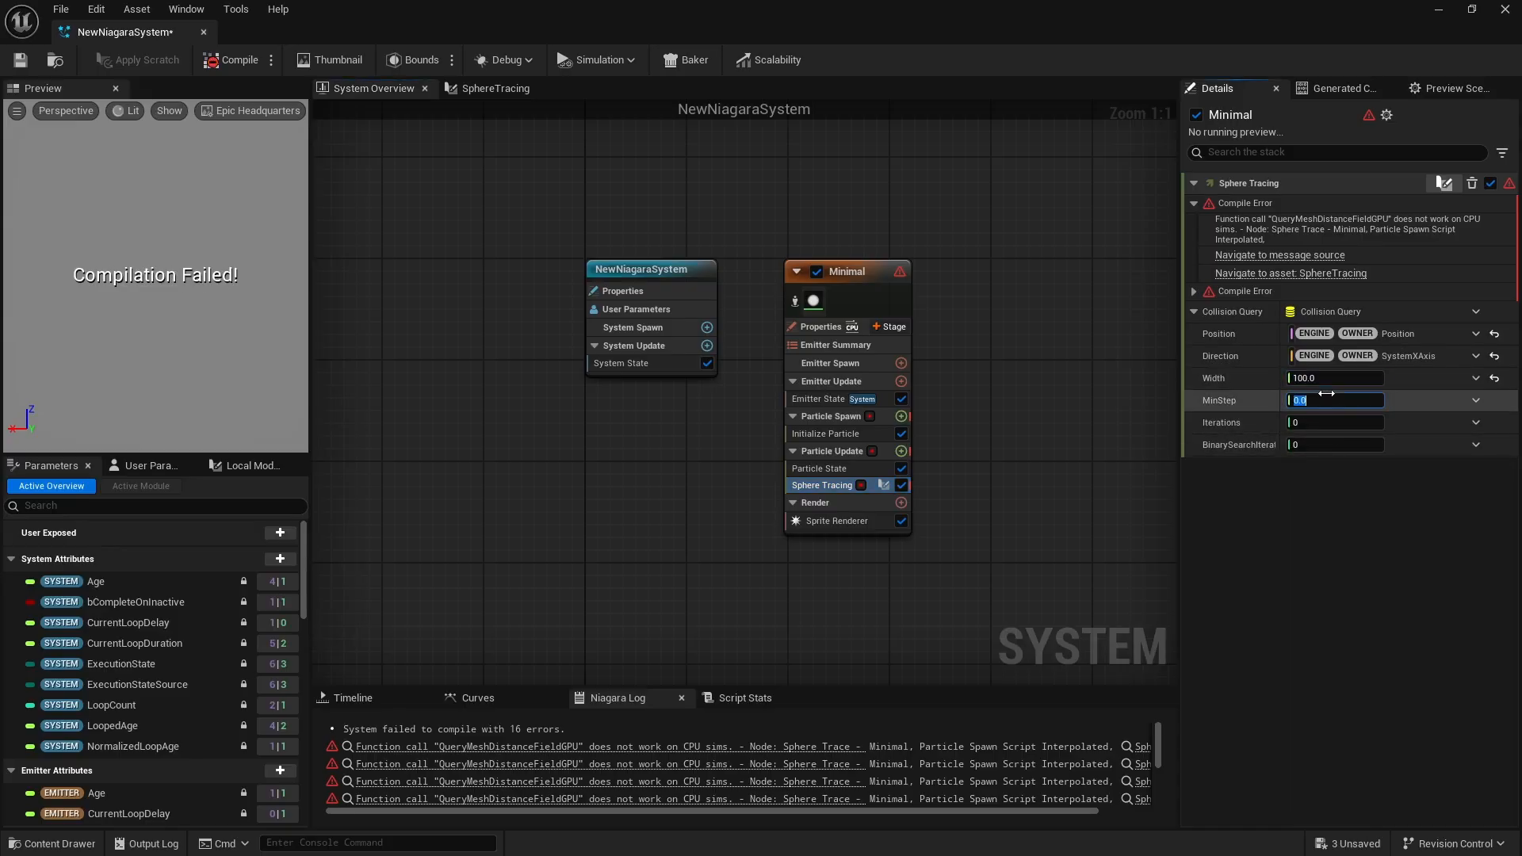
{"action": "type", "text": "0.01"}
{"action": "left_click", "coordinate": [1335, 444]}
{"action": "type", "text": "6"}
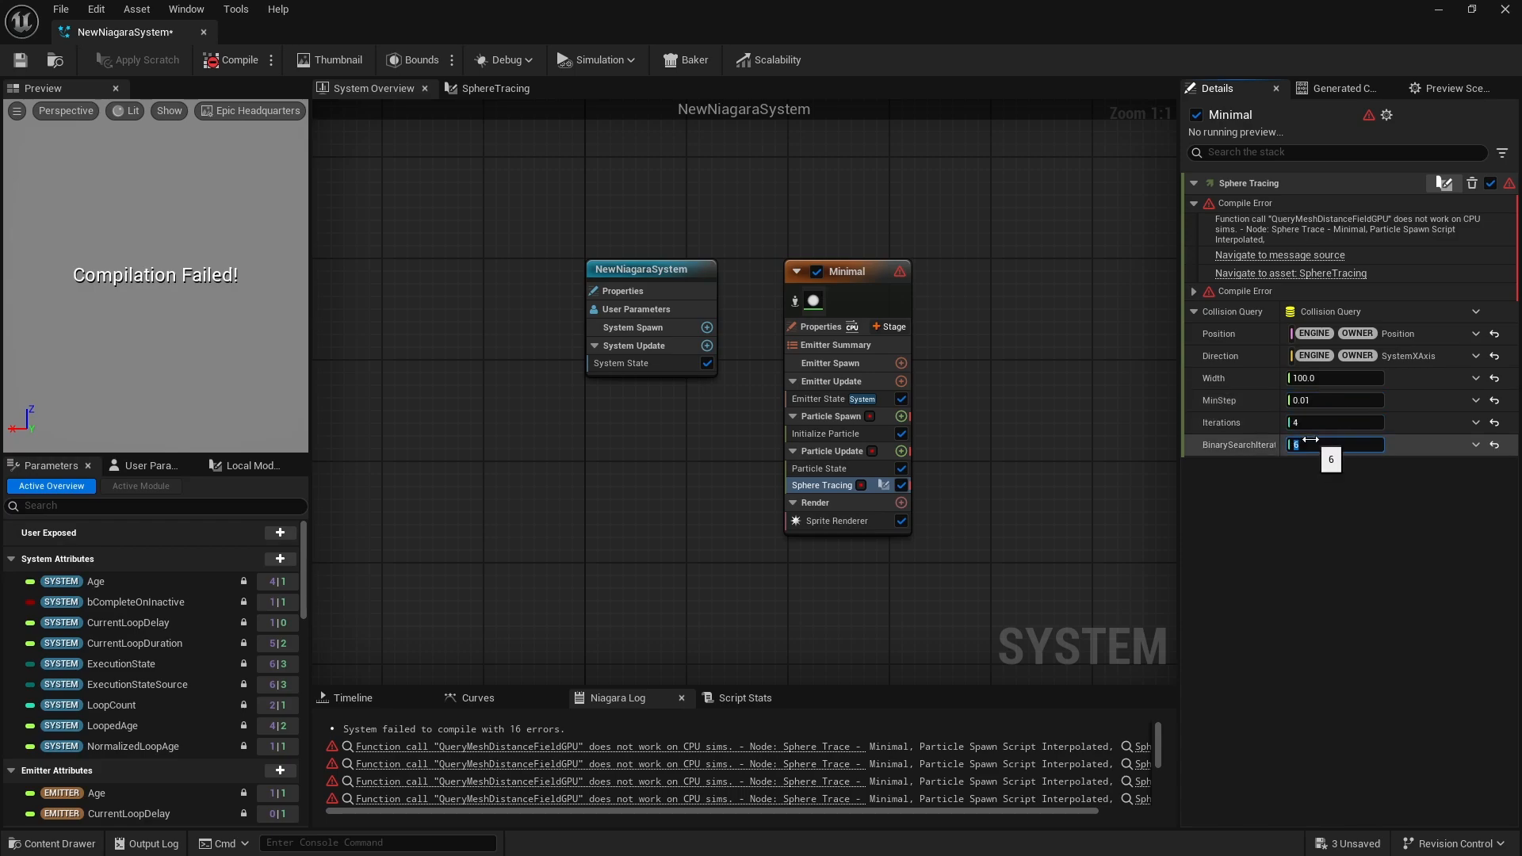
{"action": "left_click", "coordinate": [900, 381]}
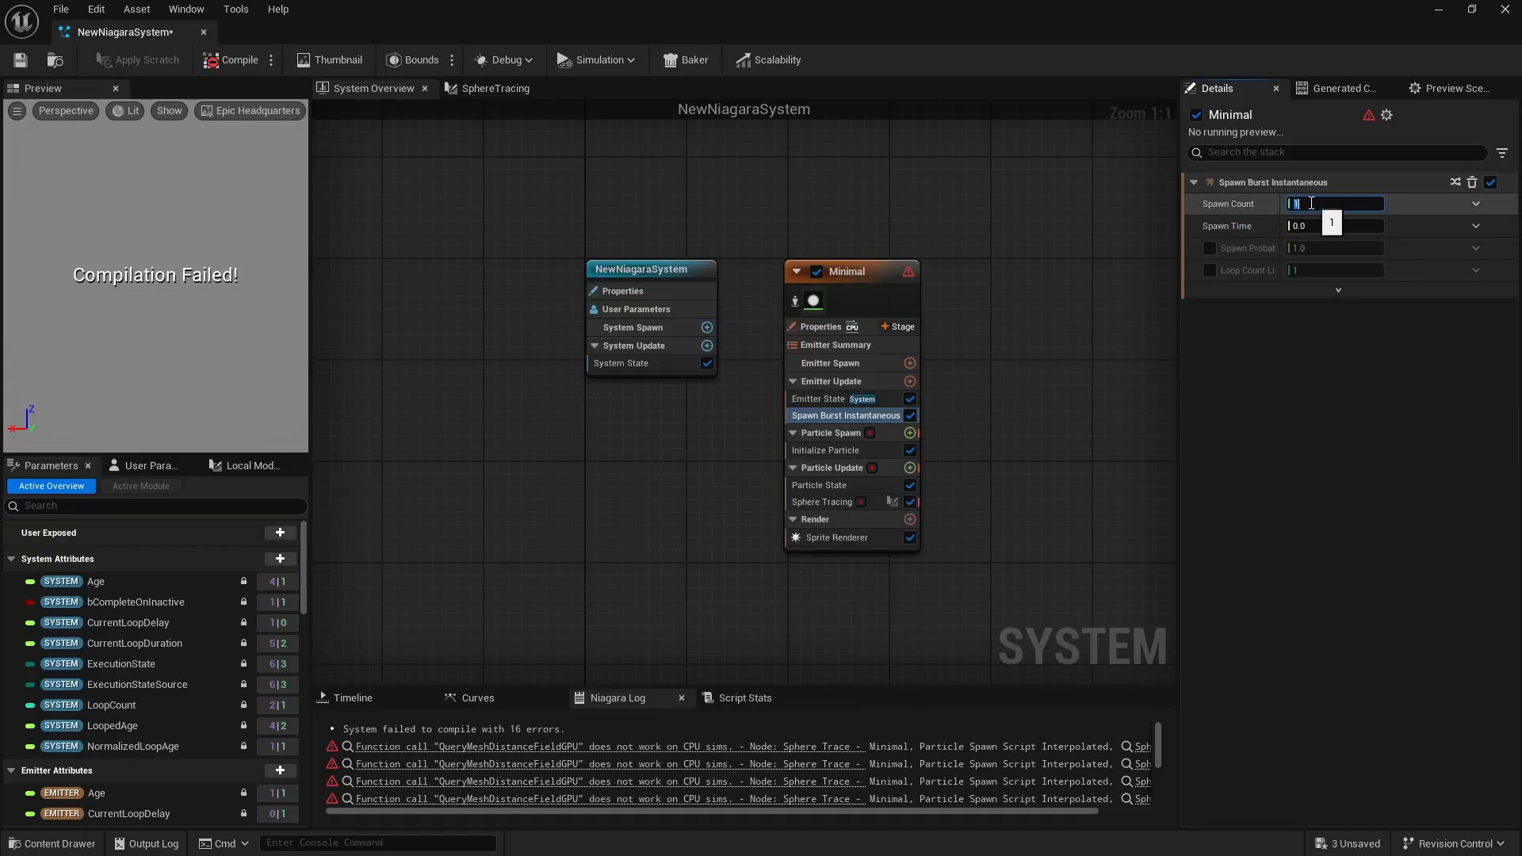
Spawn one burst particle and make the emitter a GPU compute sim with fixed bounds
{"action": "left_click", "coordinate": [825, 450]}
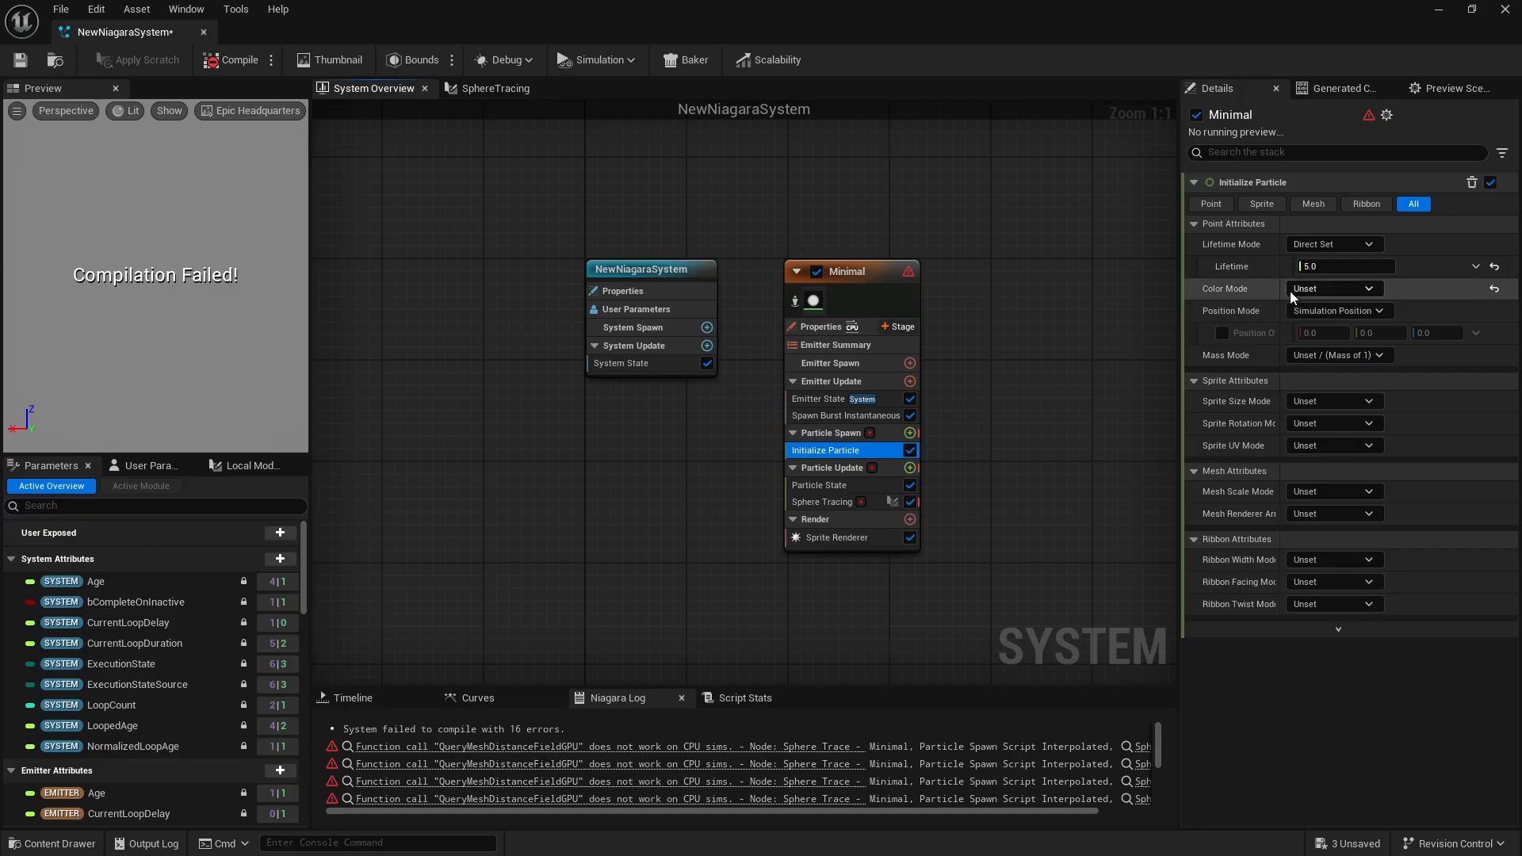
{"action": "left_click", "coordinate": [820, 485]}
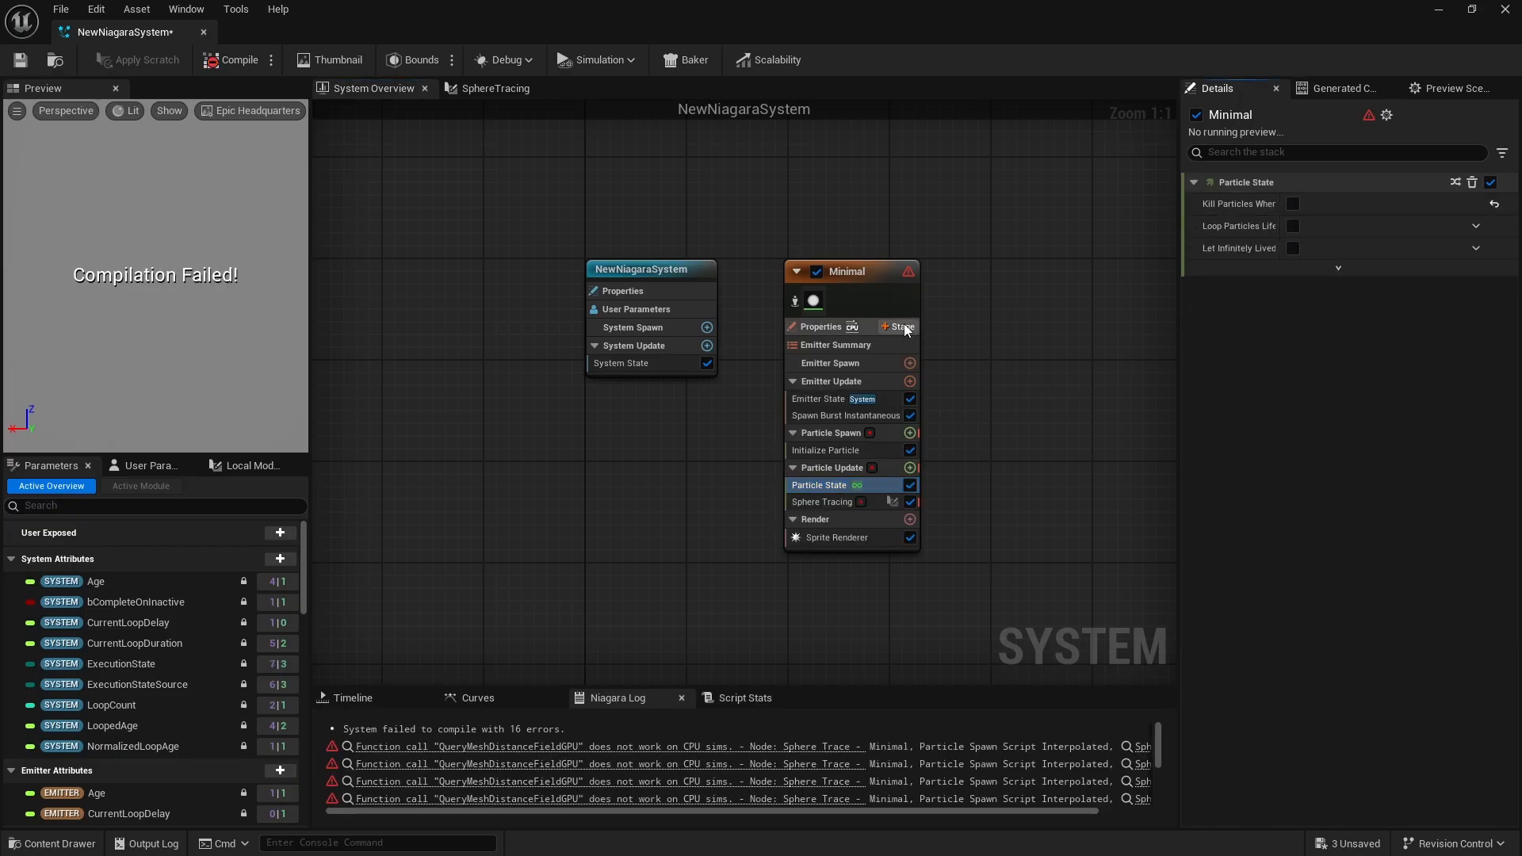
{"action": "left_click", "coordinate": [821, 326]}
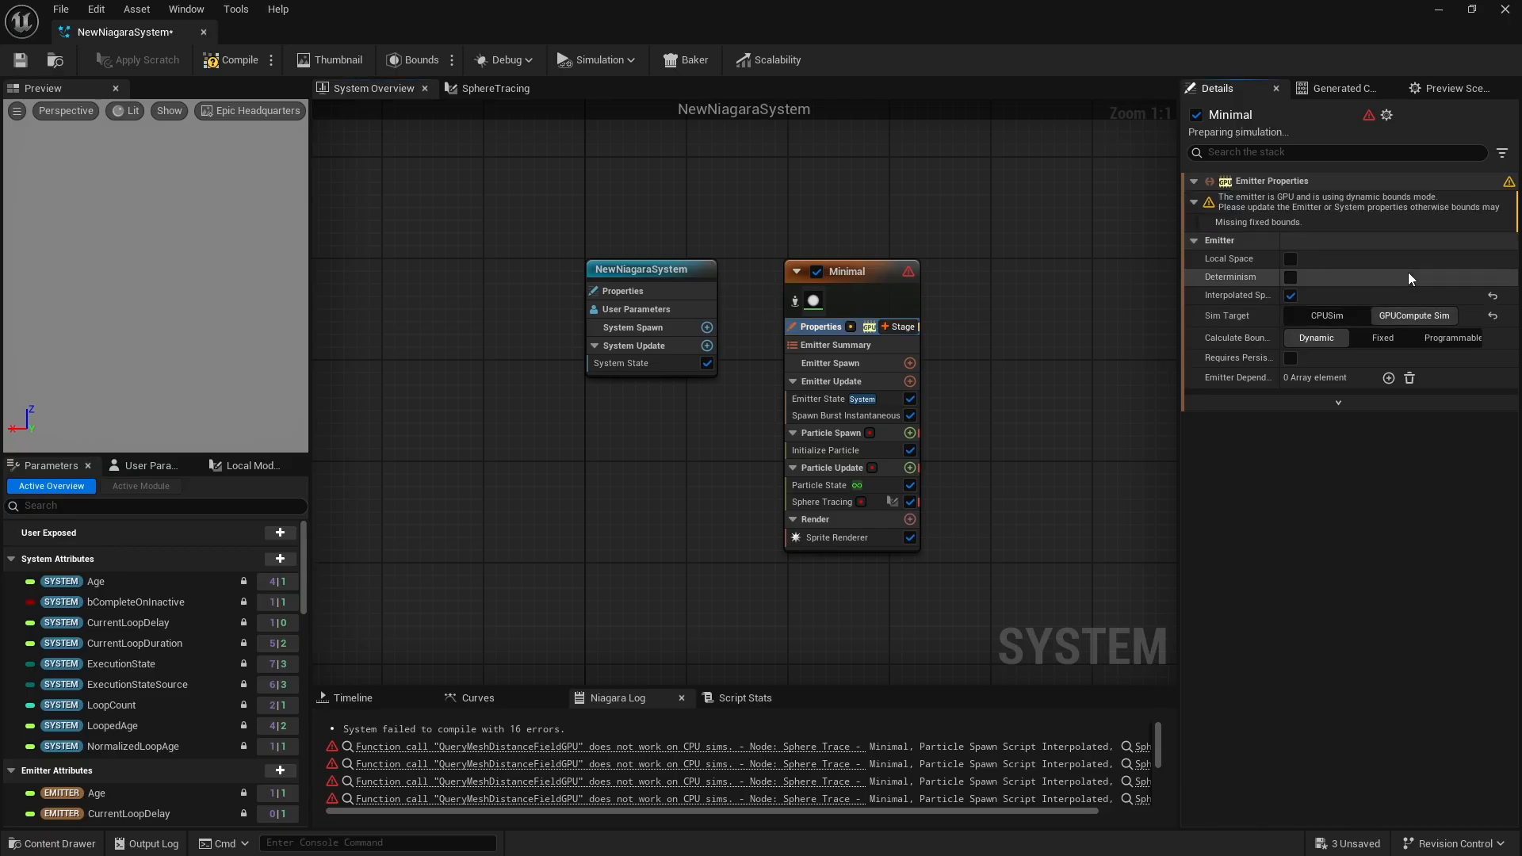
{"action": "left_click", "coordinate": [1382, 338]}
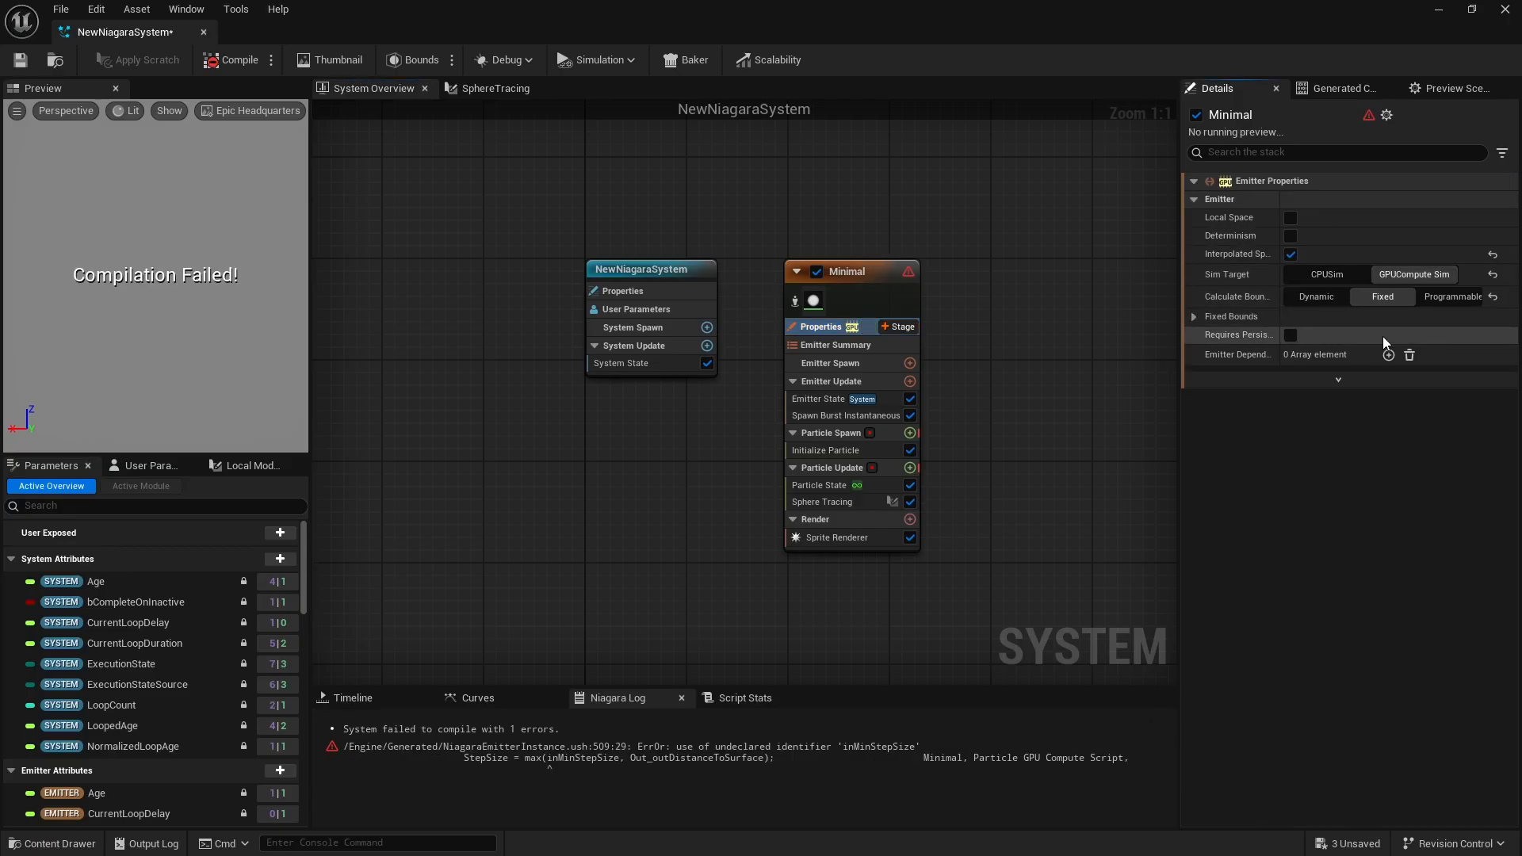
{"action": "mouse_move", "coordinate": [1287, 365]}
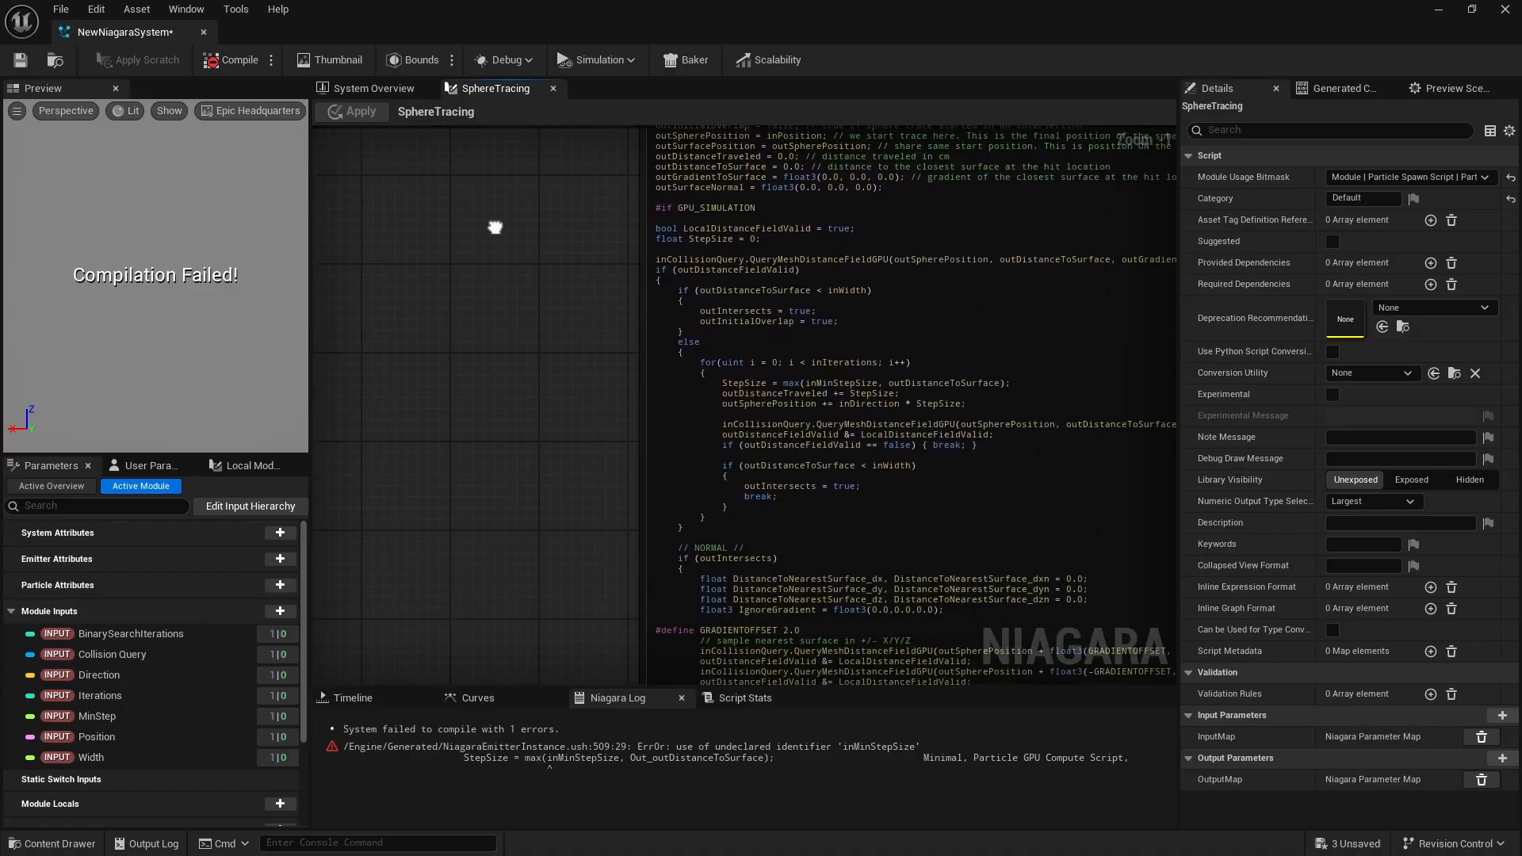
{"action": "mouse_move", "coordinate": [858, 382]}
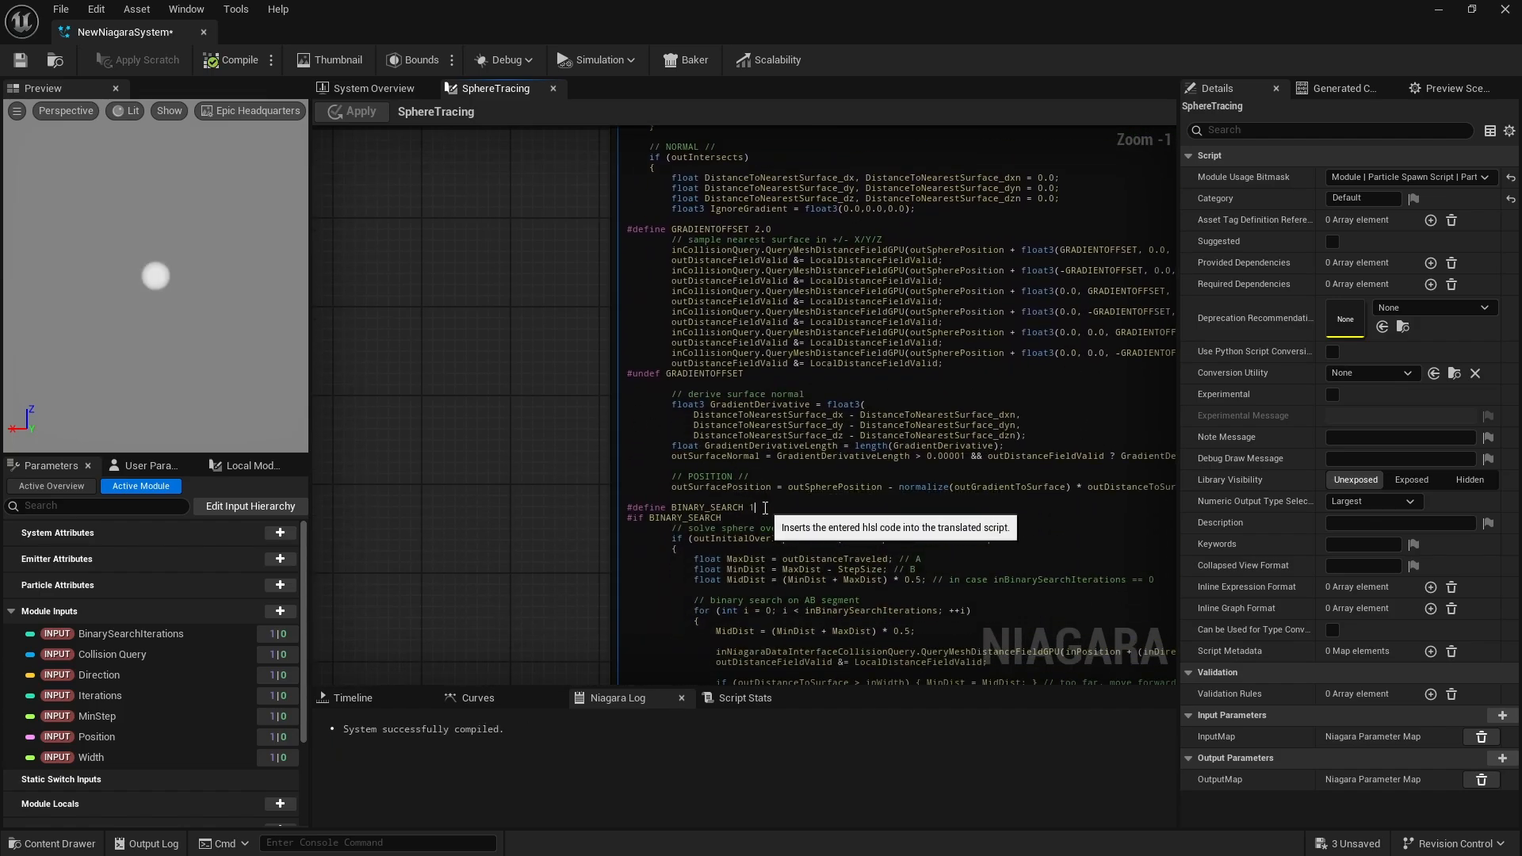
Correct the HLSL identifiers in the sphere-tracing script and recompile the system successfully
{"action": "left_click", "coordinate": [240, 61]}
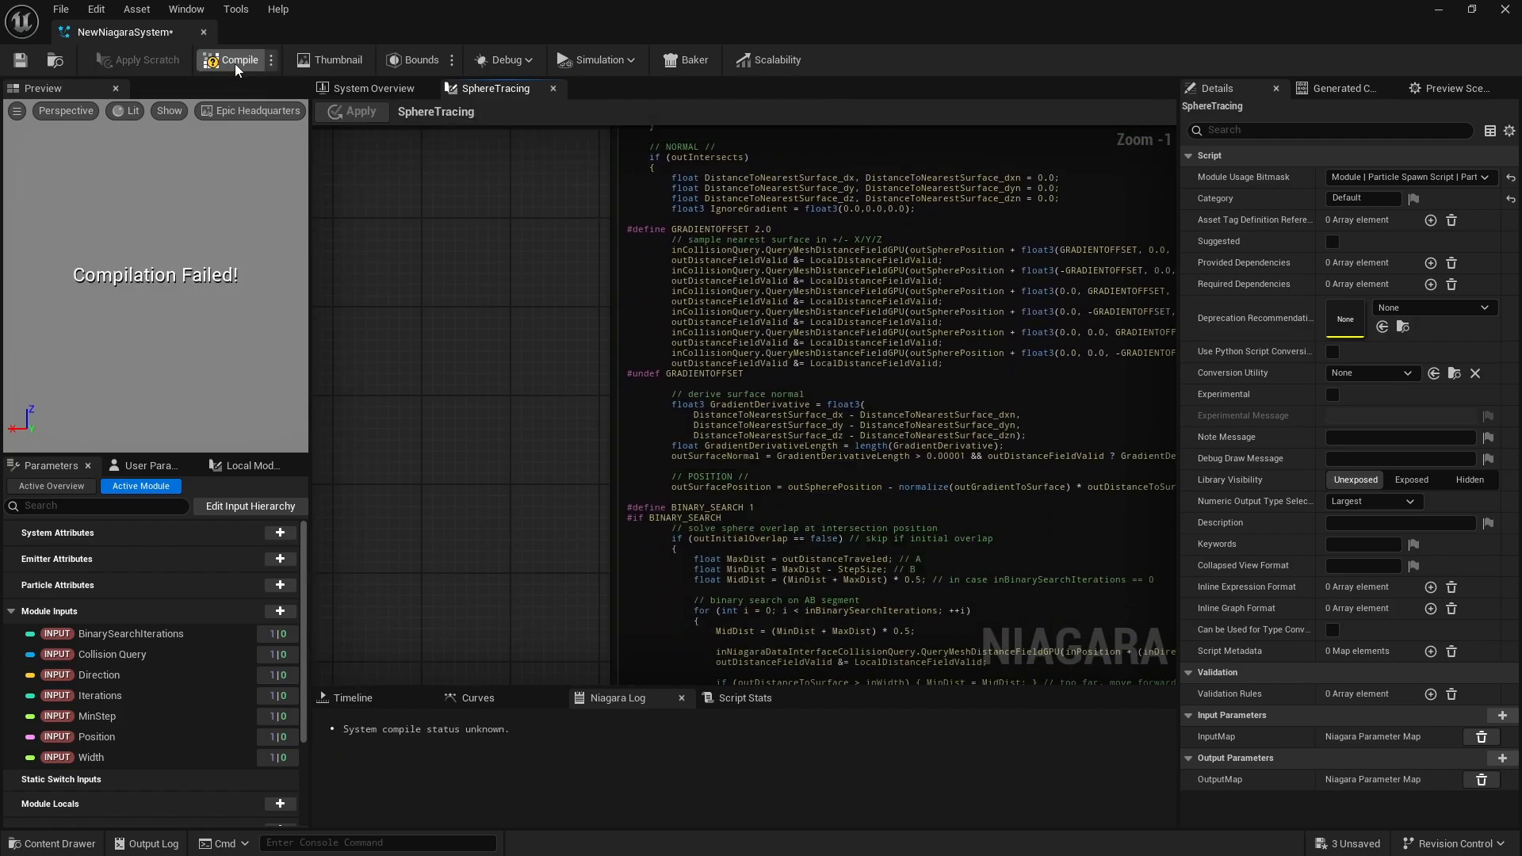
{"action": "left_click", "coordinate": [238, 60]}
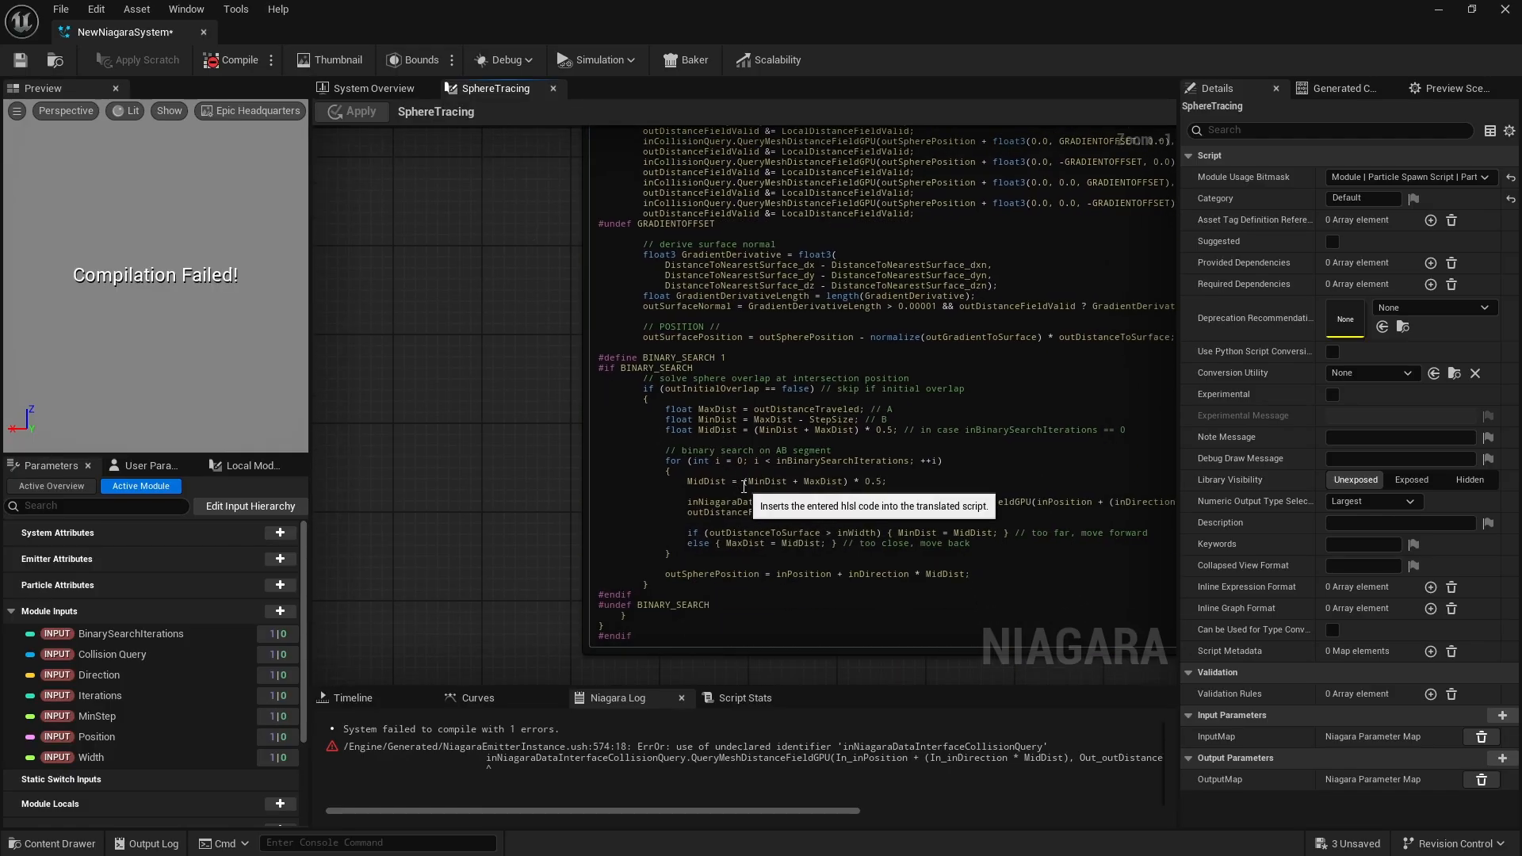
{"action": "mouse_move", "coordinate": [551, 421]}
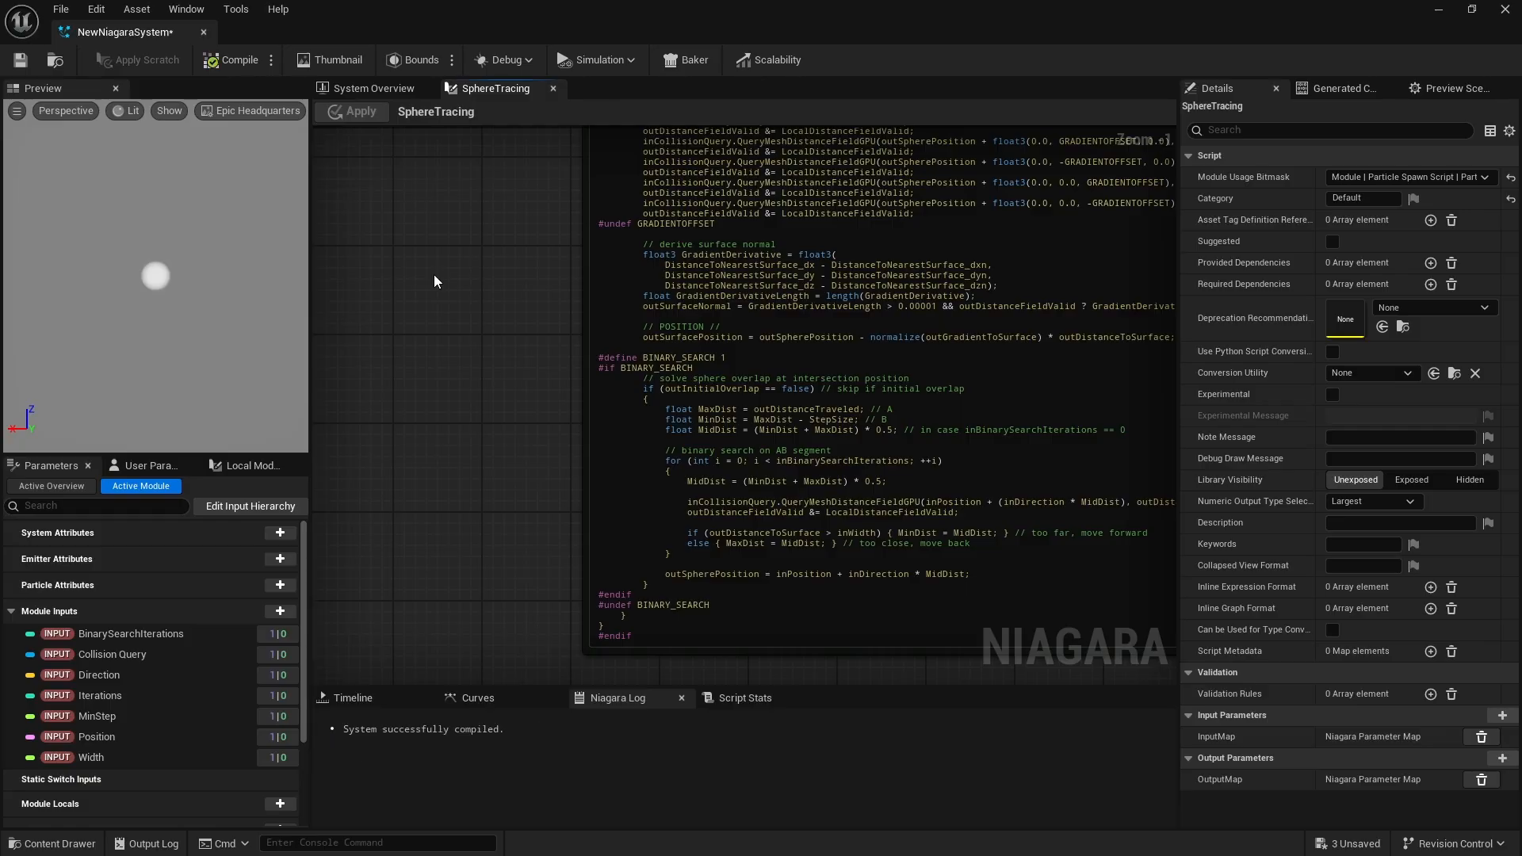
{"action": "left_click", "coordinate": [371, 88]}
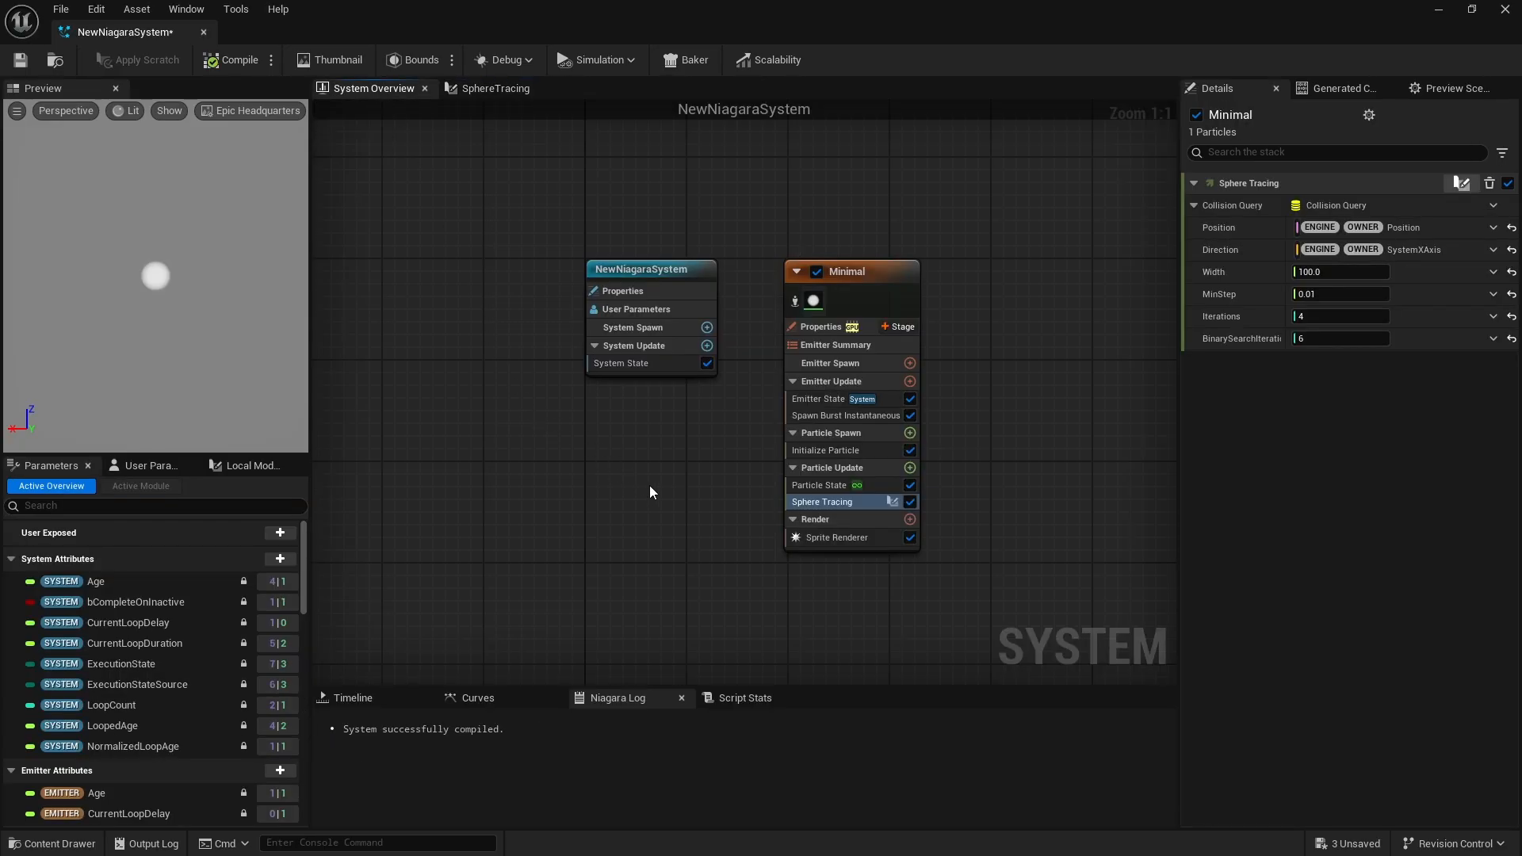
{"action": "left_click", "coordinate": [837, 537]}
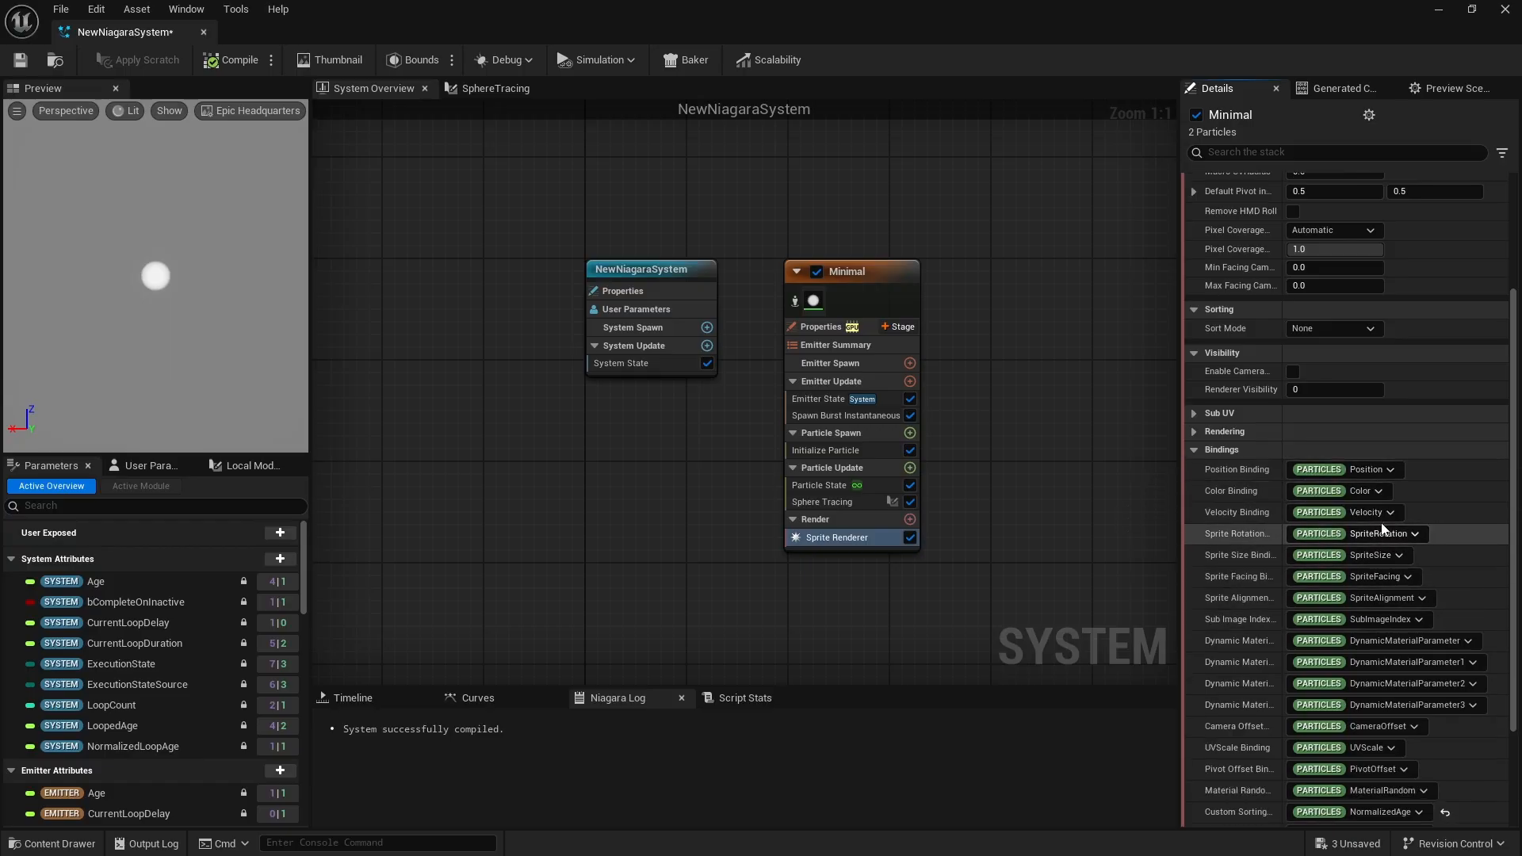
{"action": "left_click", "coordinate": [1420, 533]}
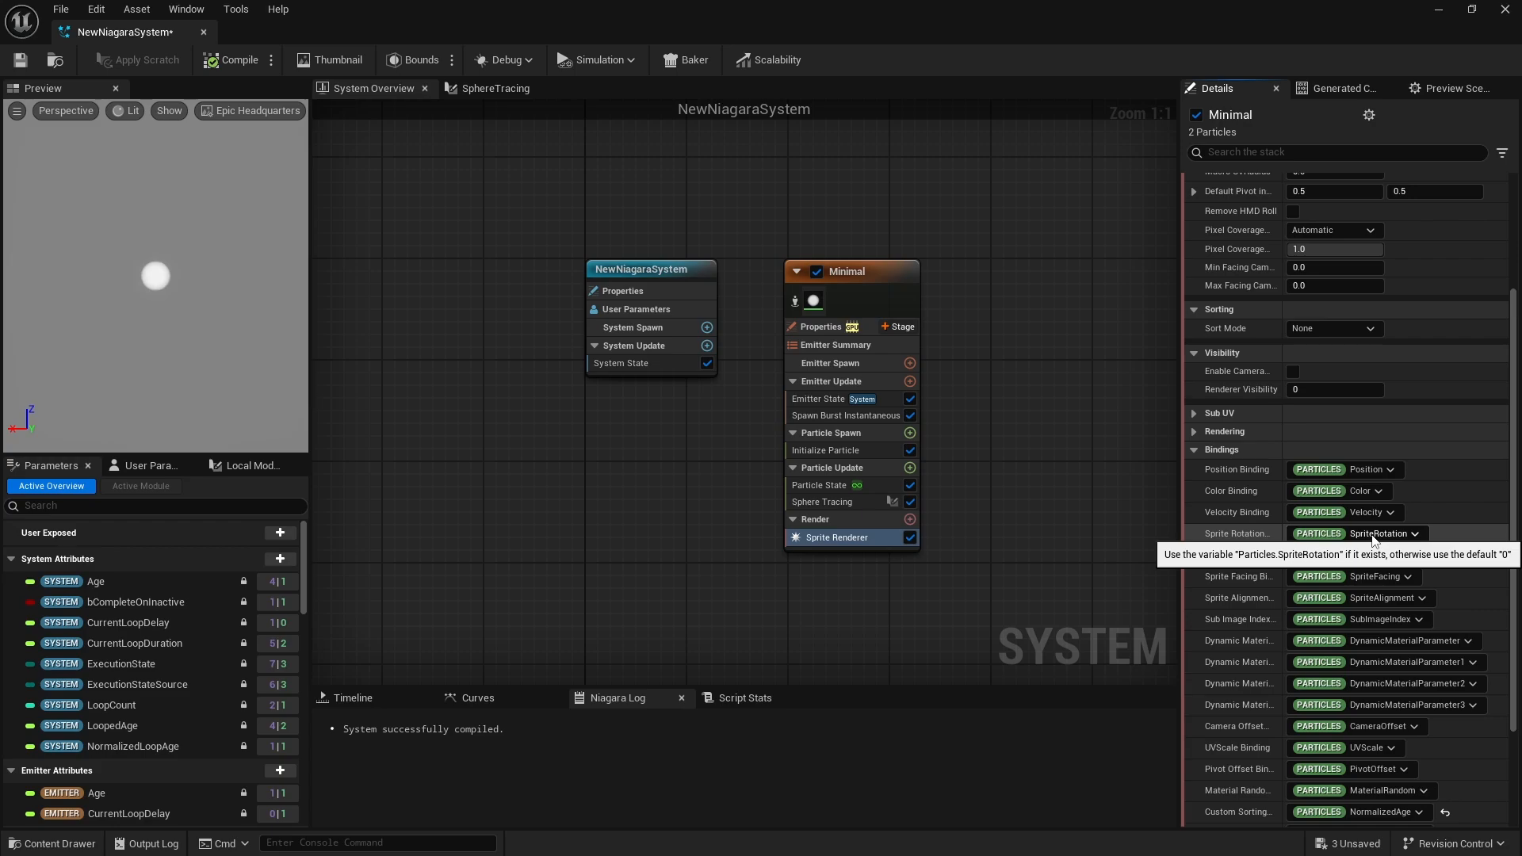
{"action": "mouse_move", "coordinate": [951, 485]}
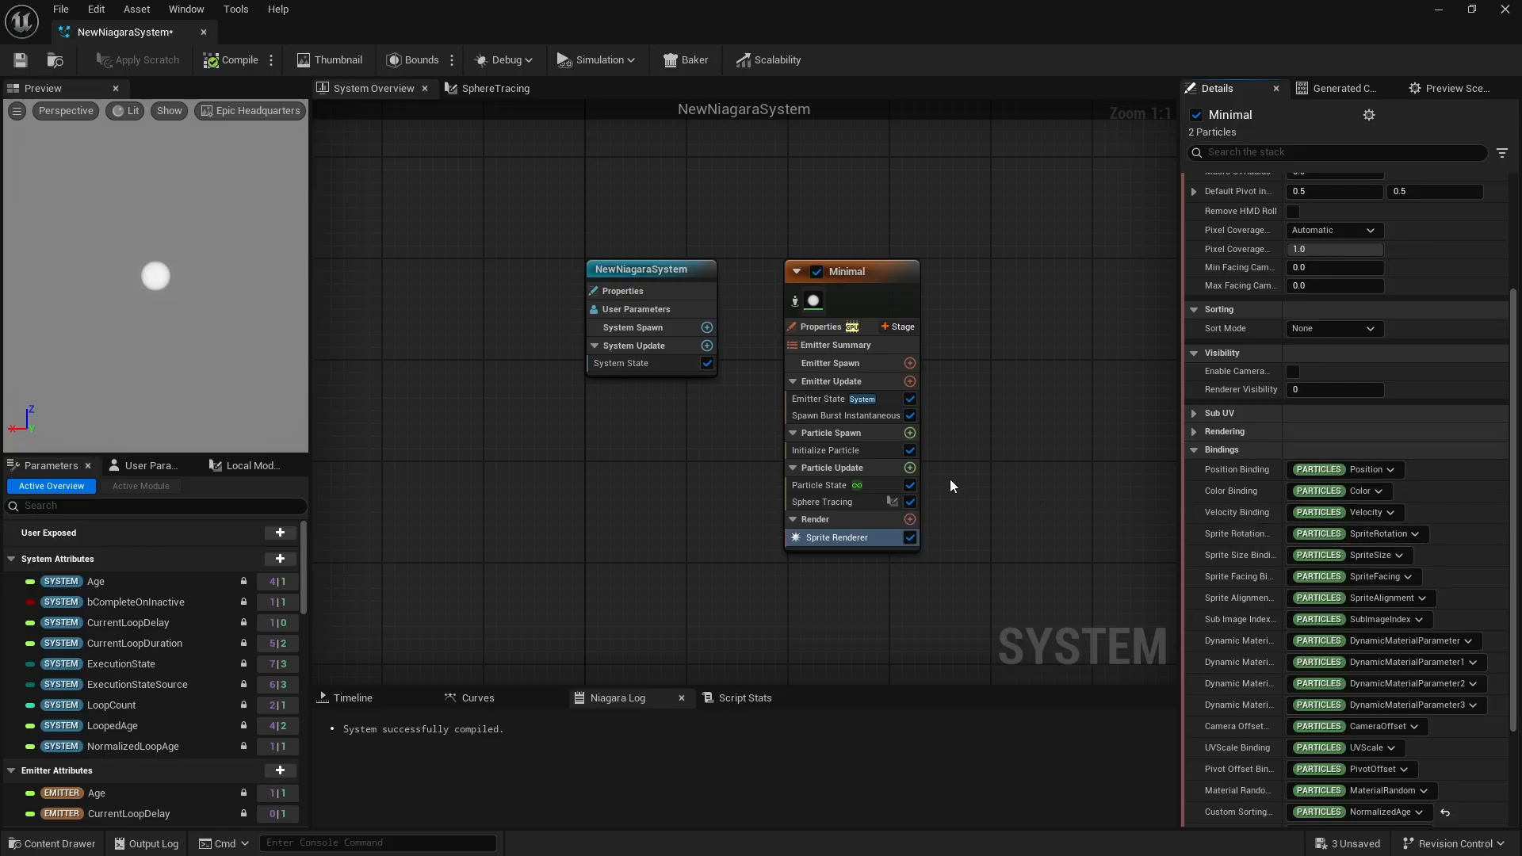
Add a Set Parameters module to Particle Update with a Particles.Position parameter
{"action": "left_click", "coordinate": [910, 468]}
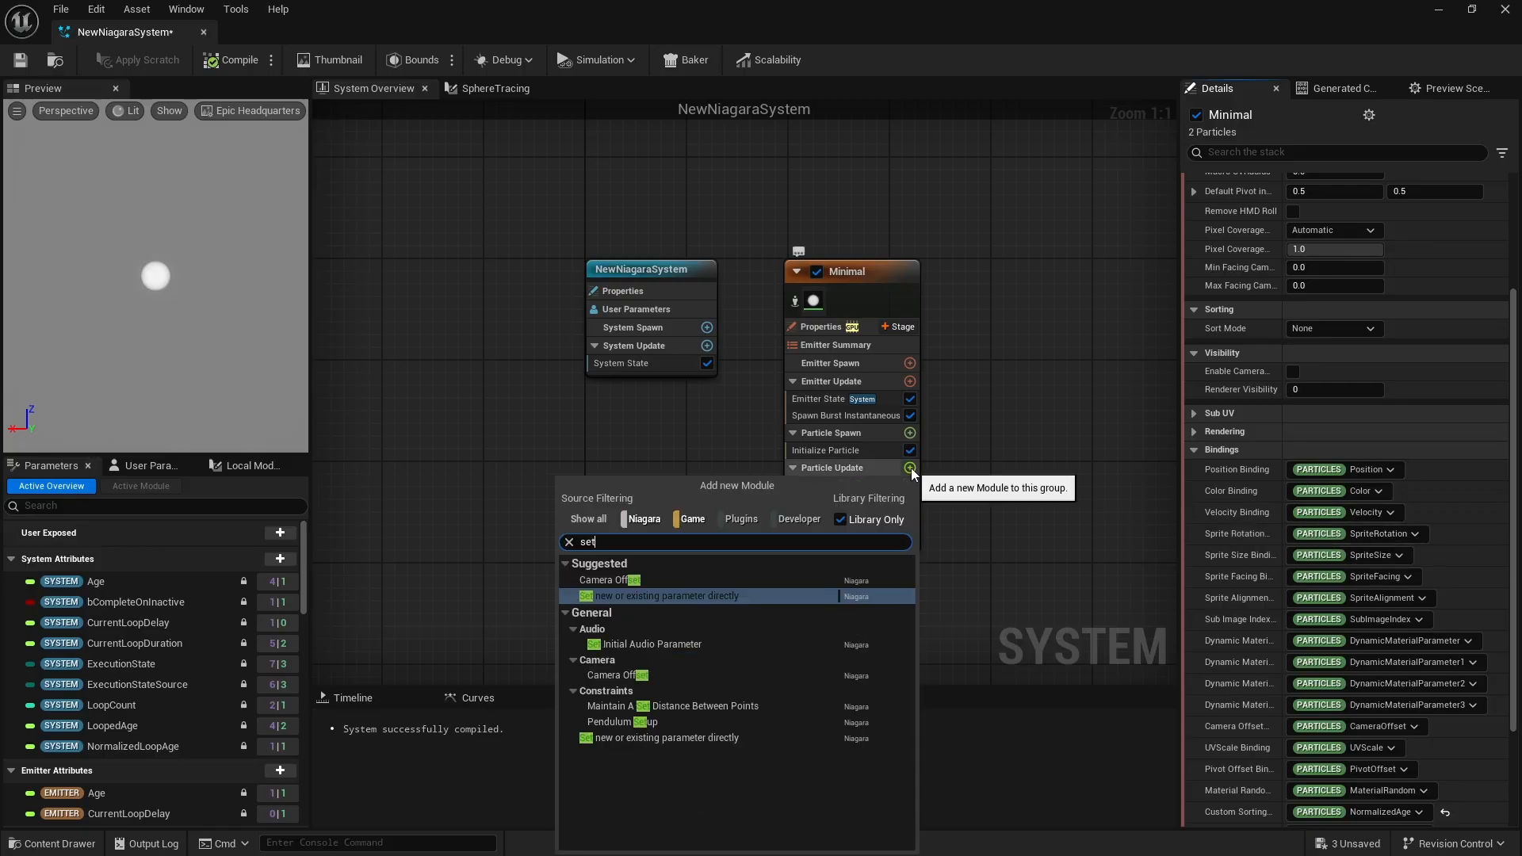
{"action": "left_click", "coordinate": [666, 594]}
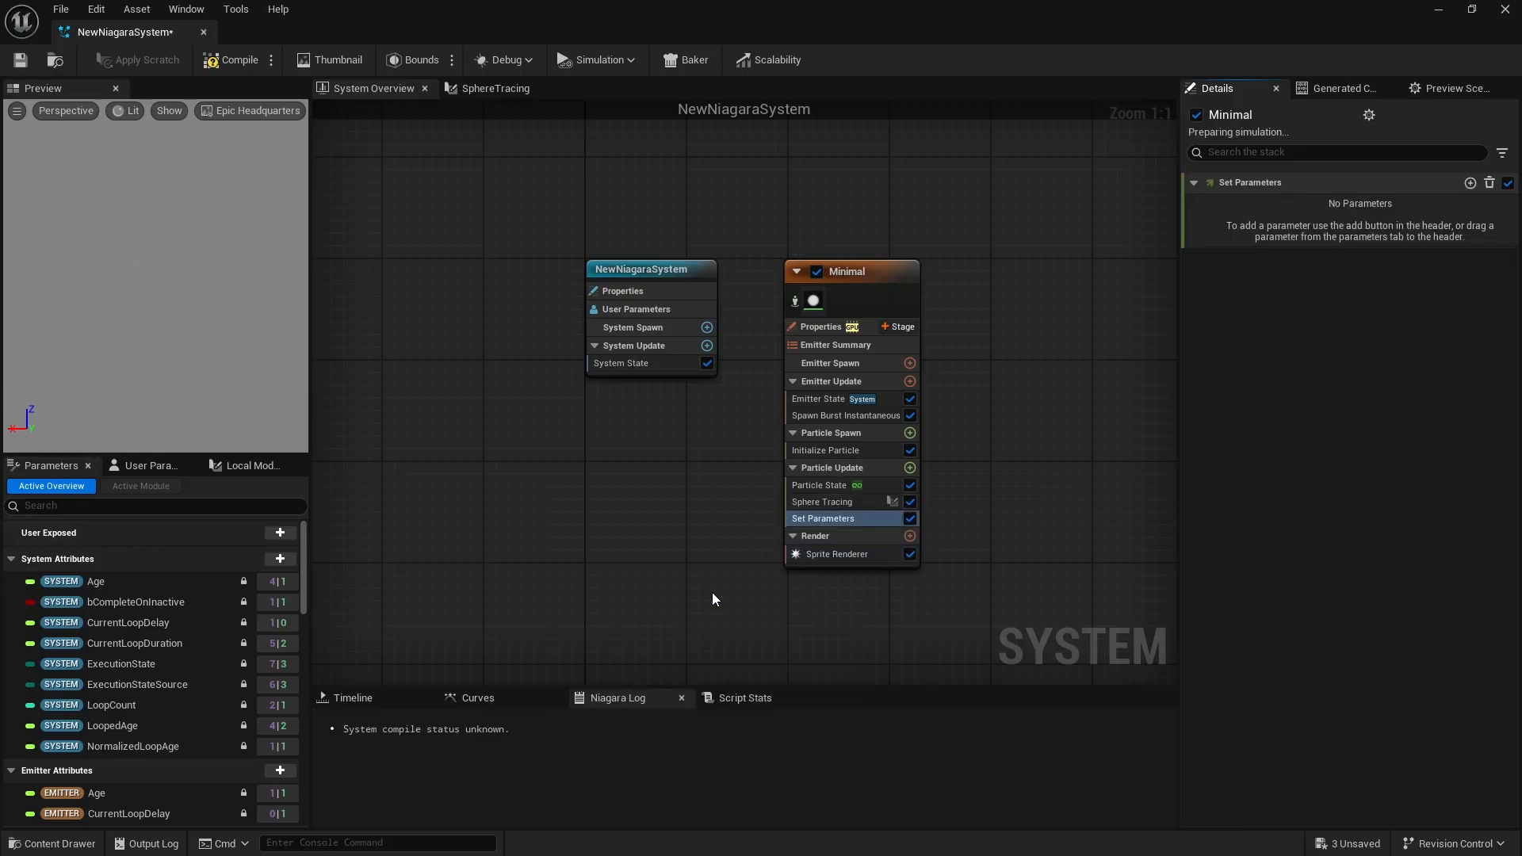
{"action": "left_click", "coordinate": [1471, 184]}
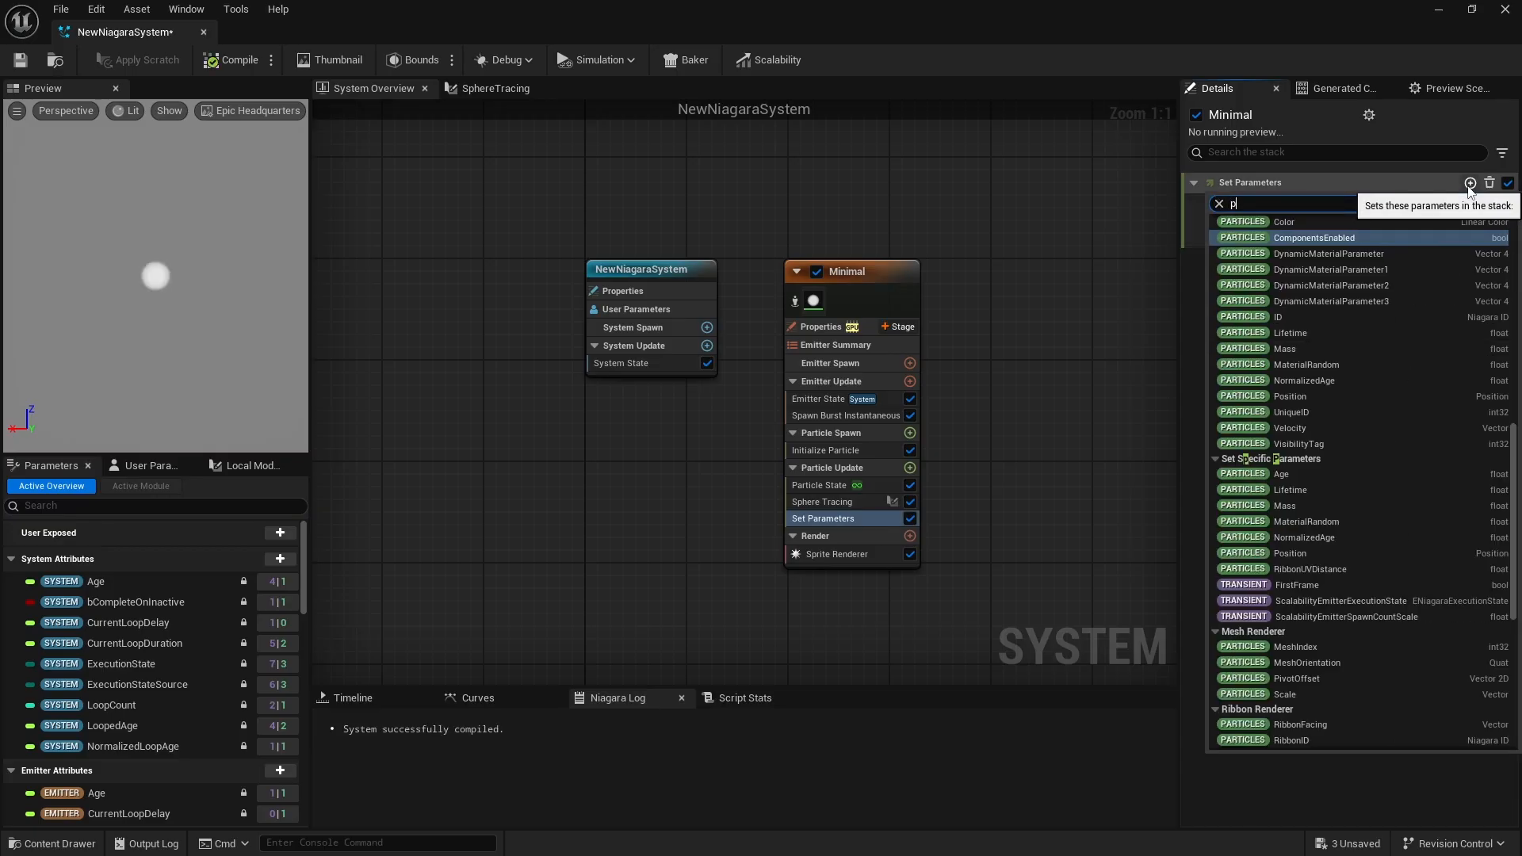
{"action": "left_click", "coordinate": [1290, 397]}
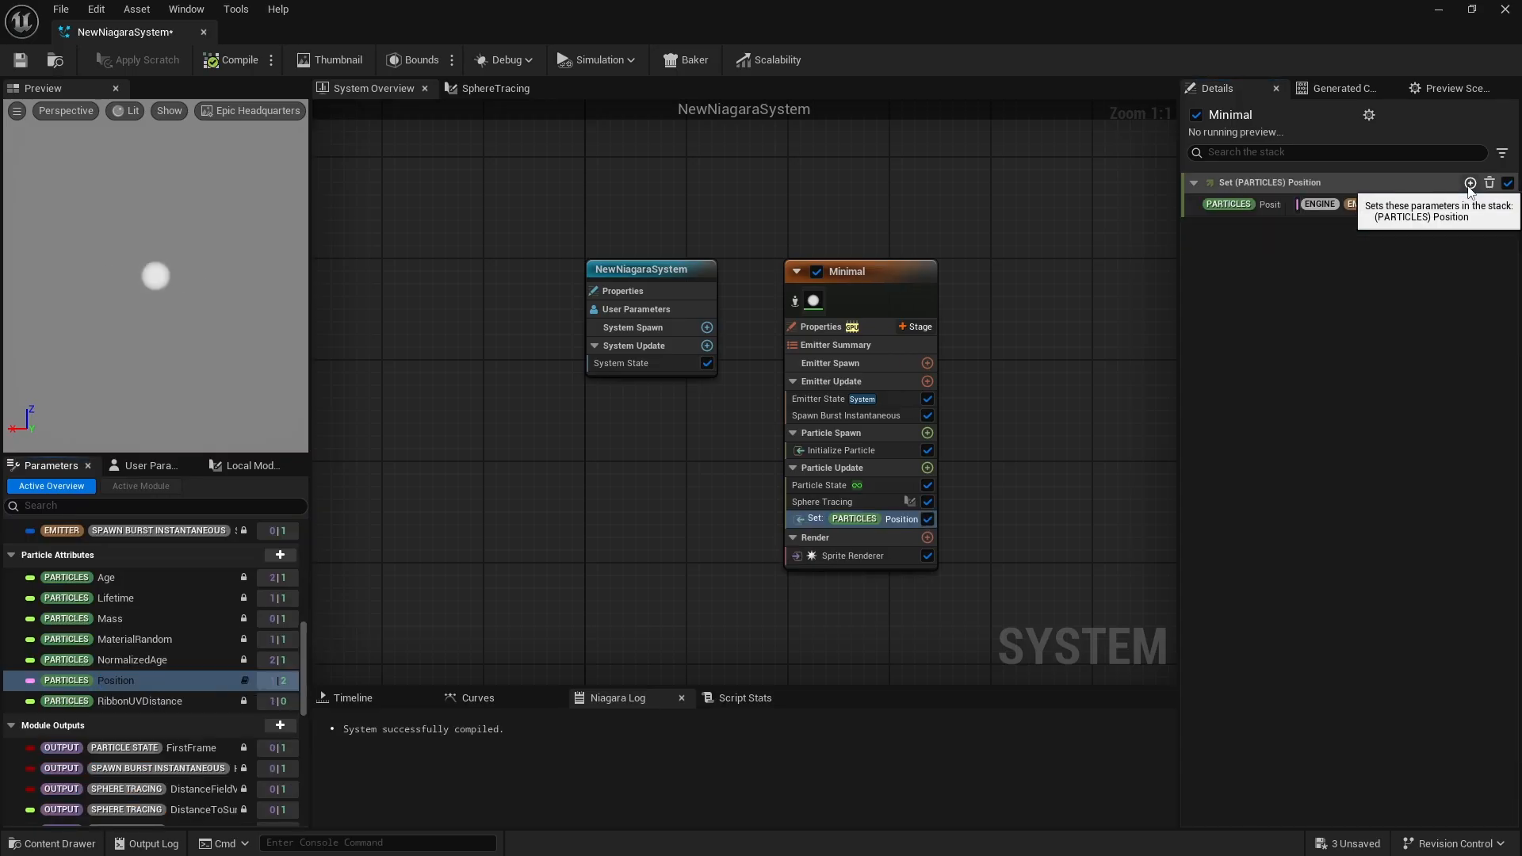
Rename the parameter TraceEnd, drive it from Sphere Tracing's SpherePosition, and add TraceColor
{"action": "right_click", "coordinate": [1229, 203]}
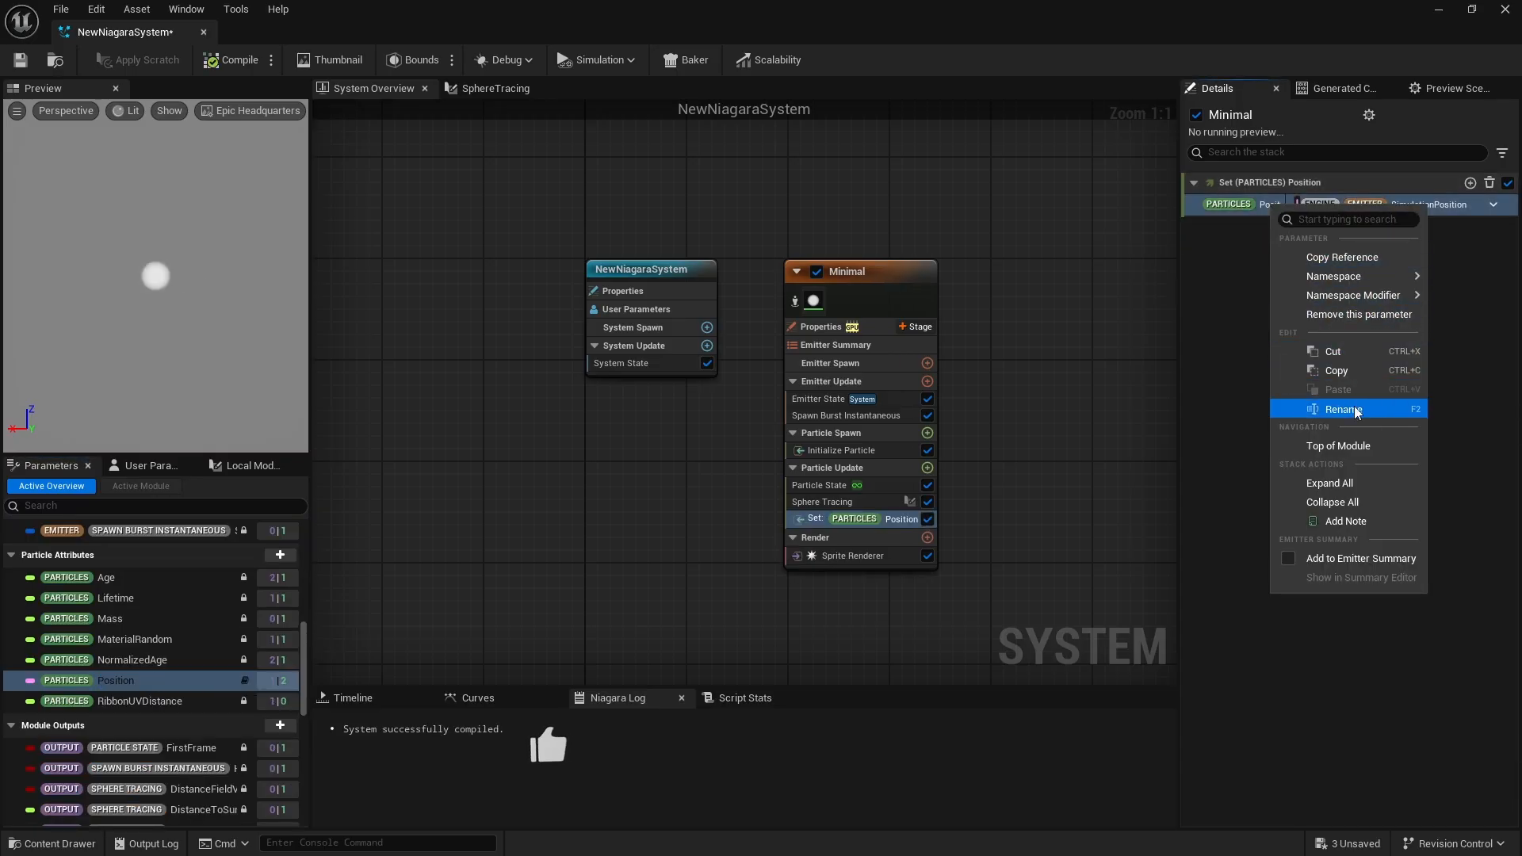
{"action": "left_click", "coordinate": [1344, 409]}
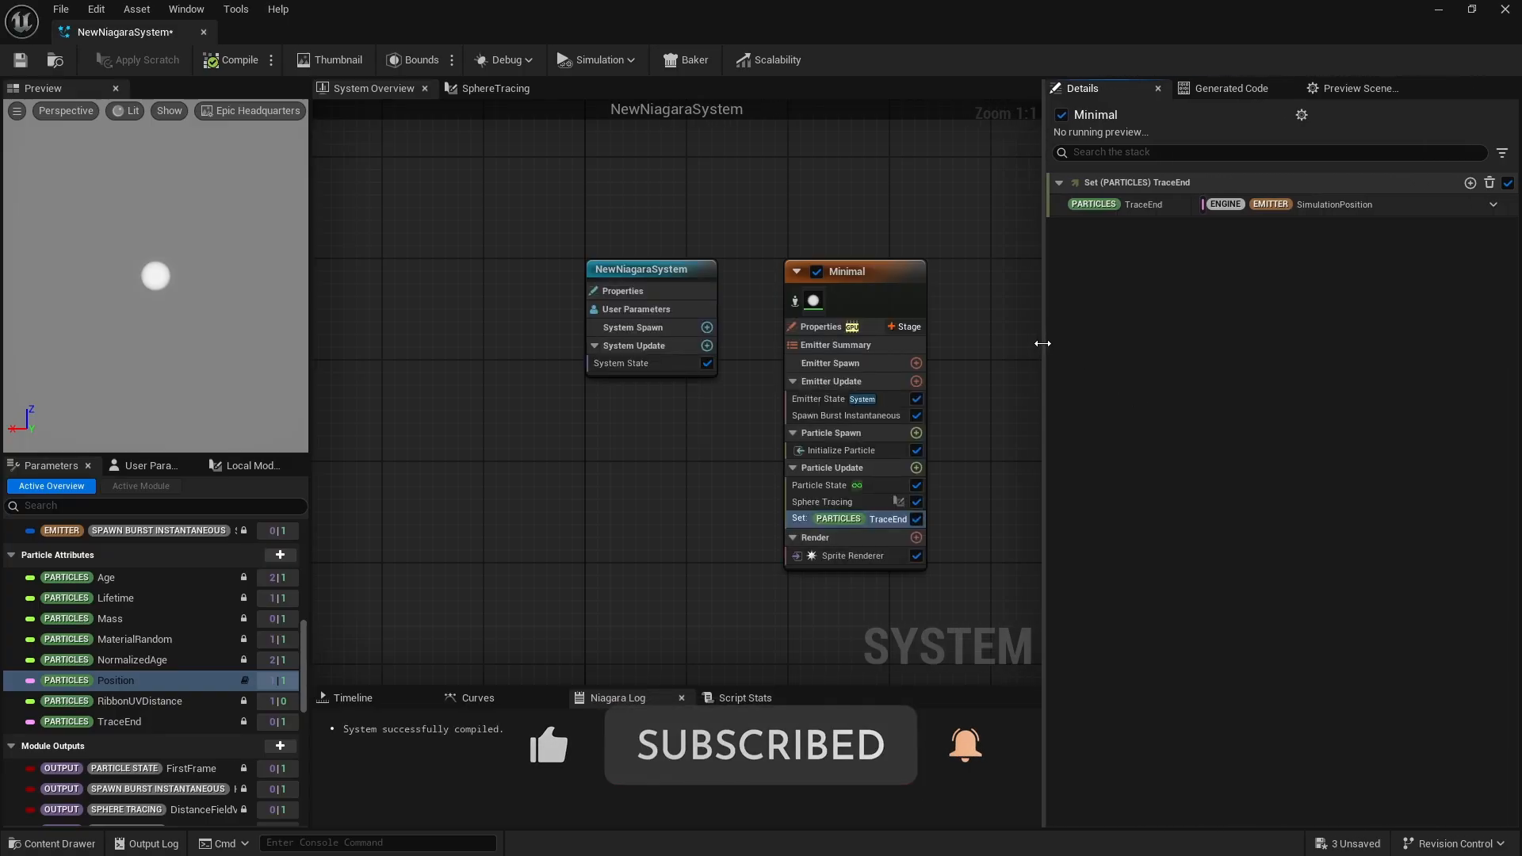
{"action": "left_click", "coordinate": [1493, 205]}
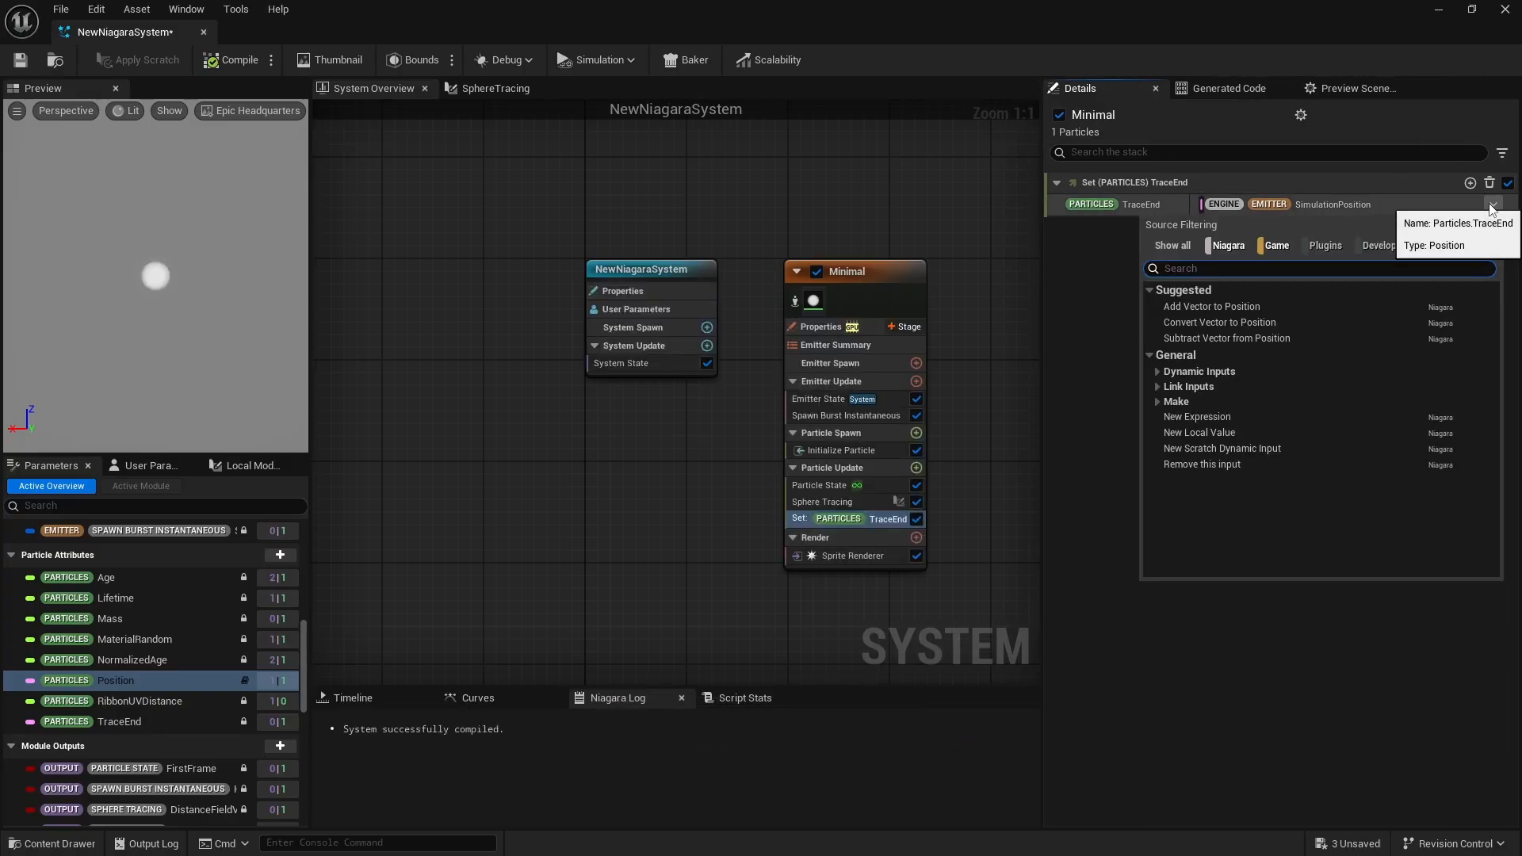
{"action": "type", "text": "sphere"}
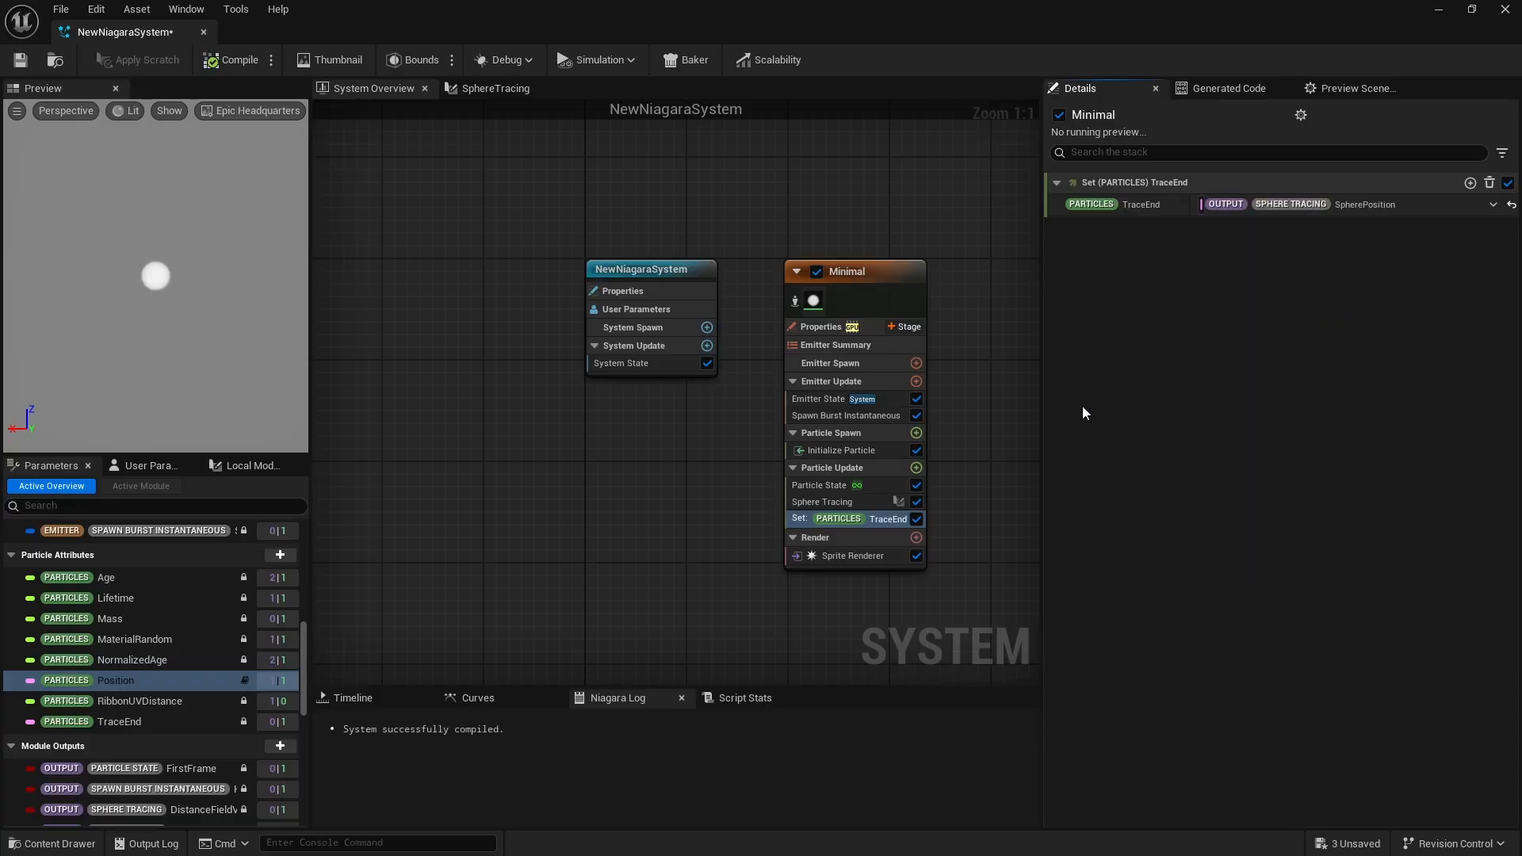
{"action": "left_click", "coordinate": [1470, 184]}
{"action": "type", "text": "TraceColor"}
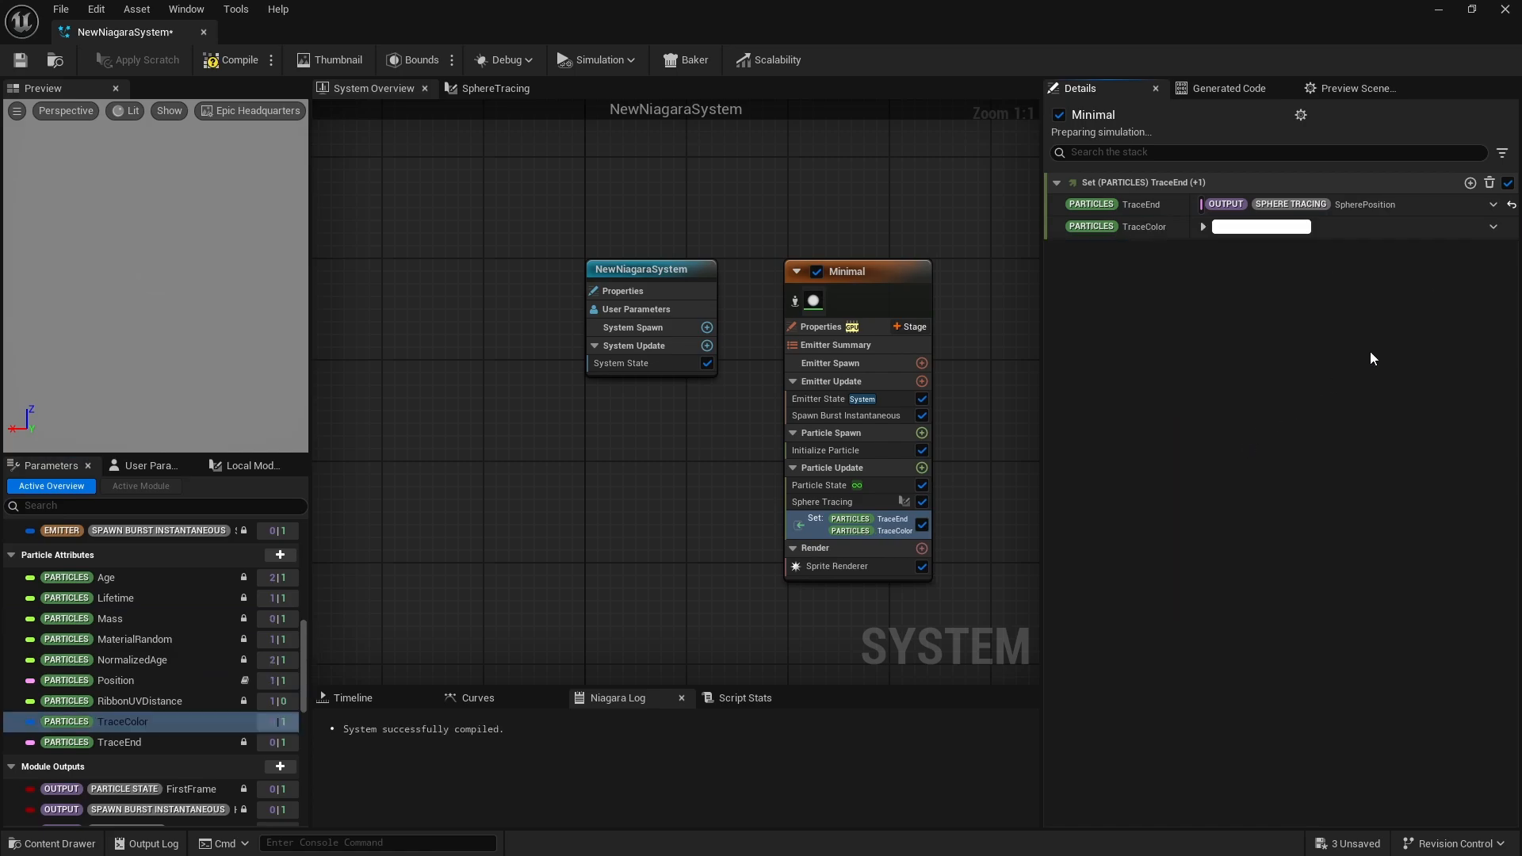
Make TraceColor a custom linear colour from Sphere Tracing's Intersects bool, green on hit and red otherwise
{"action": "left_click", "coordinate": [1493, 225]}
{"action": "type", "text": "spher"}
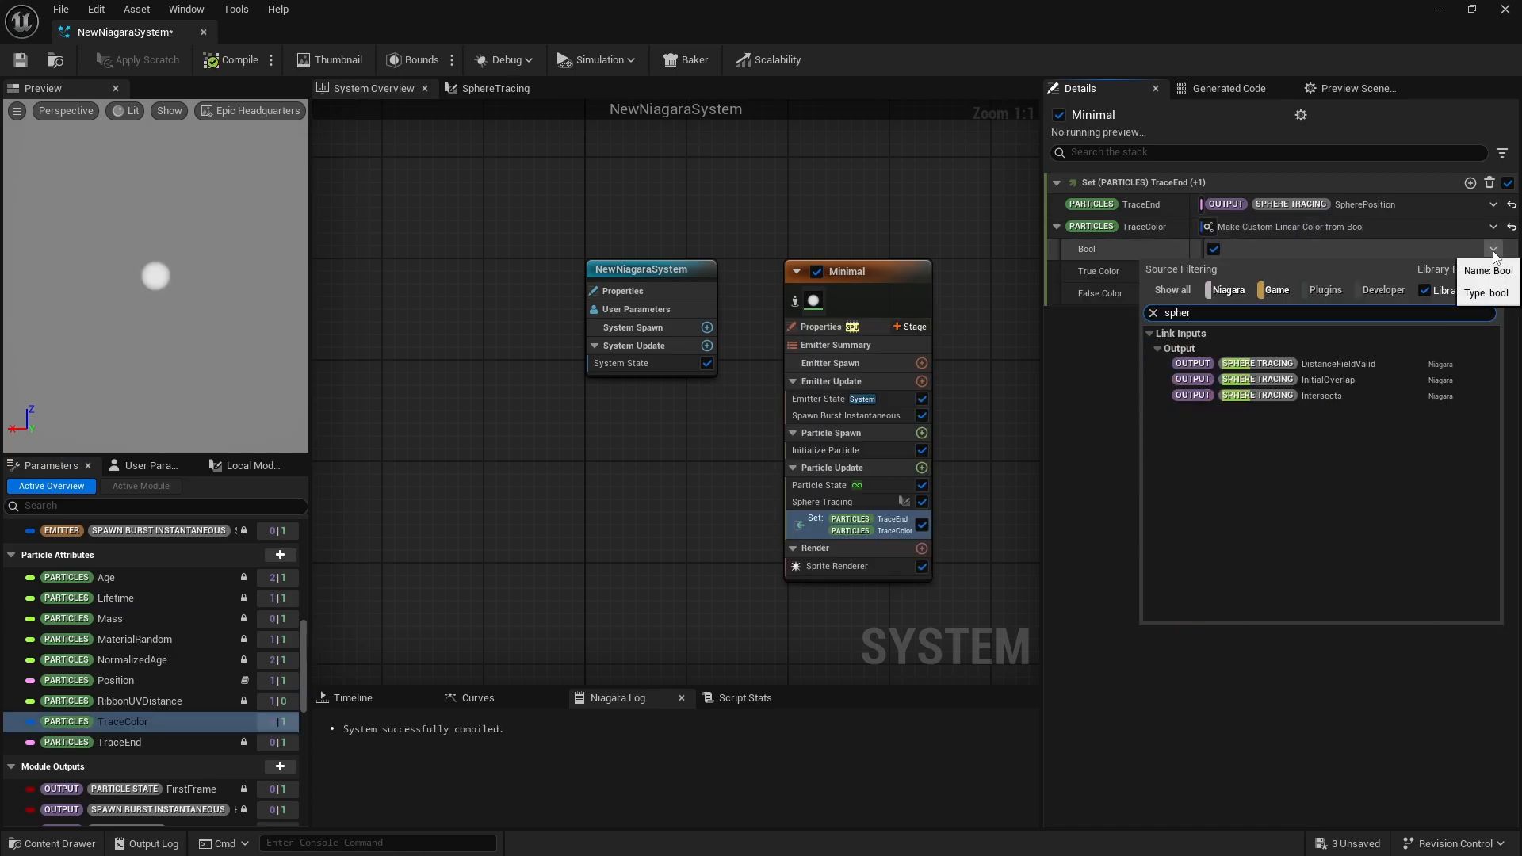
{"action": "left_click", "coordinate": [1322, 396]}
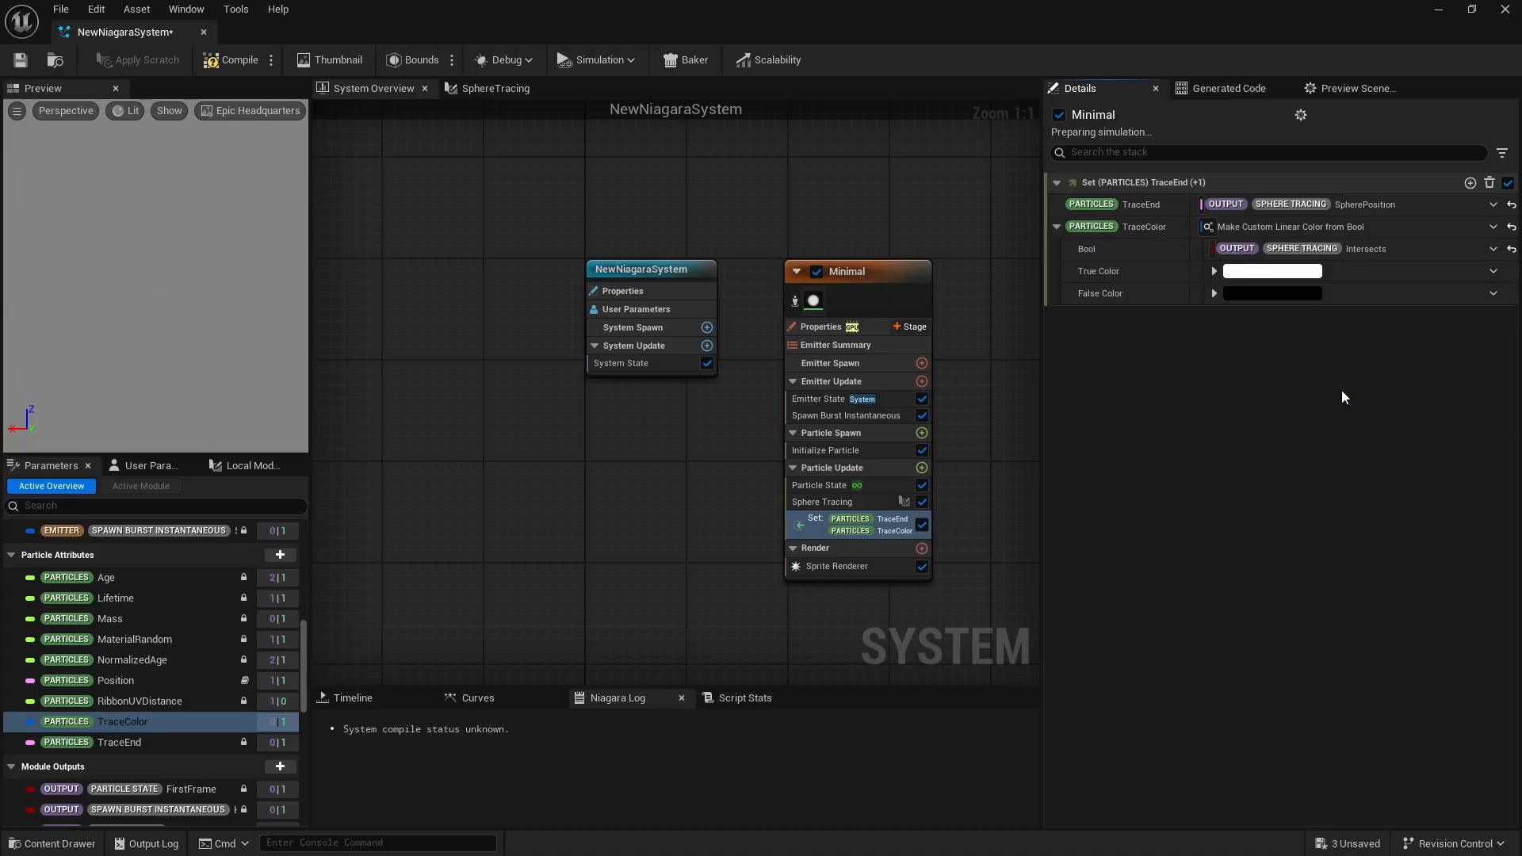
{"action": "left_click", "coordinate": [1272, 269]}
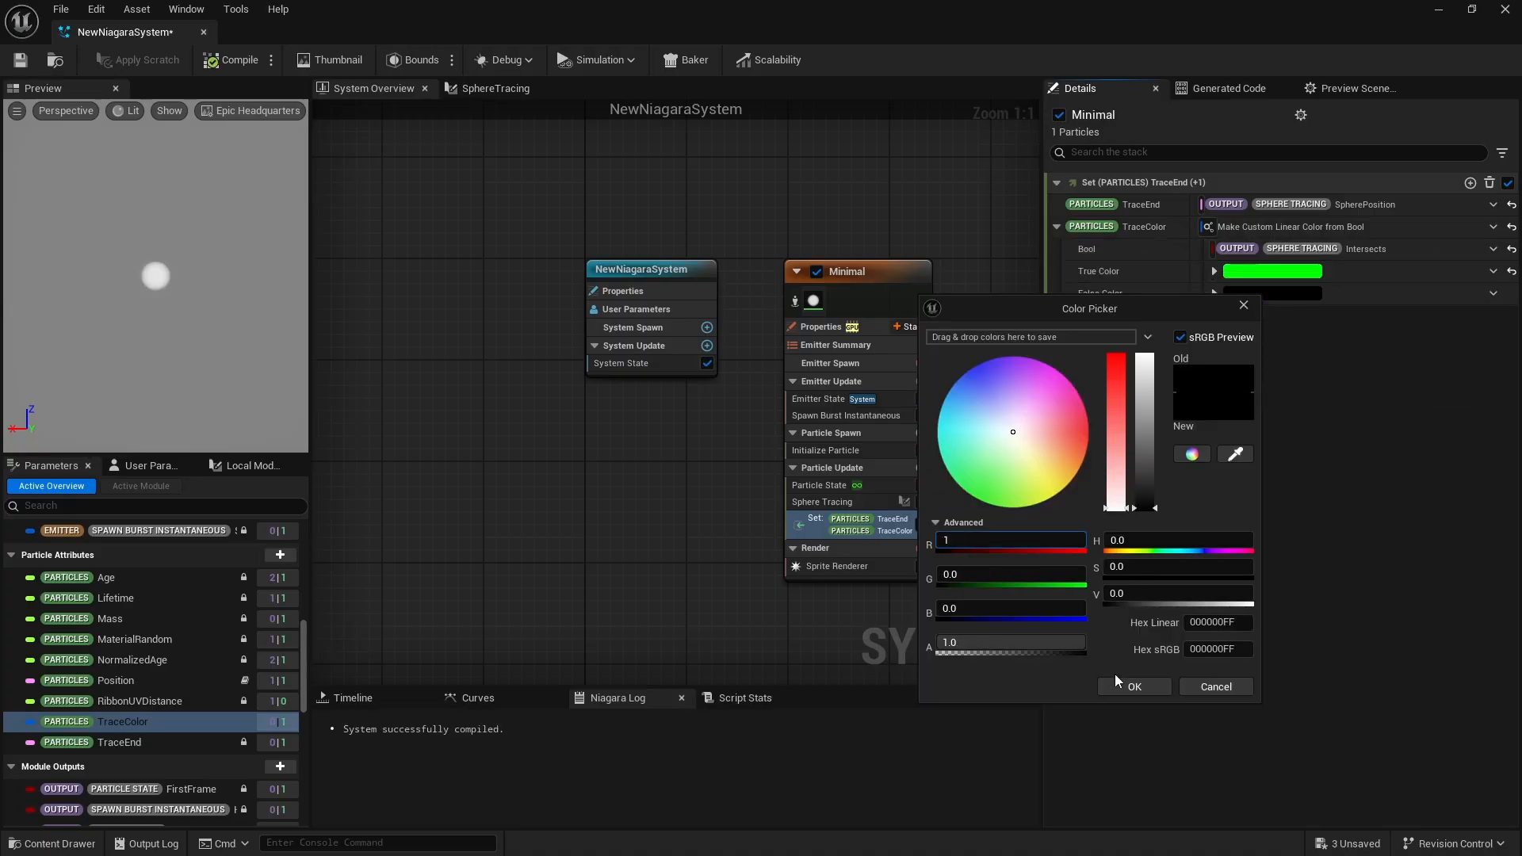
{"action": "left_click", "coordinate": [1133, 686]}
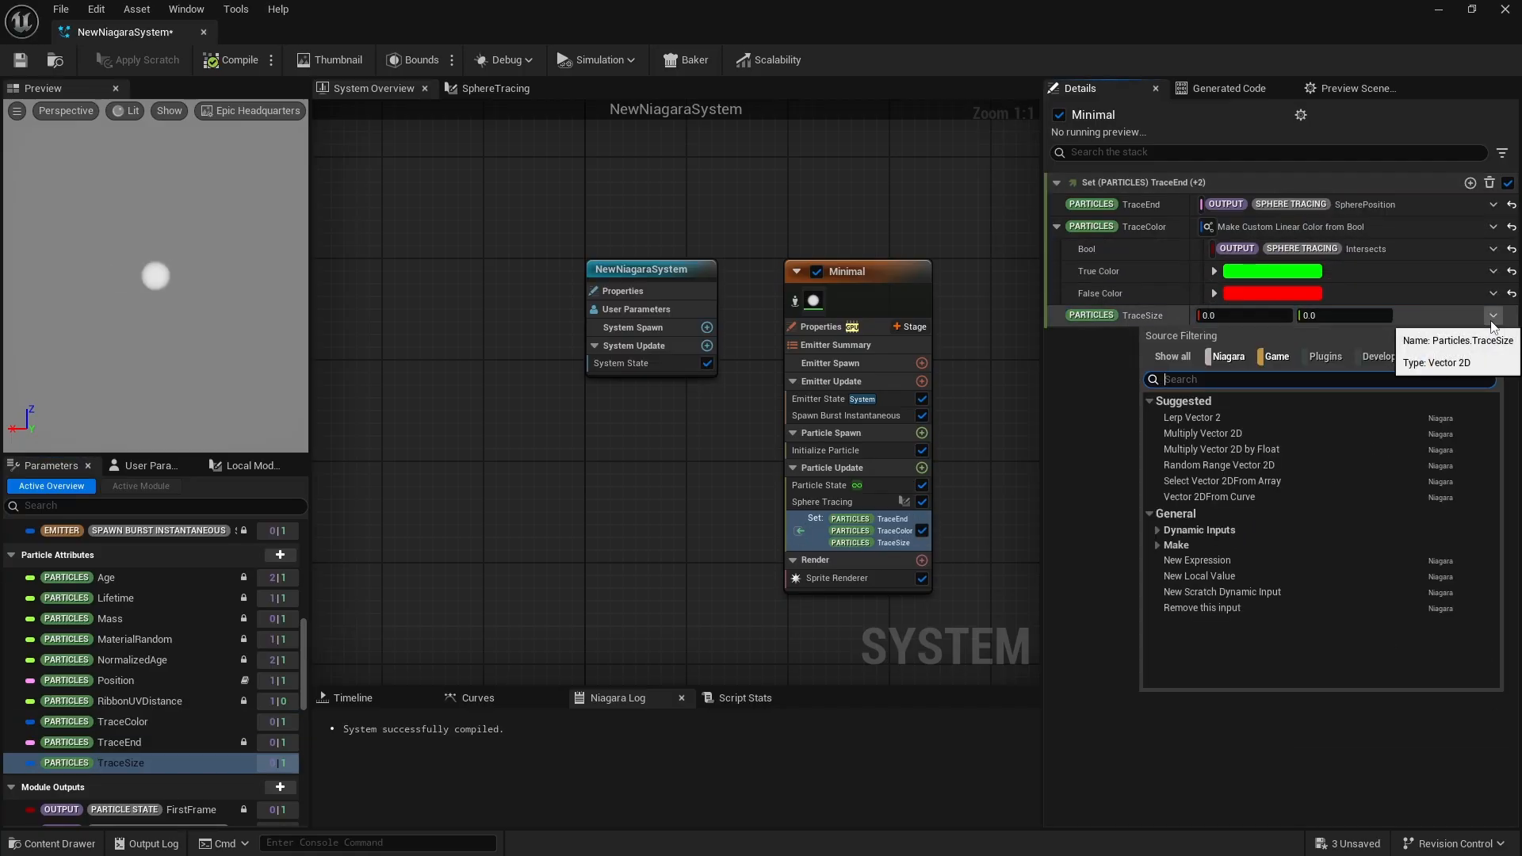
Set TraceSize to a 2,2 vector multiplied by float 100 and update the Sprite Renderer bindings
{"action": "left_click", "coordinate": [1221, 449]}
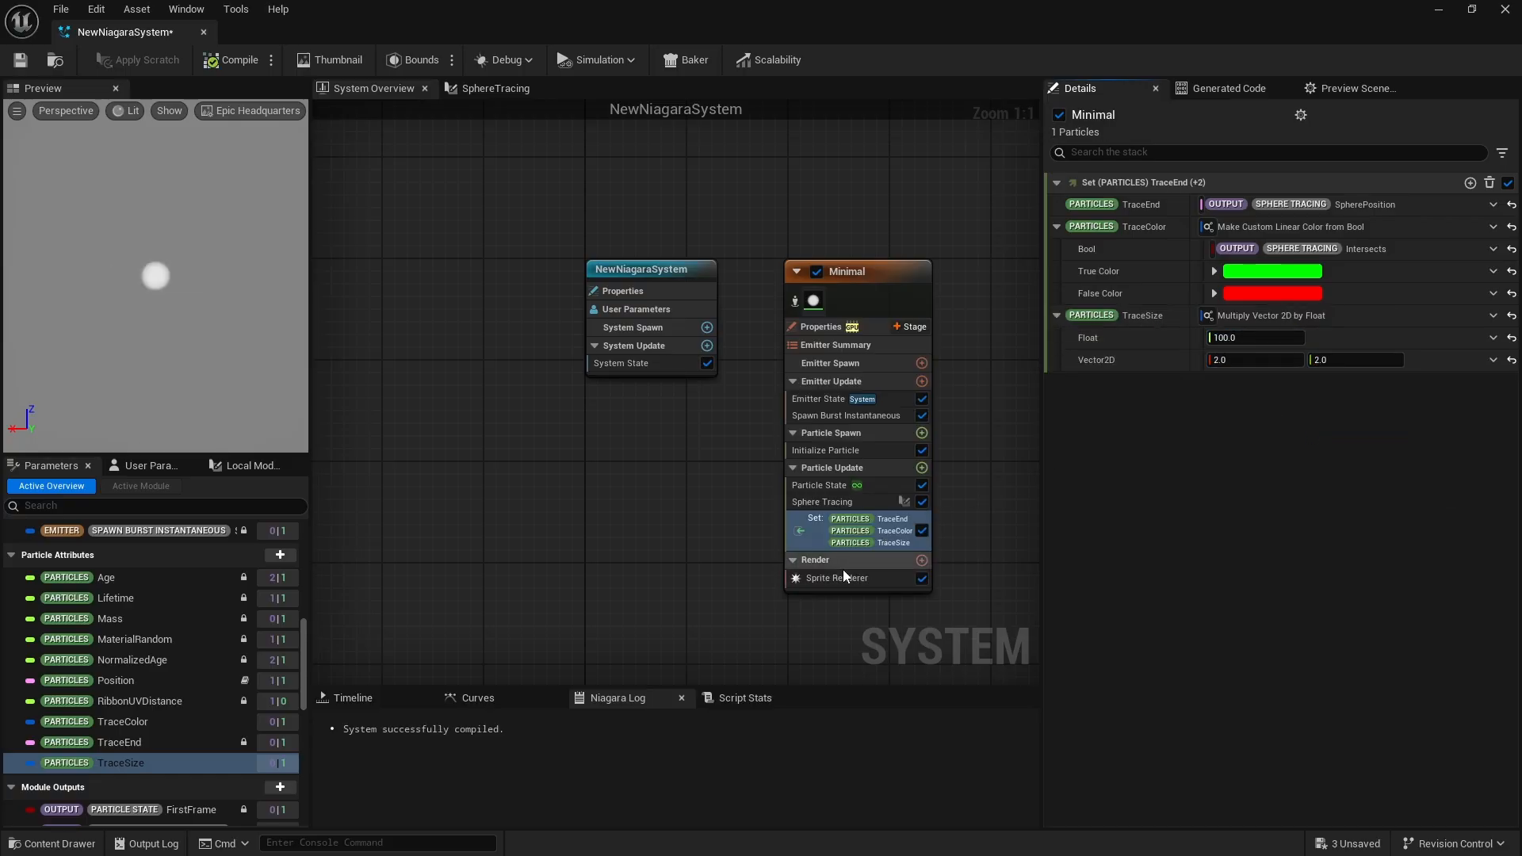
{"action": "left_click", "coordinate": [837, 577]}
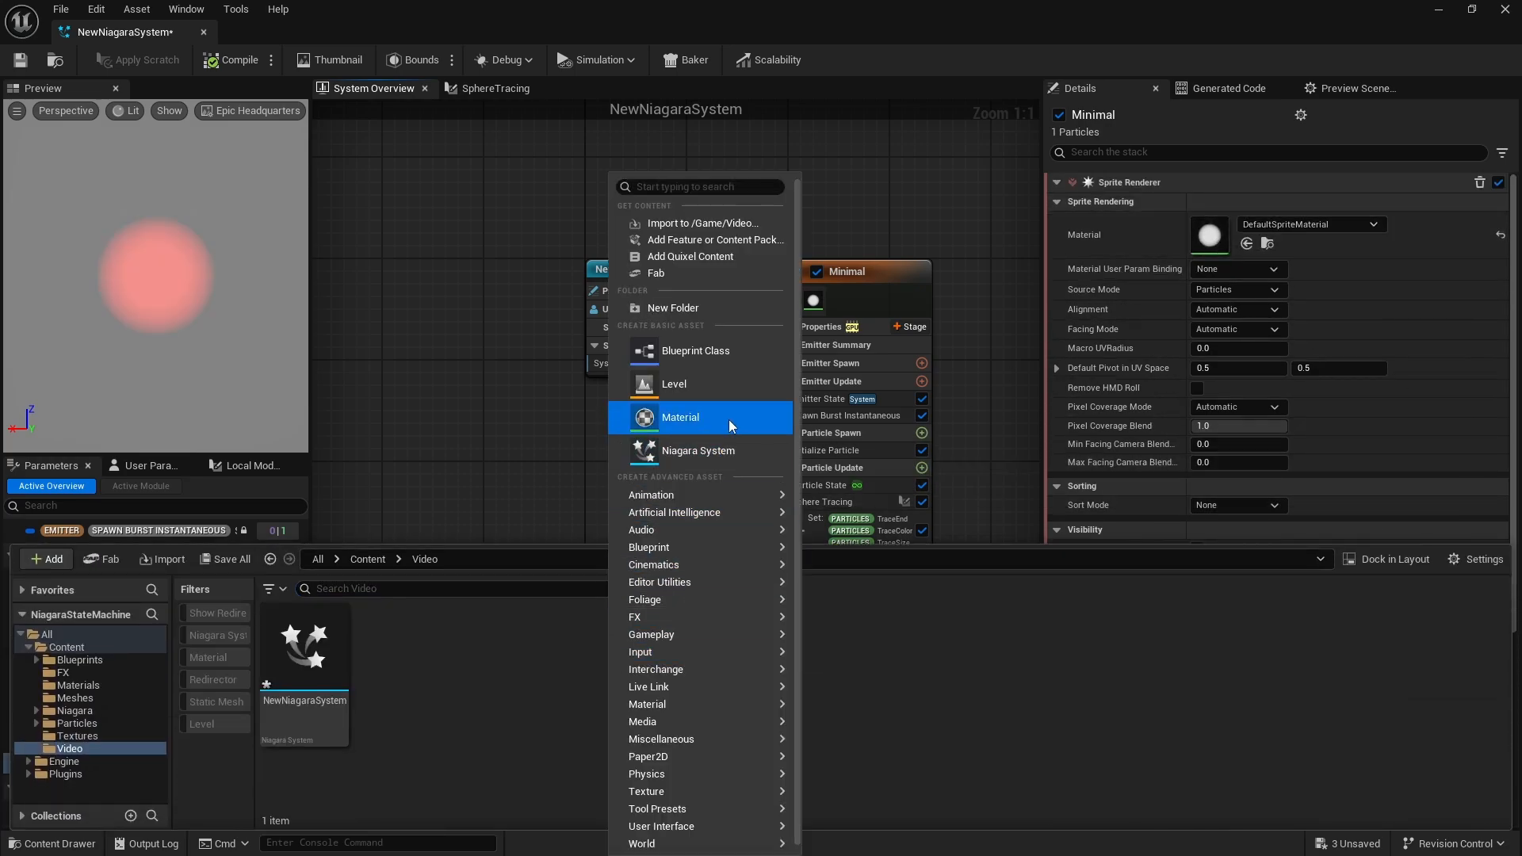
Create and assign material M_Video, make it translucent unlit with particle colour emissive and ring-mask opacity, then start a new level
{"action": "left_click", "coordinate": [680, 417]}
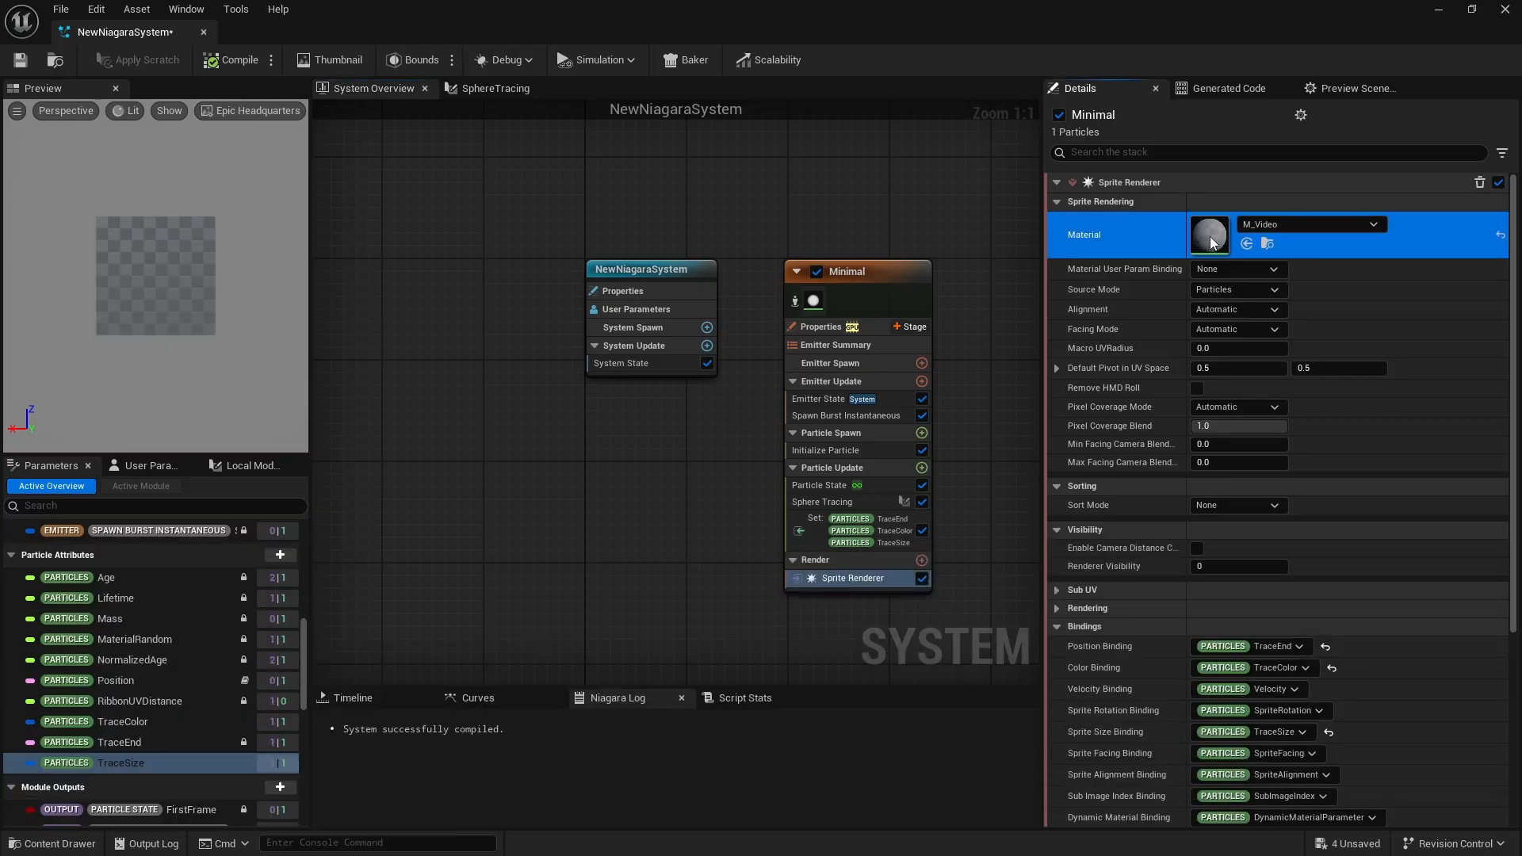
{"action": "double_click", "coordinate": [1208, 235]}
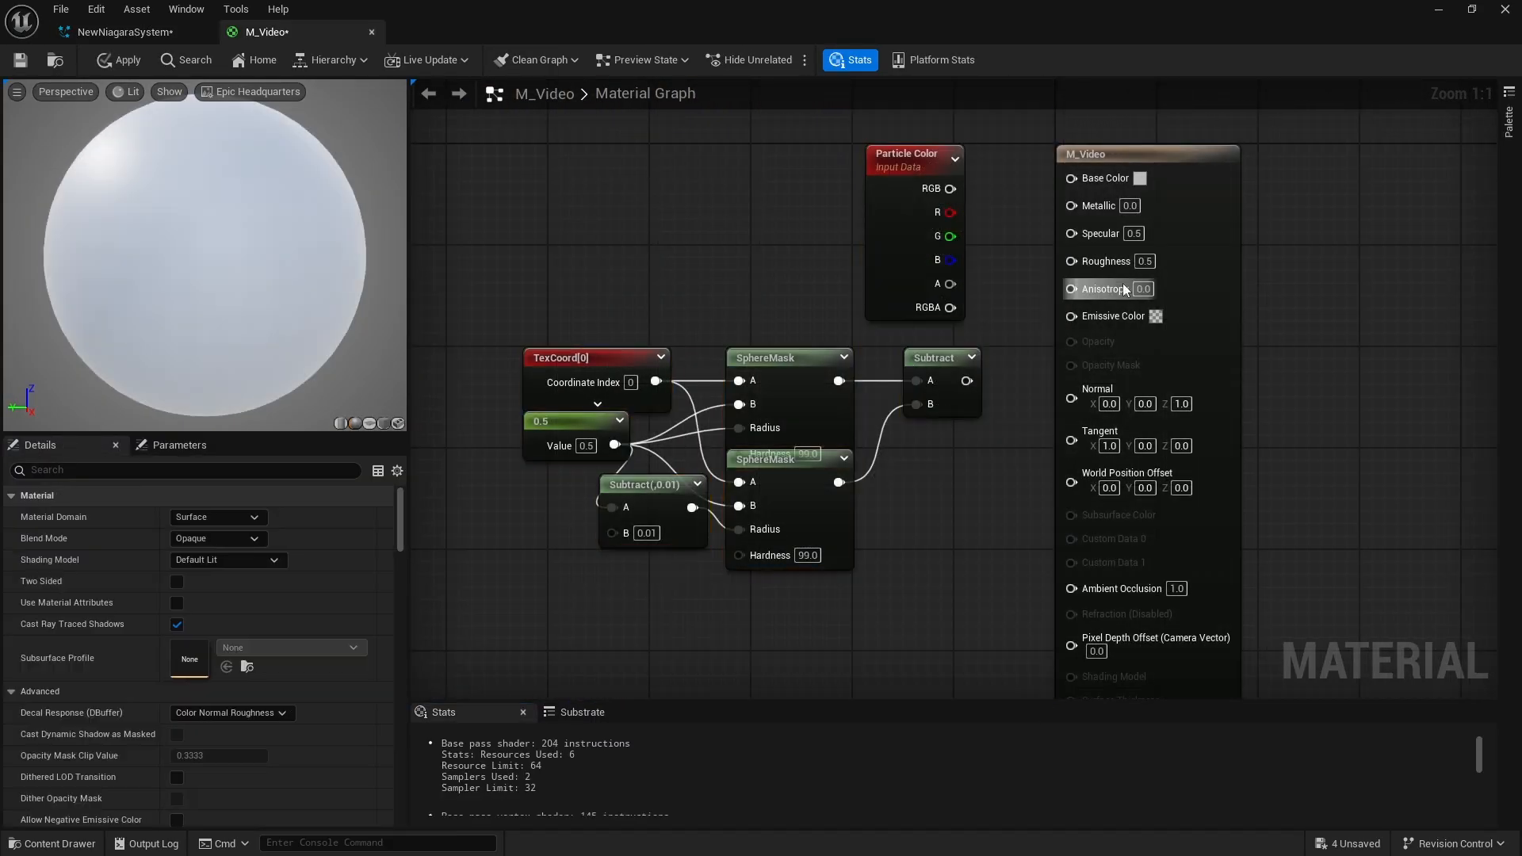
{"action": "left_click", "coordinate": [217, 539]}
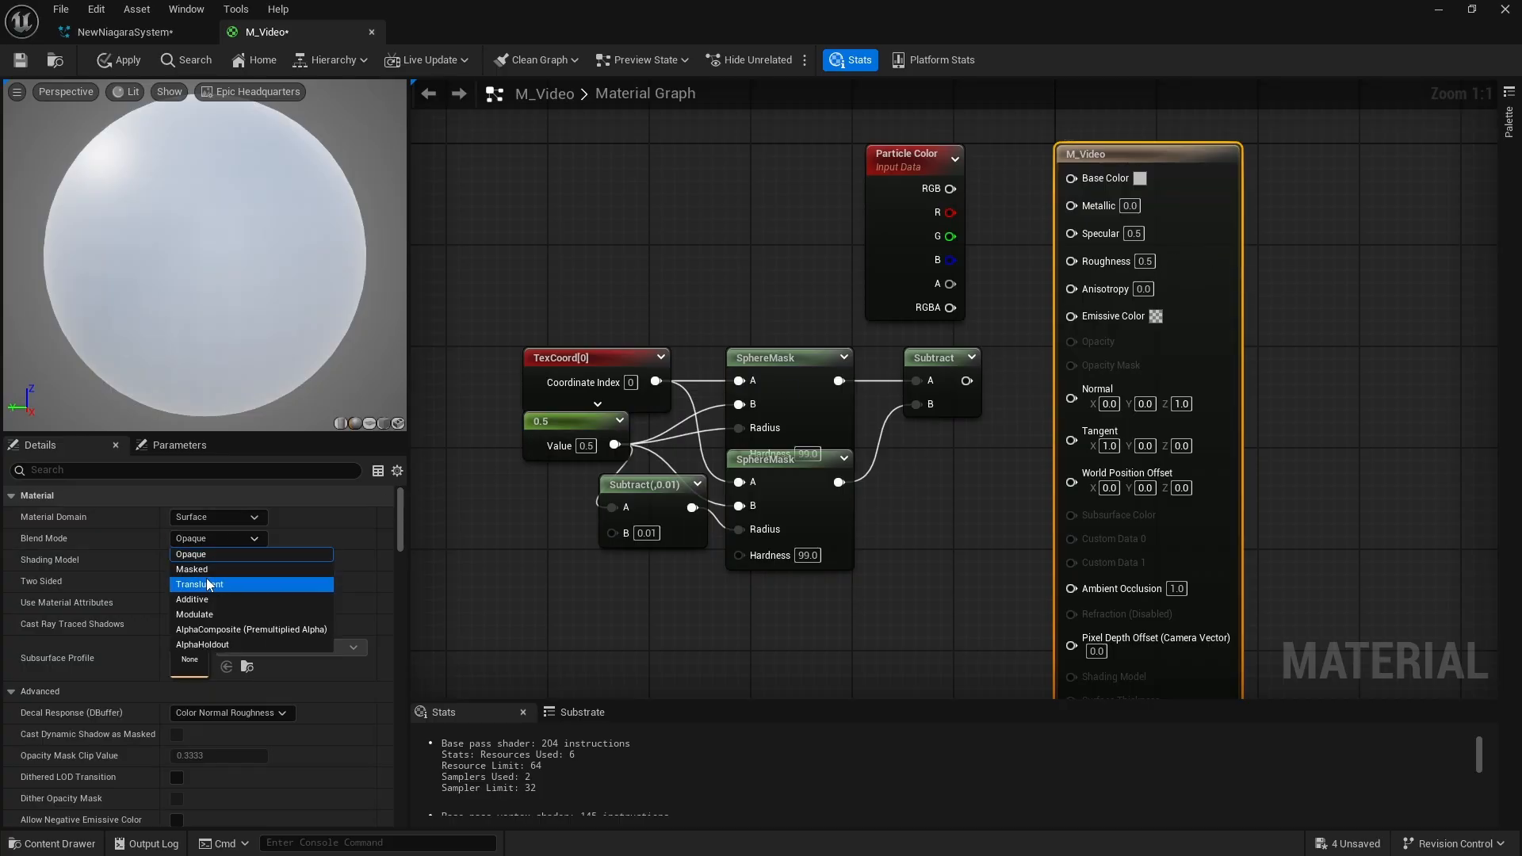
{"action": "left_click", "coordinate": [200, 583]}
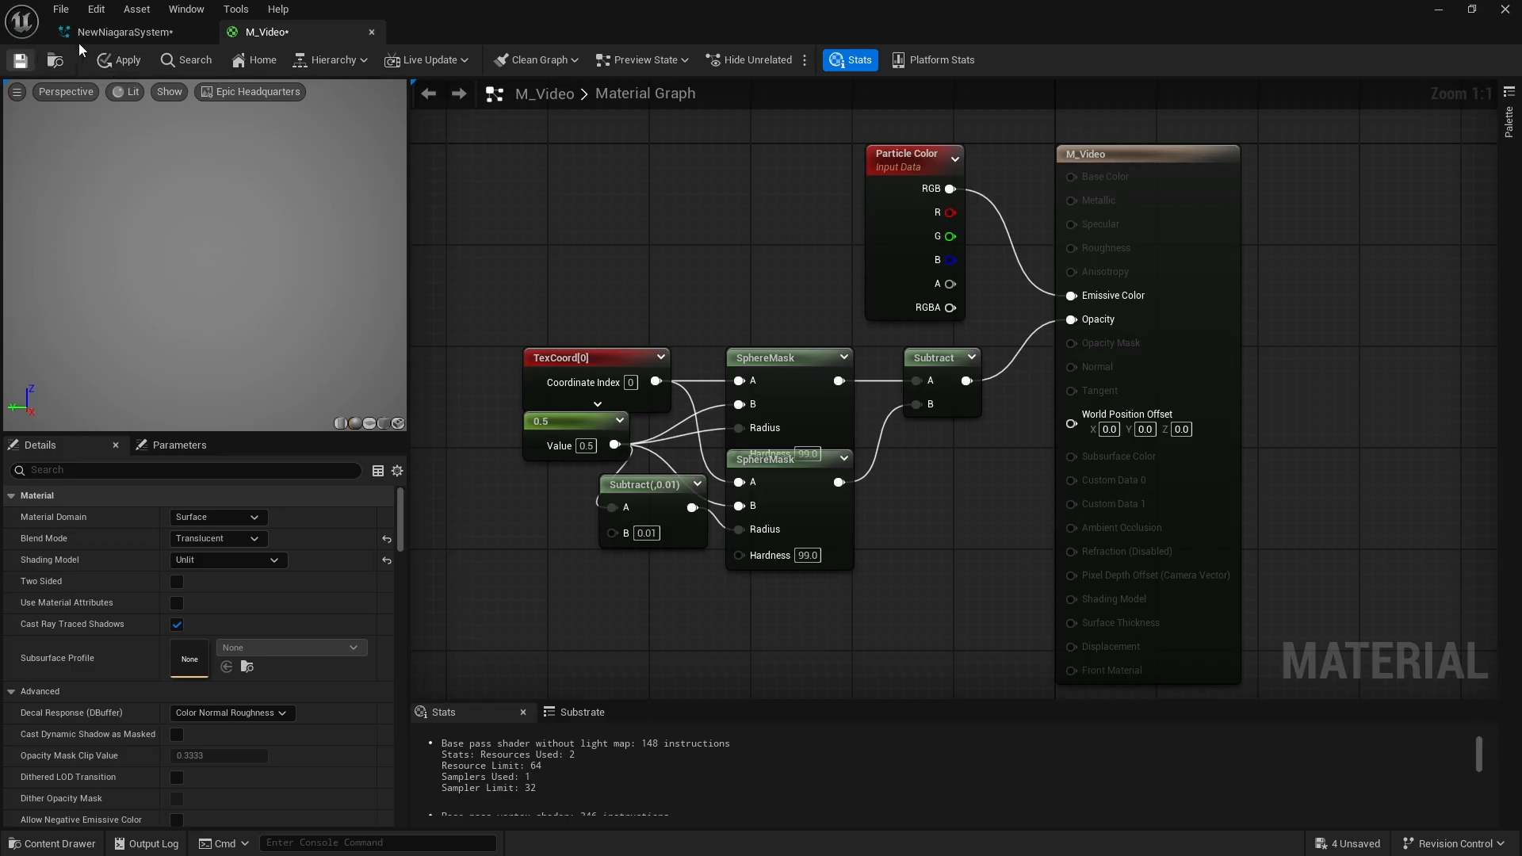
{"action": "left_click", "coordinate": [119, 31]}
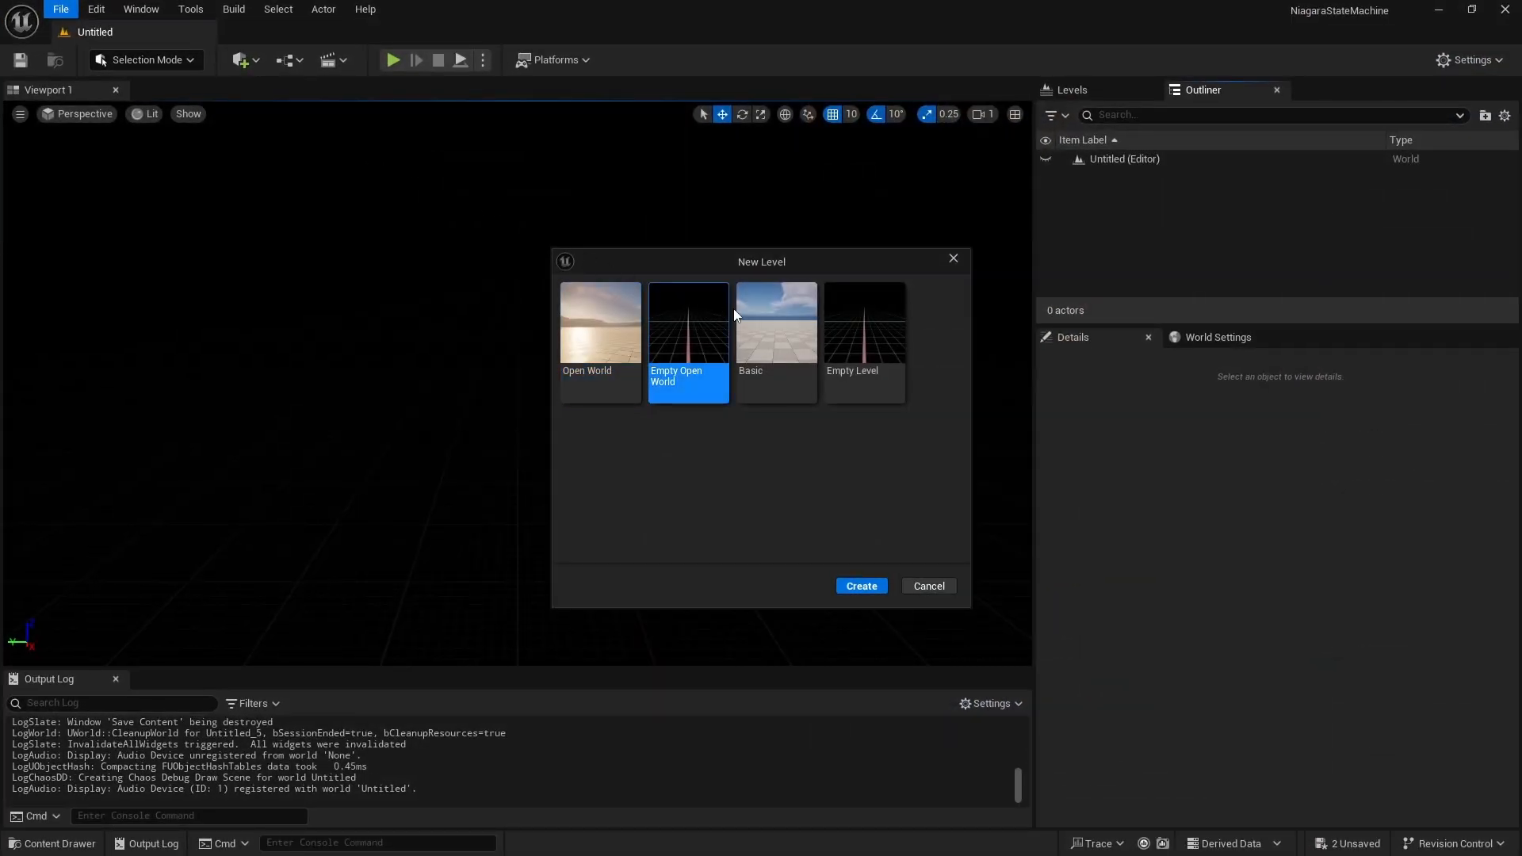
Create a Basic level with a cube scaled to 3 and search the viewport Show options for distance fields
{"action": "left_click", "coordinate": [862, 586]}
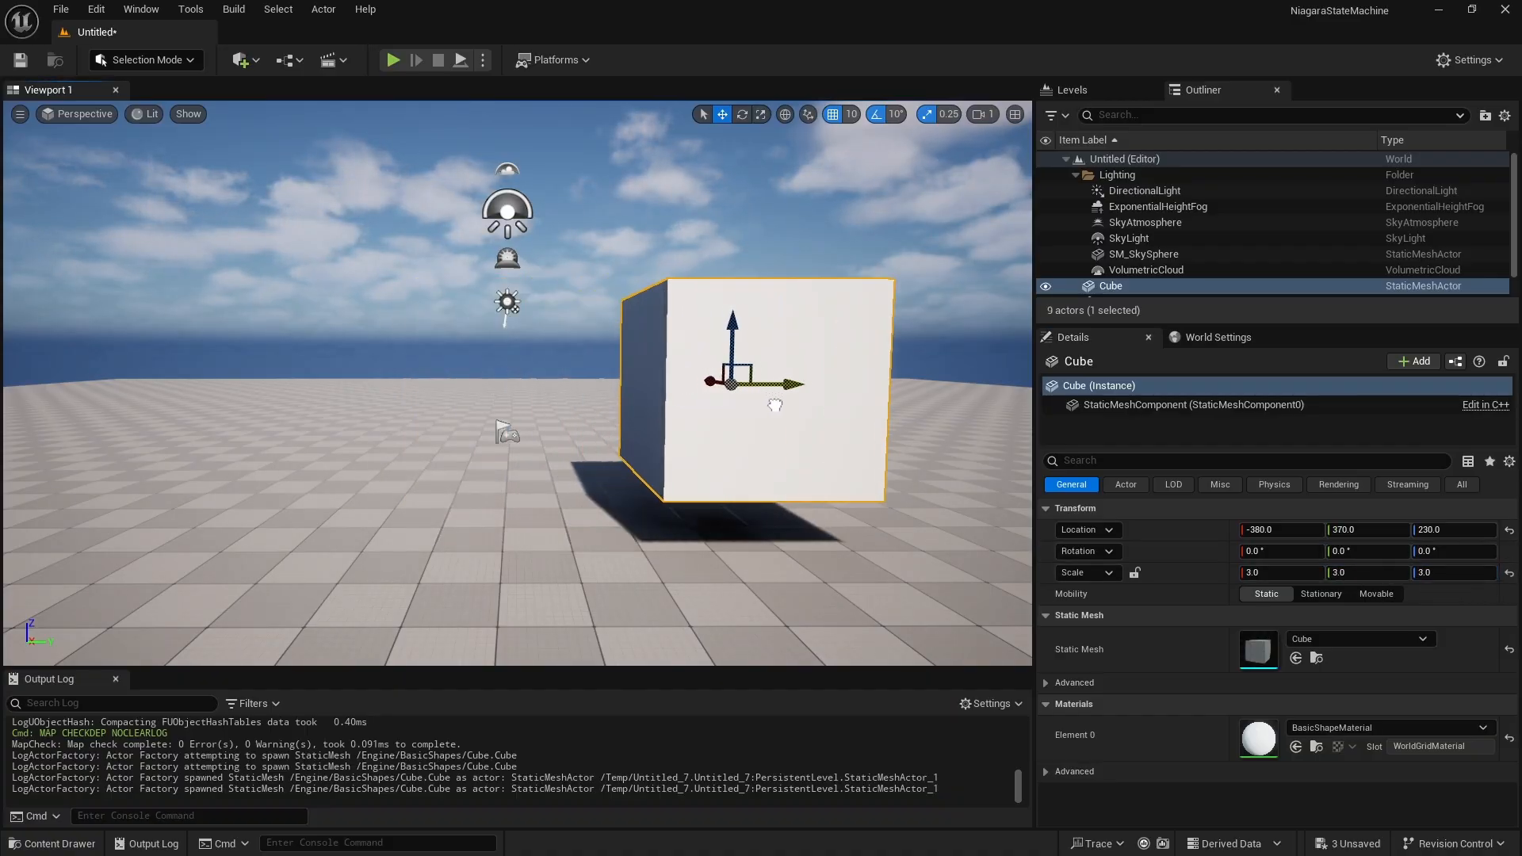
{"action": "left_click", "coordinate": [187, 115]}
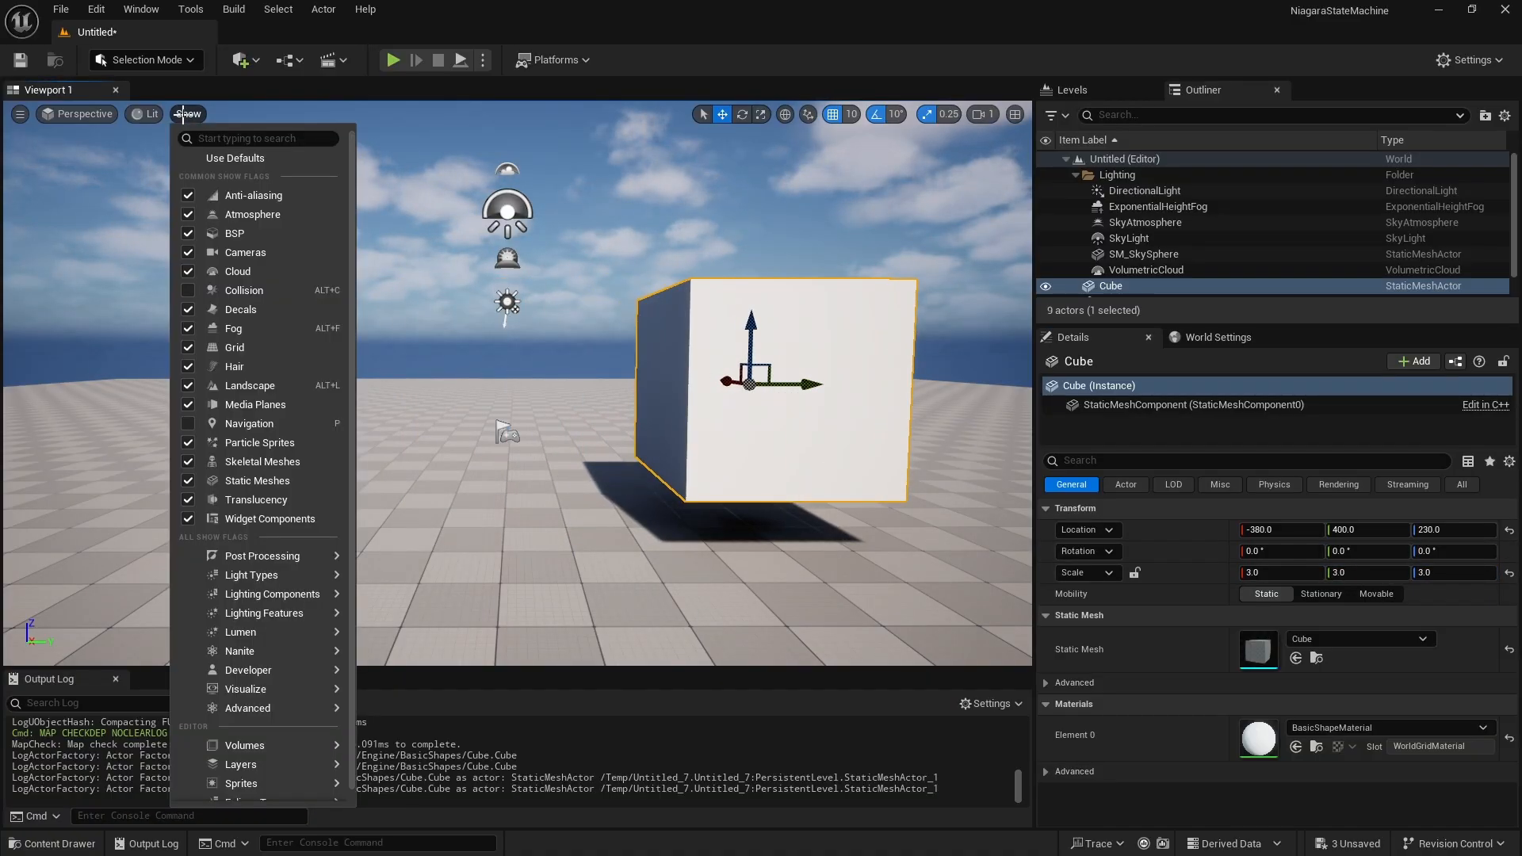
{"action": "type", "text": "distance"}
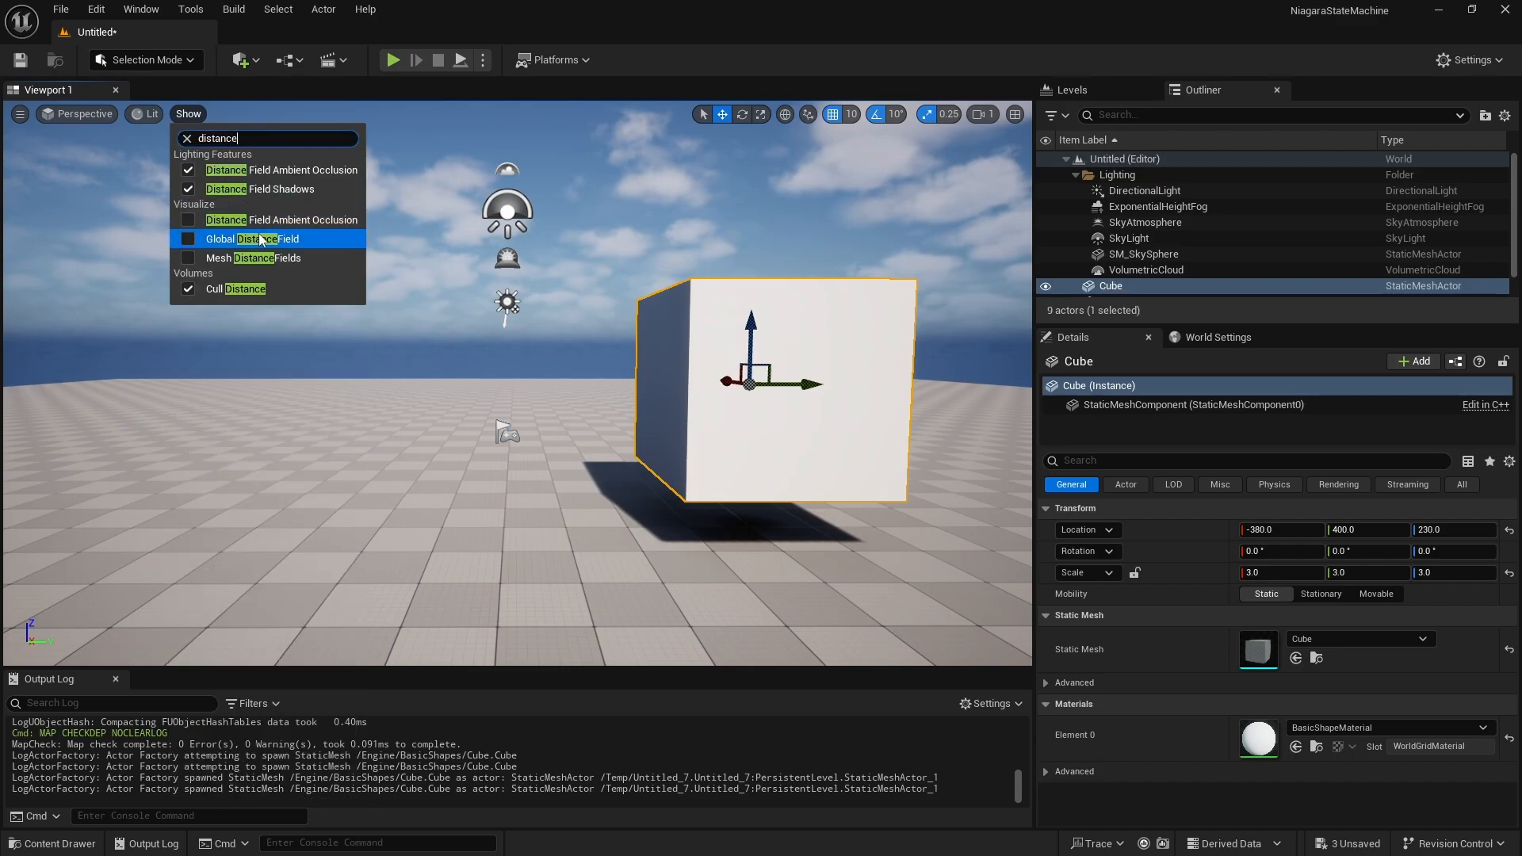